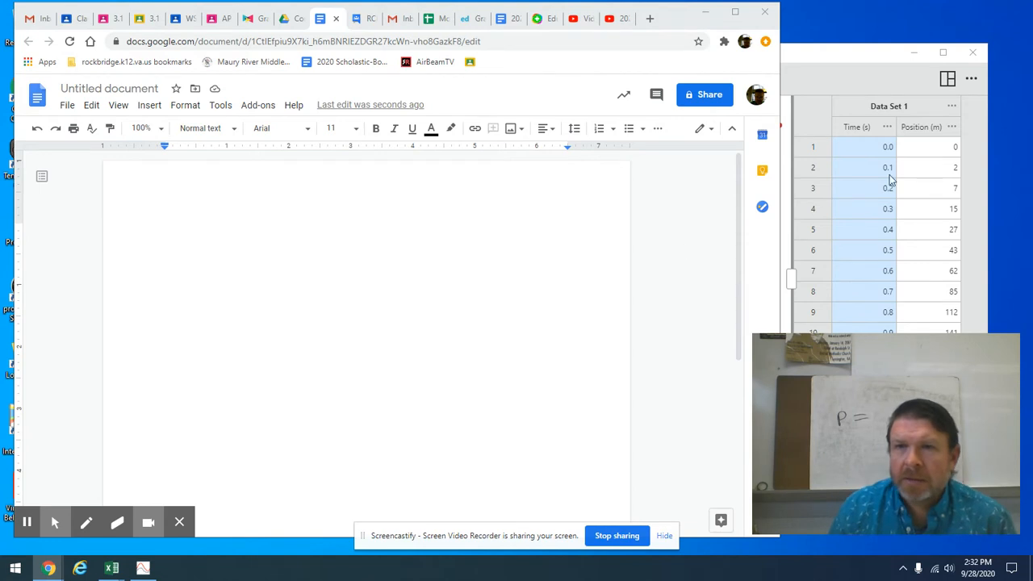
mouse_move(831, 58)
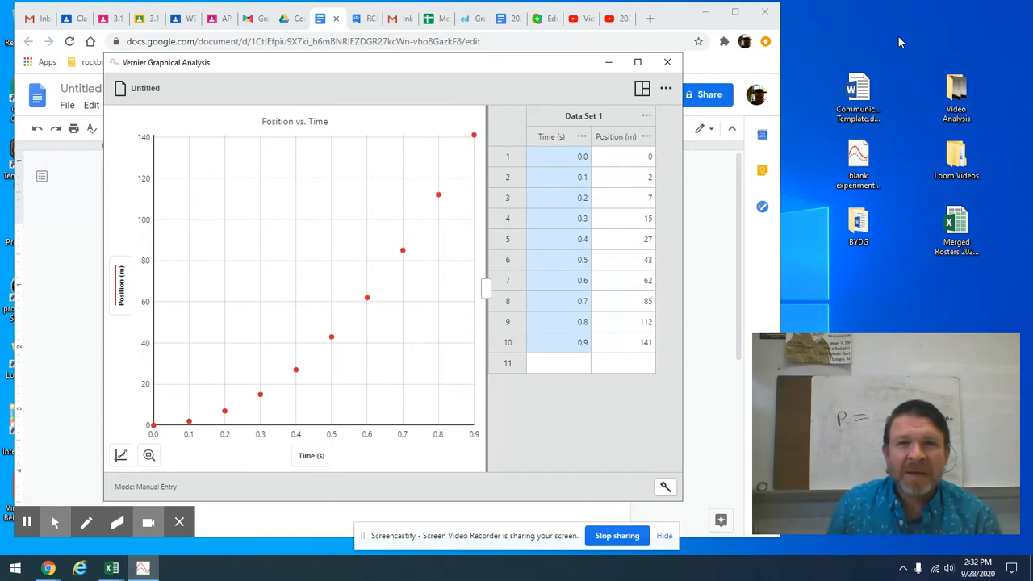
mouse_move(310, 371)
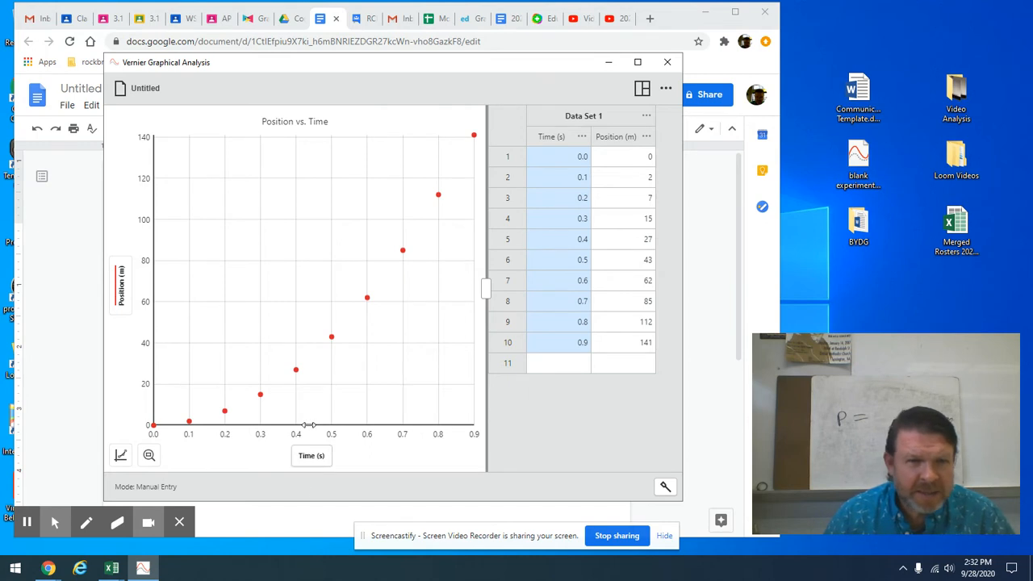
mouse_move(565, 420)
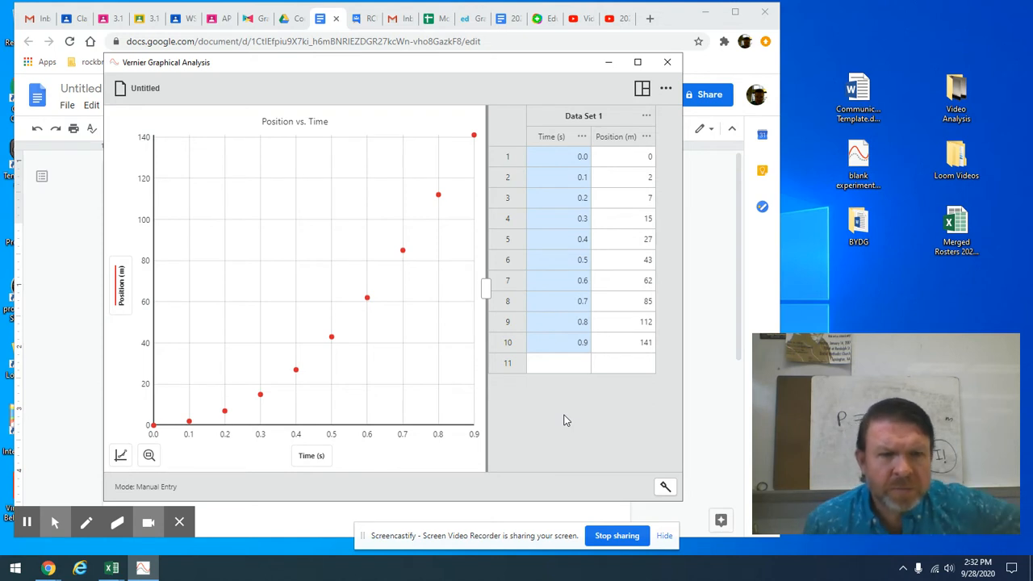
mouse_move(427, 500)
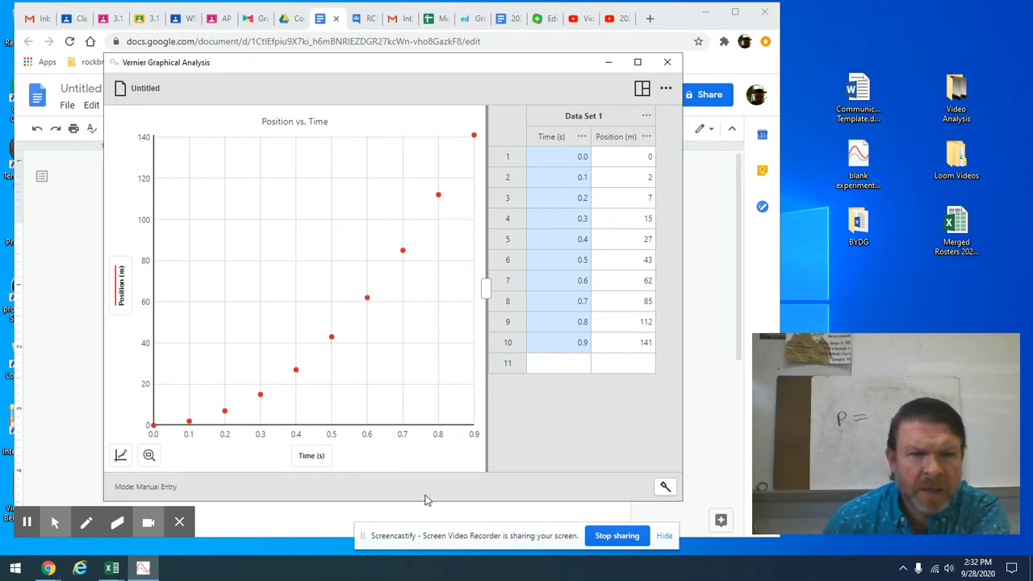
mouse_move(542, 260)
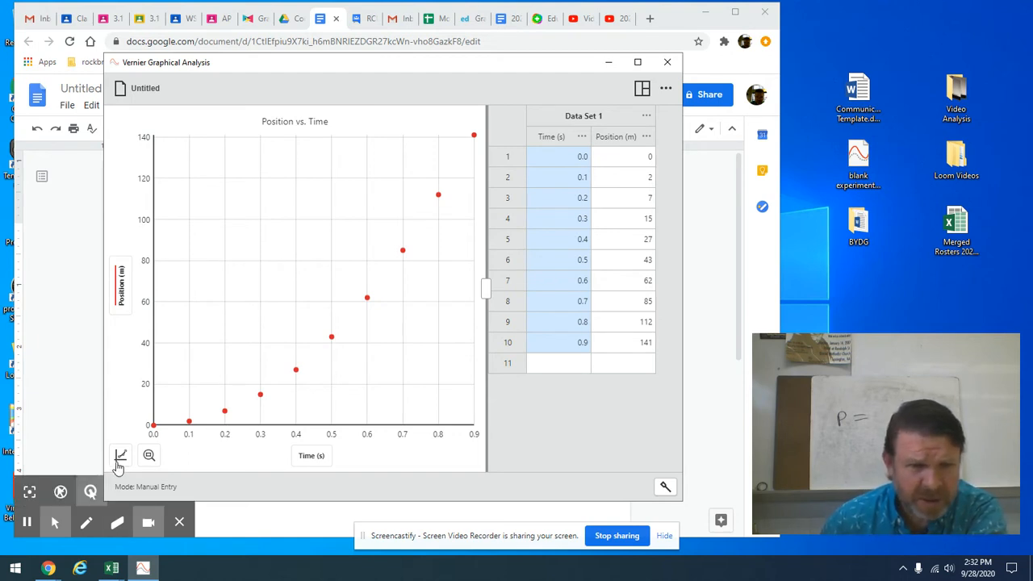
left_click(120, 455)
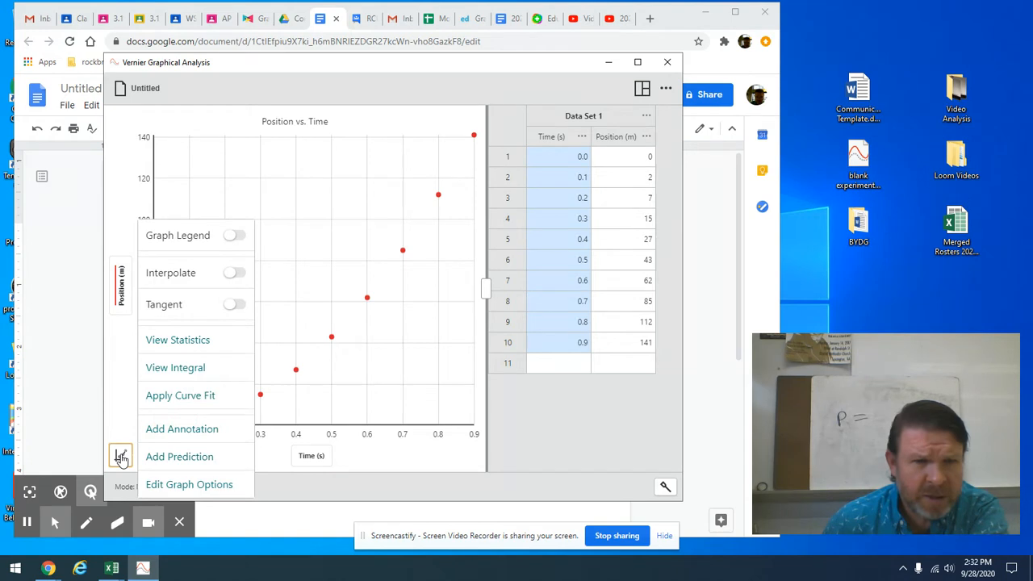
mouse_move(189, 484)
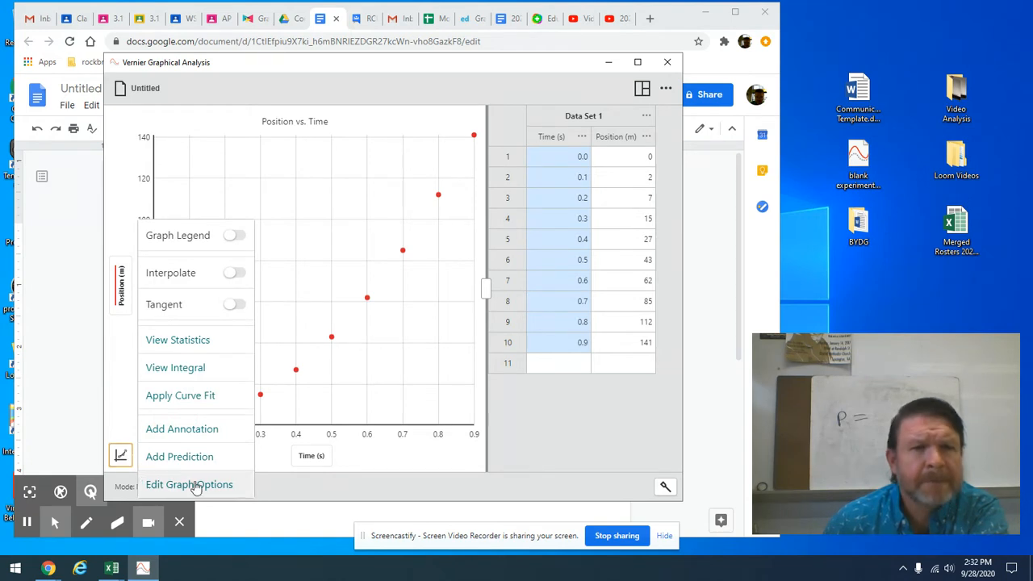
mouse_move(190, 400)
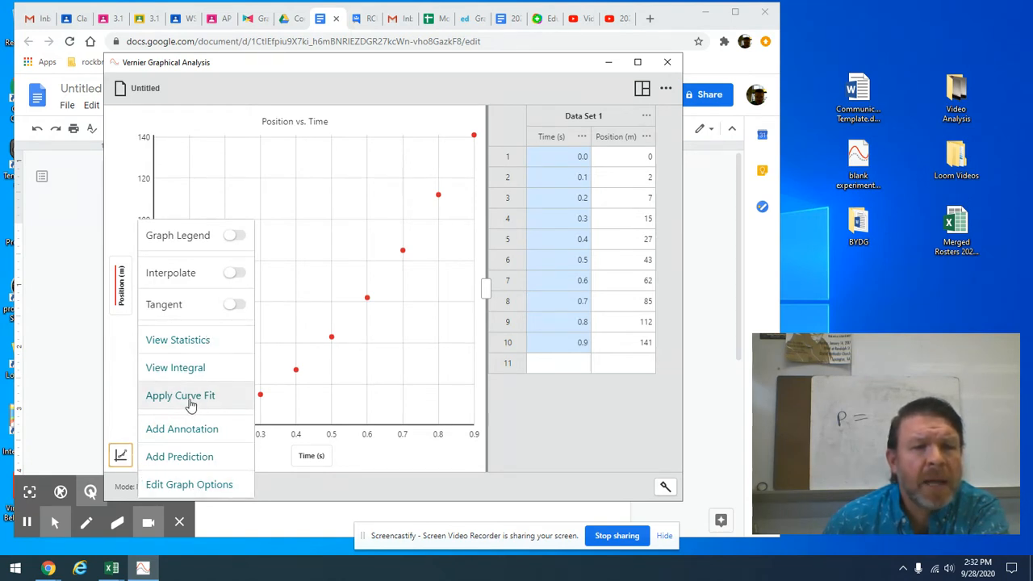
left_click(181, 396)
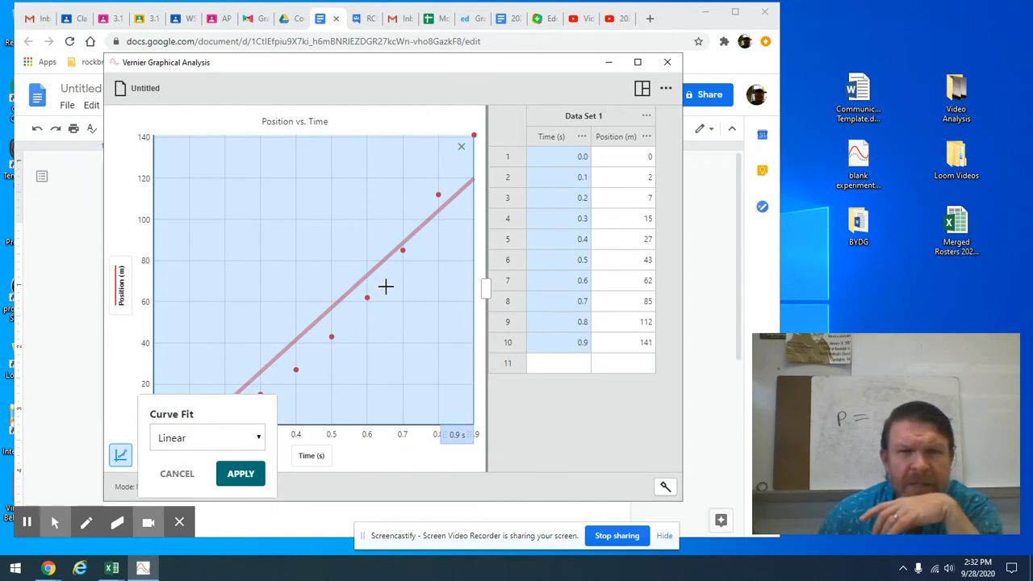
mouse_move(268, 358)
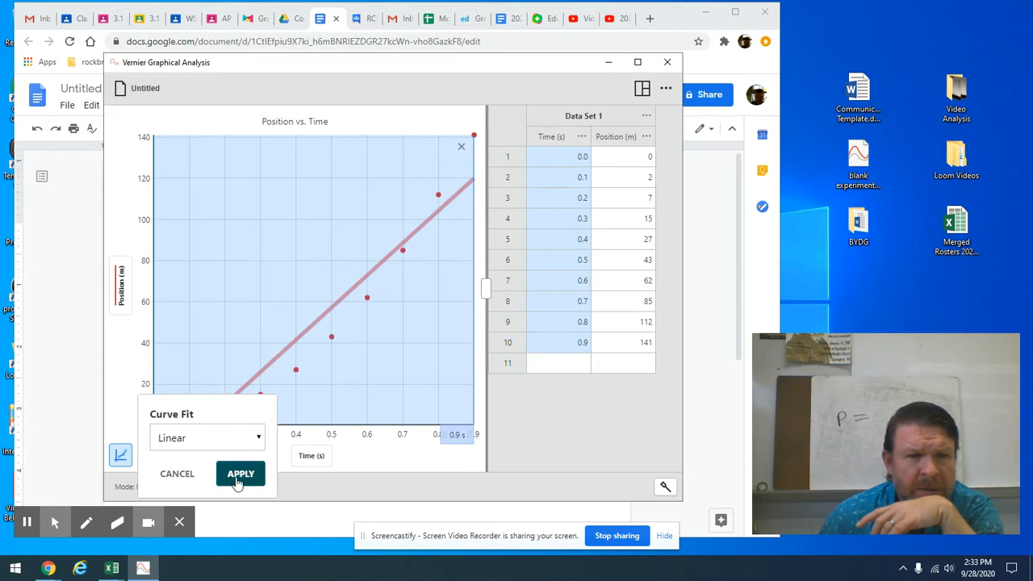
left_click(241, 474)
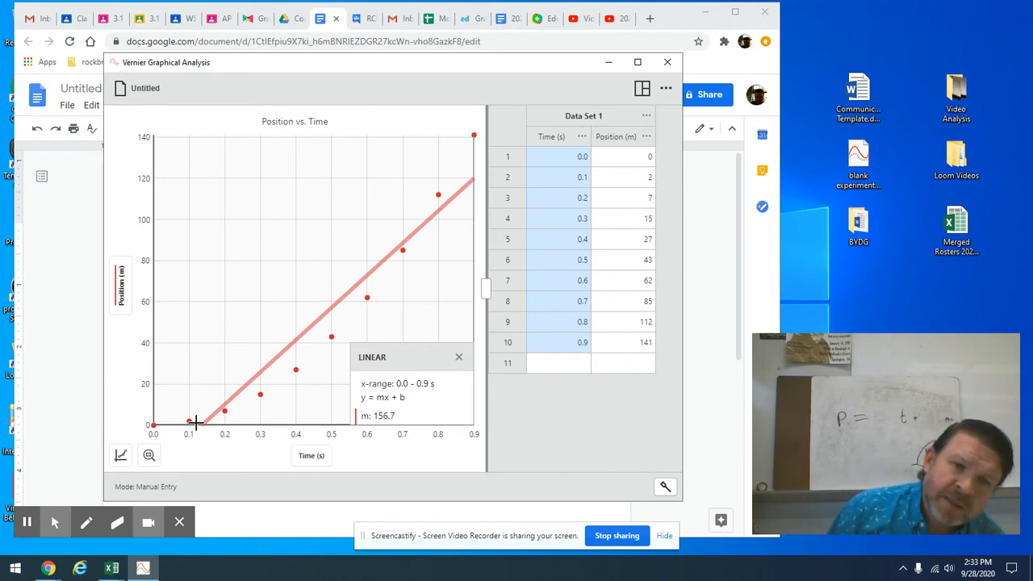
mouse_move(292, 332)
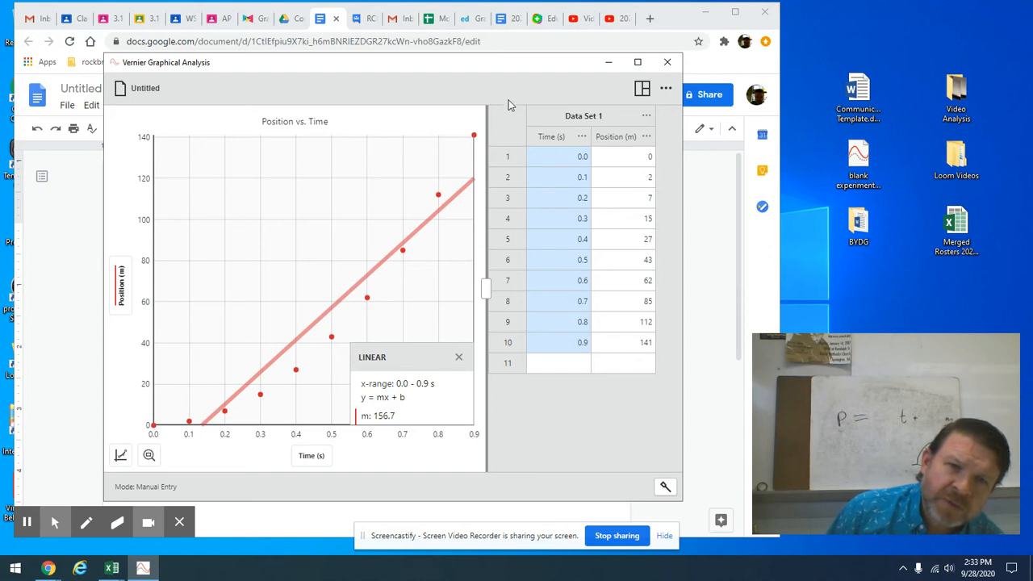
mouse_move(271, 484)
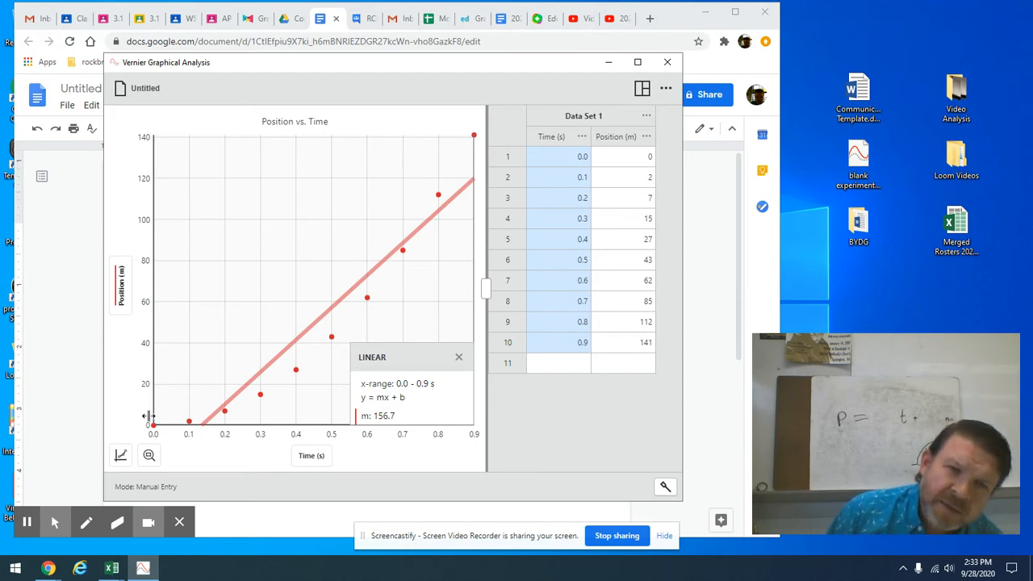
mouse_move(414, 245)
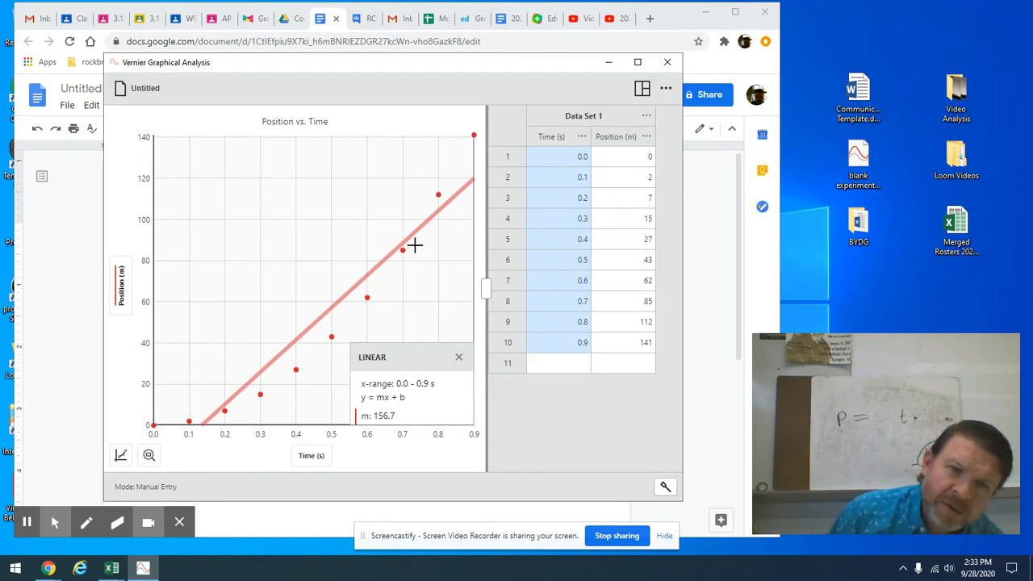
mouse_move(368, 272)
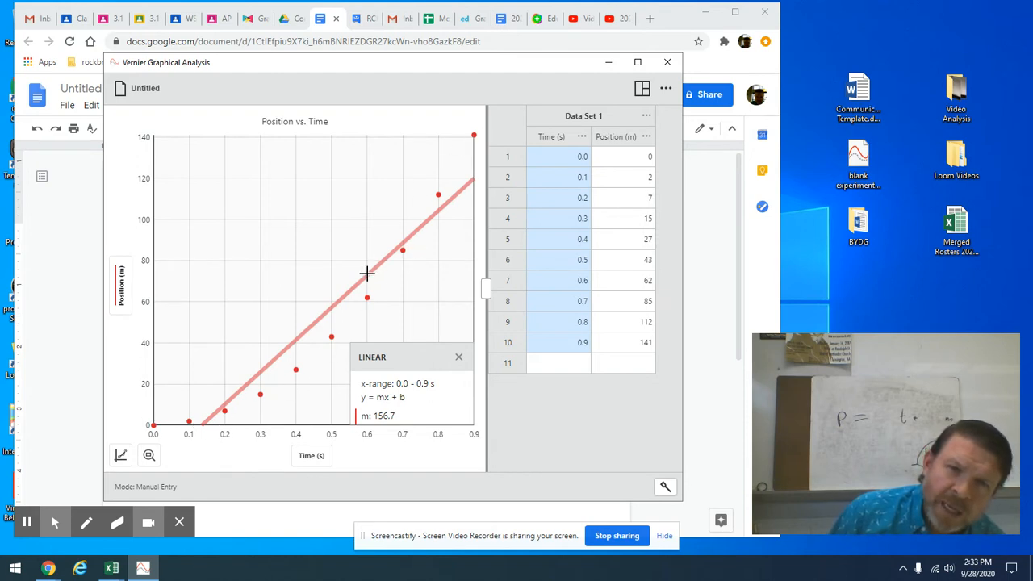
mouse_move(297, 371)
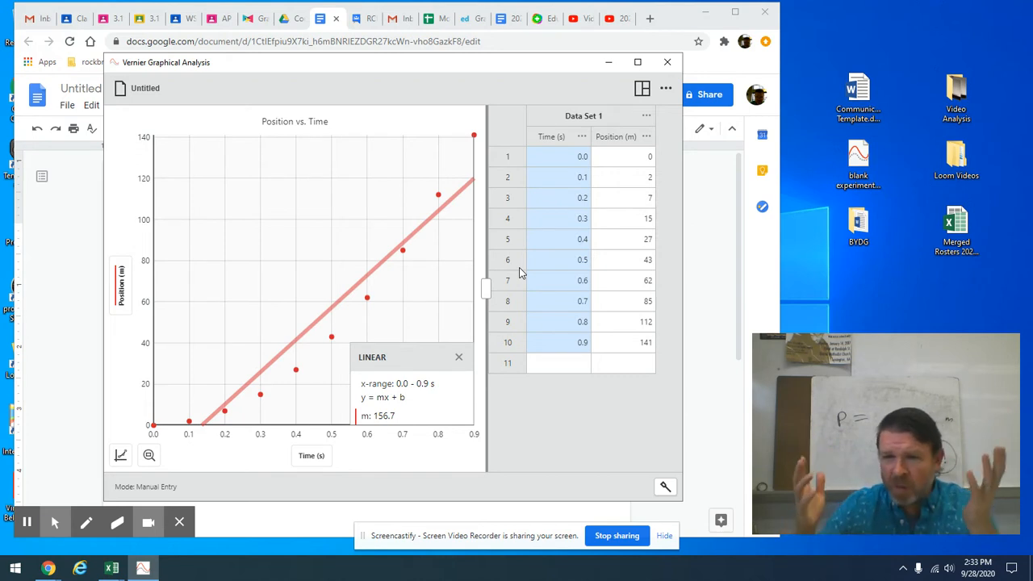
mouse_move(249, 246)
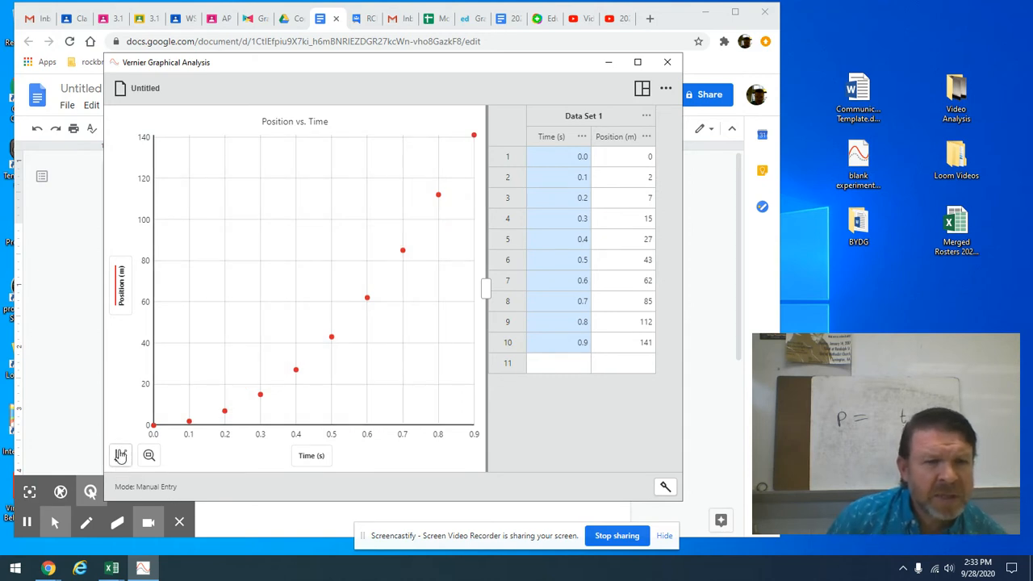
- Start a new curve fit on the position data from the graph tools menu
left_click(119, 455)
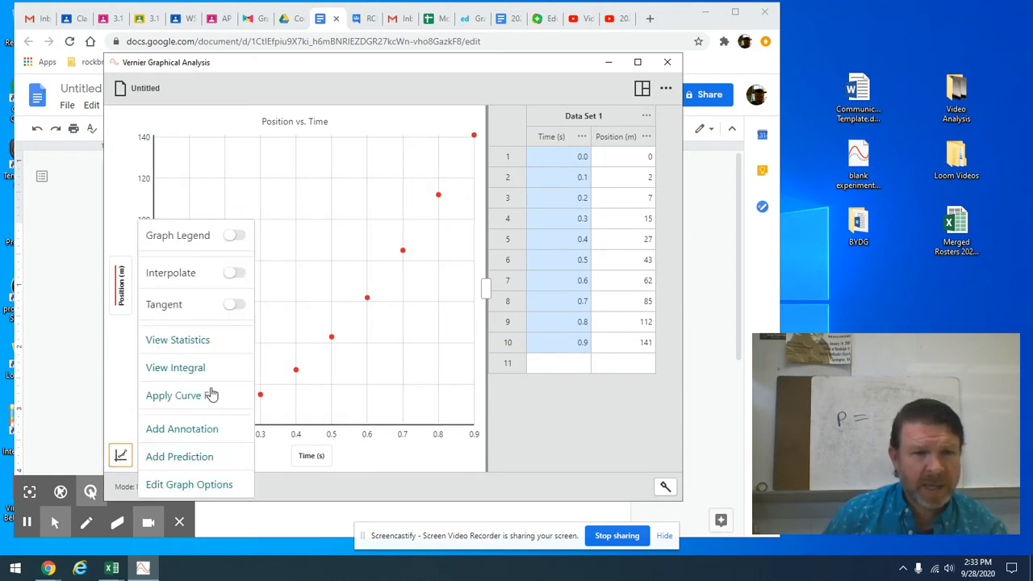
left_click(173, 396)
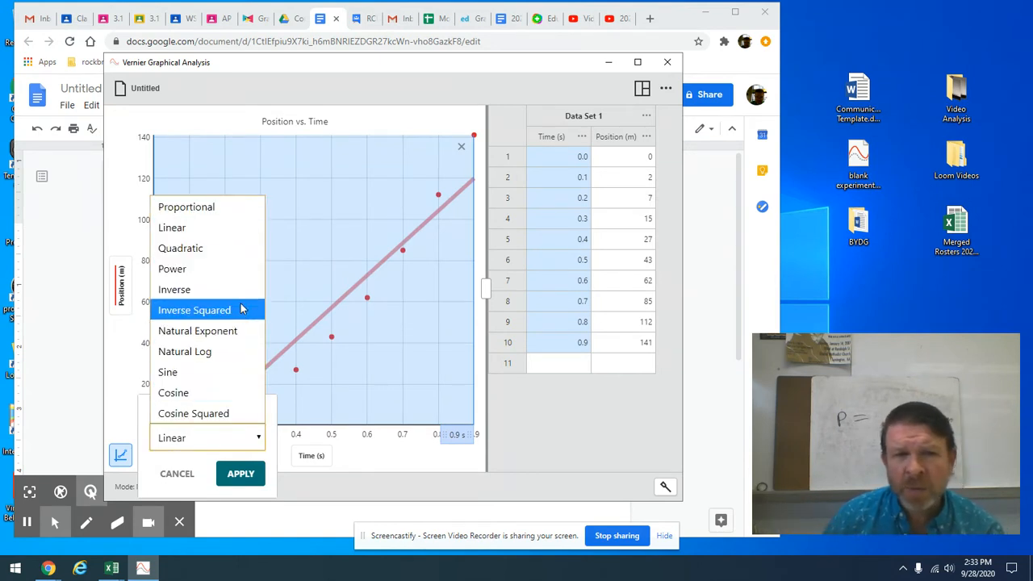
mouse_move(171, 268)
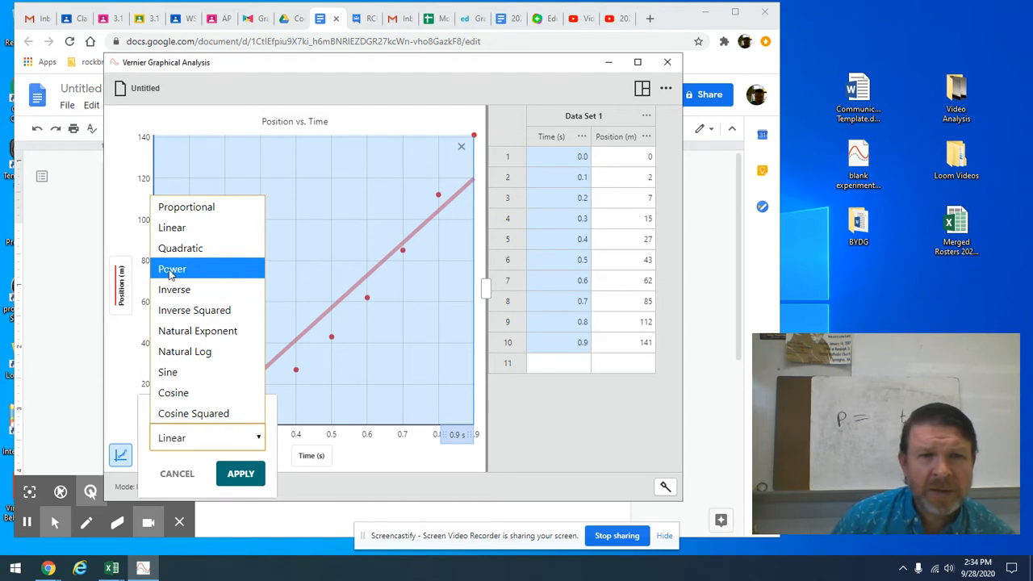
mouse_move(193, 268)
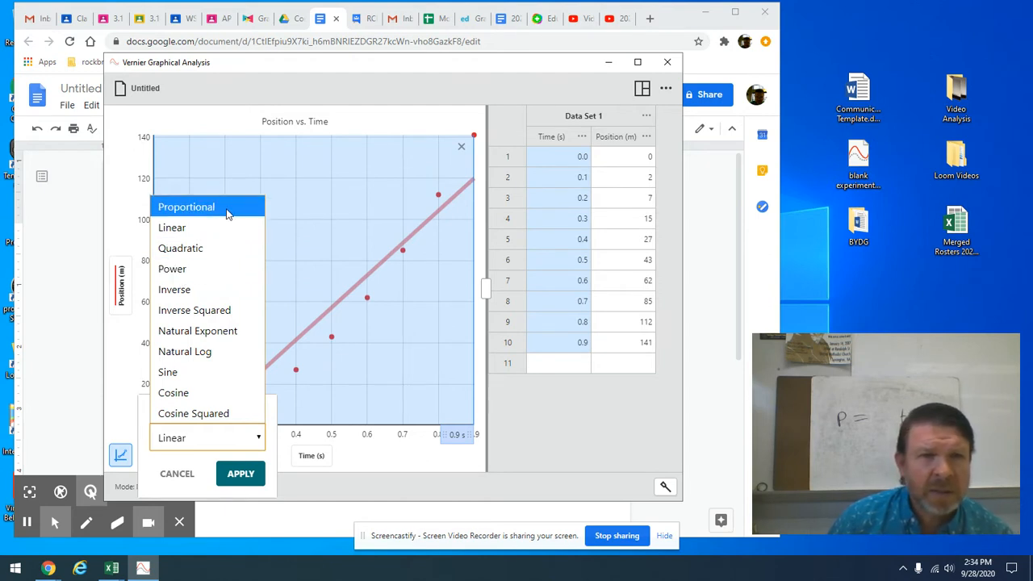
mouse_move(236, 212)
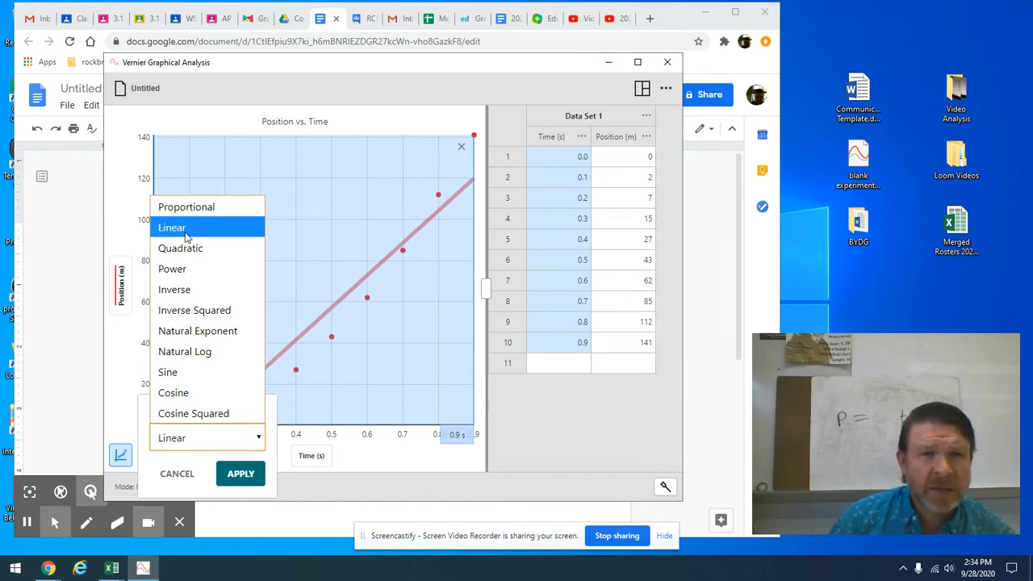
mouse_move(186, 206)
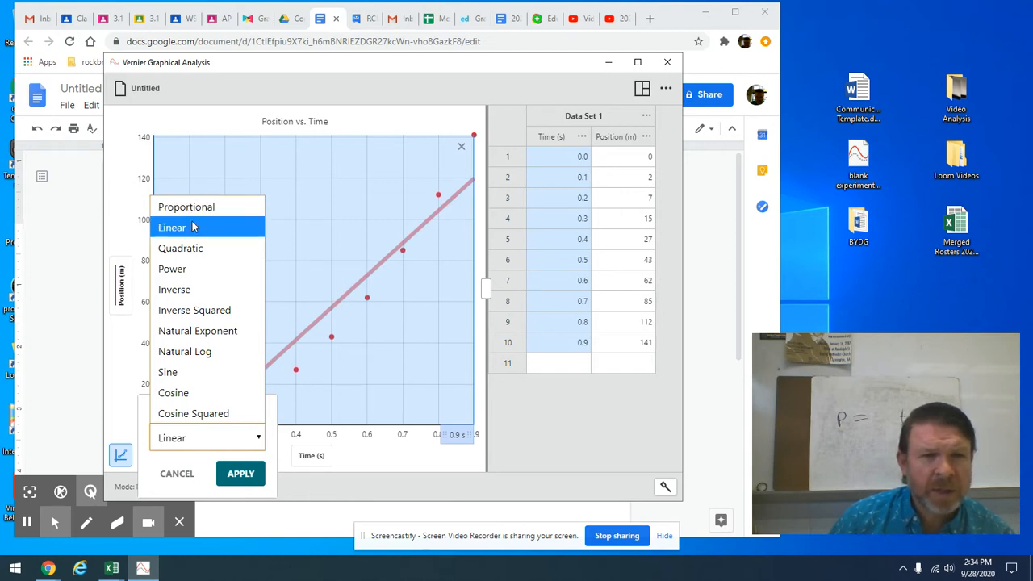
mouse_move(174, 289)
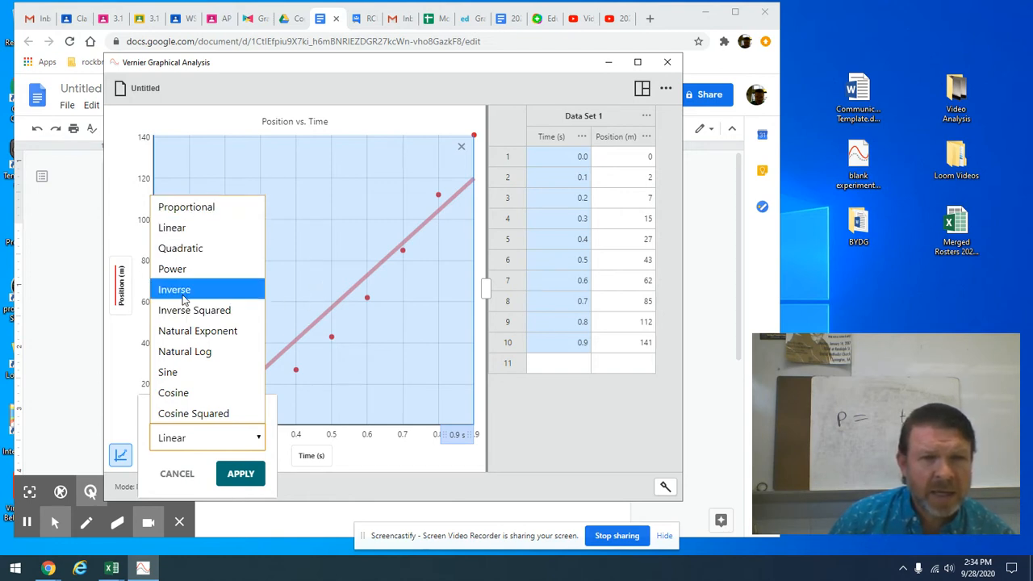
mouse_move(194, 309)
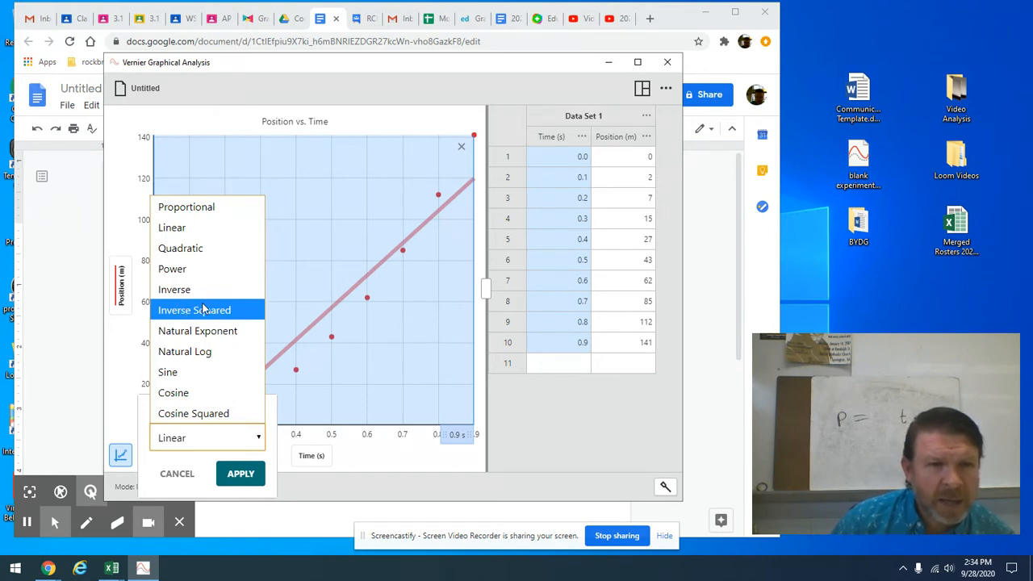
mouse_move(212, 267)
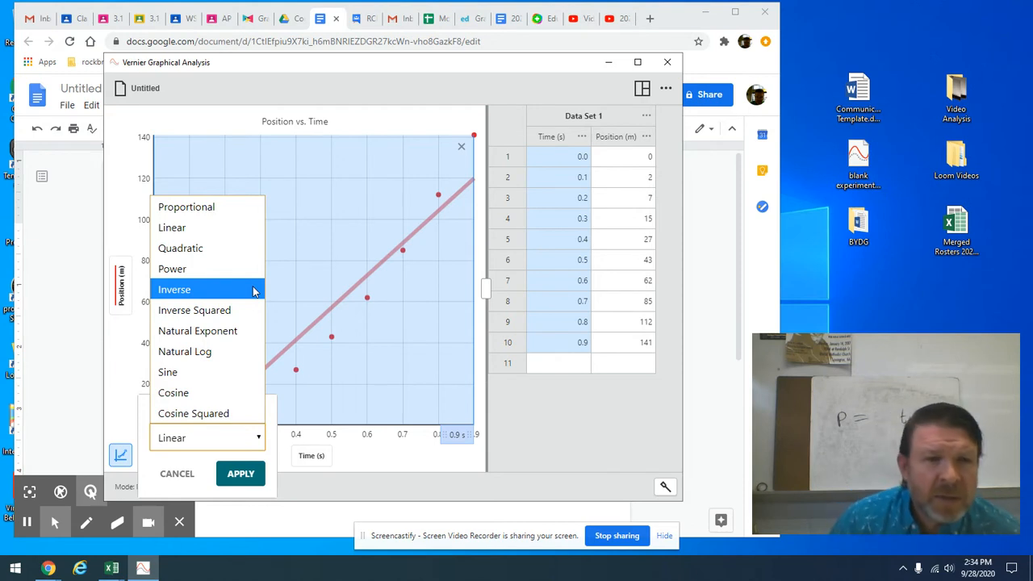
mouse_move(171, 268)
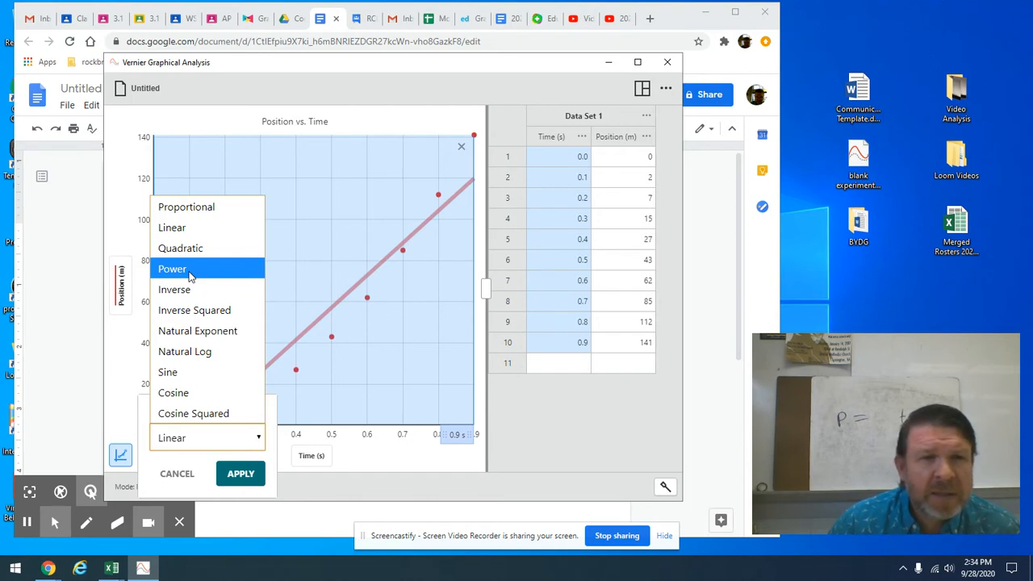
left_click(171, 268)
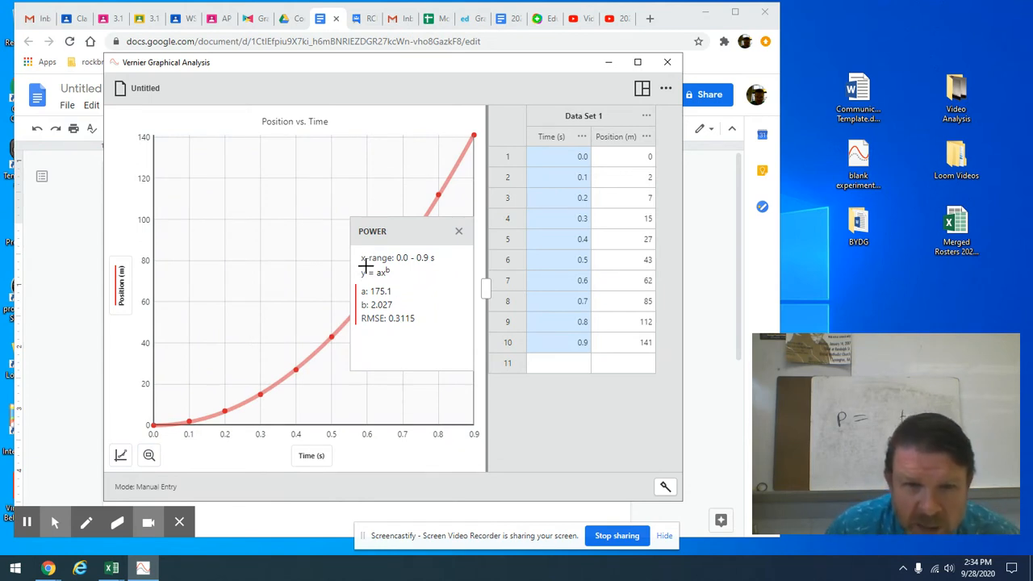
mouse_move(371, 277)
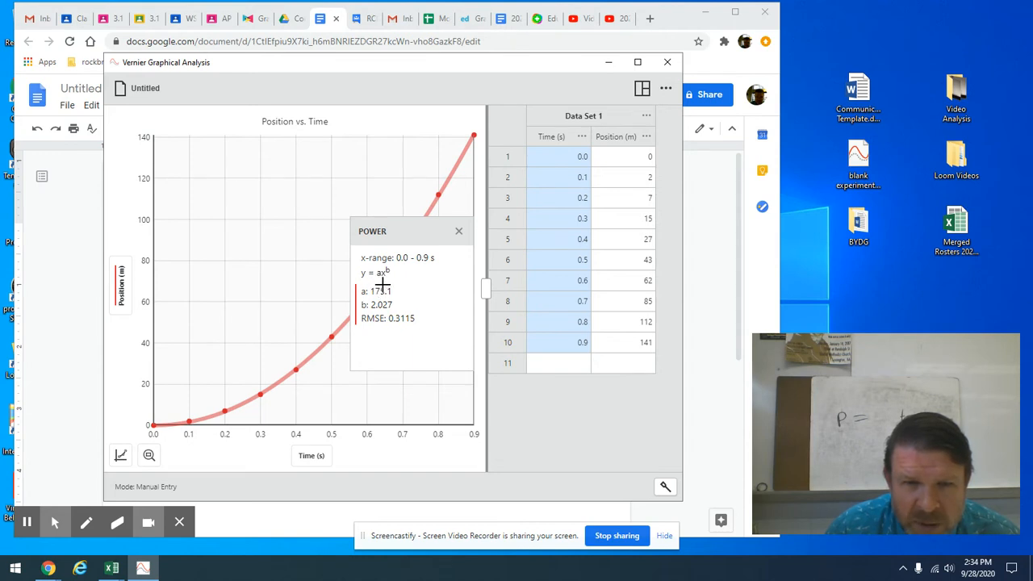
mouse_move(388, 278)
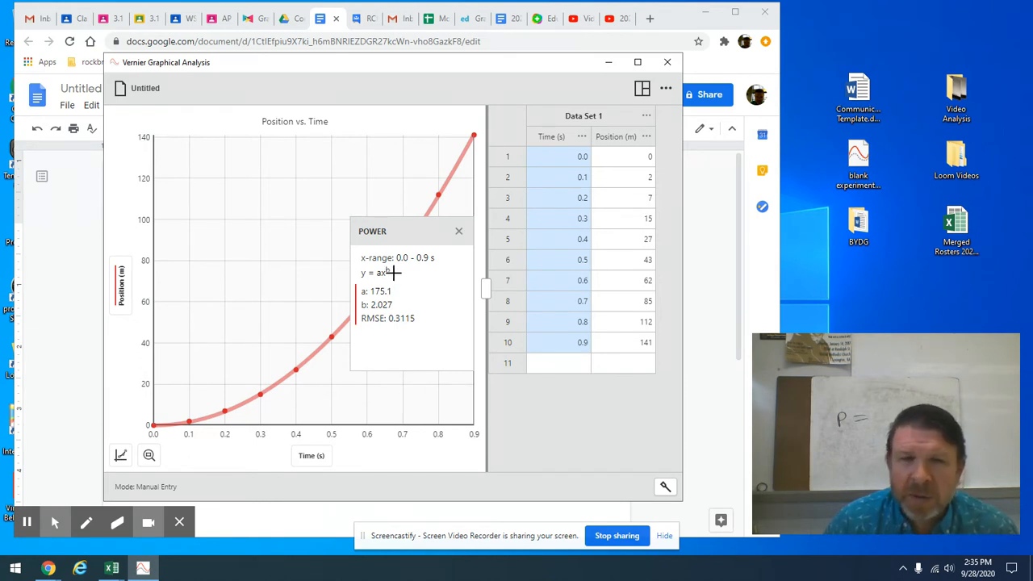
mouse_move(400, 281)
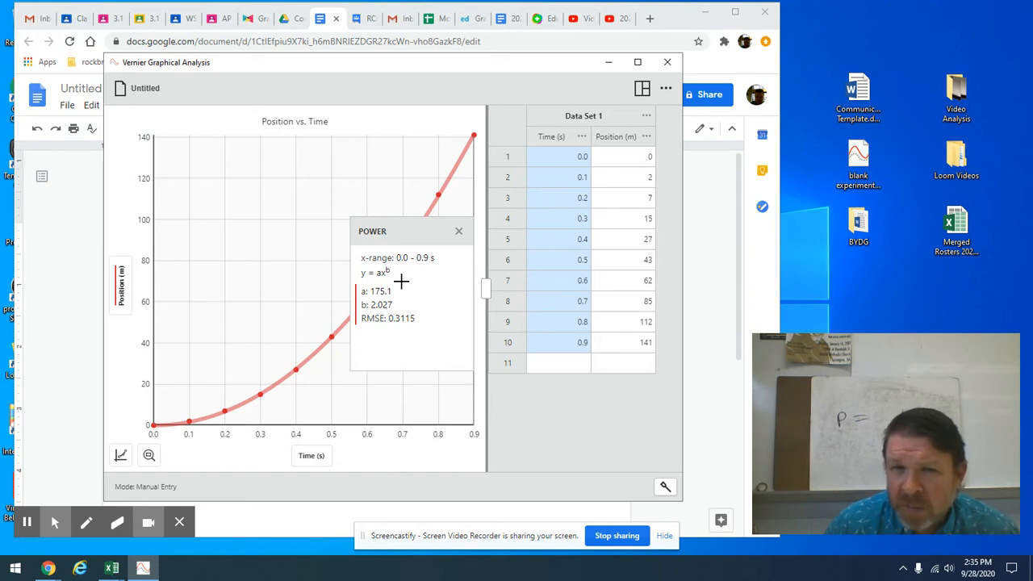
mouse_move(410, 308)
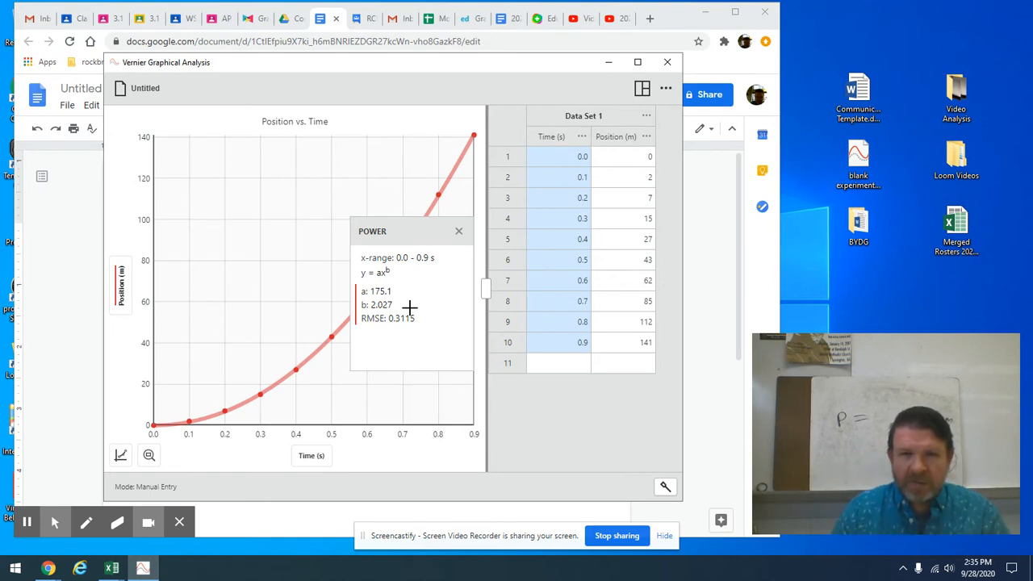
mouse_move(432, 323)
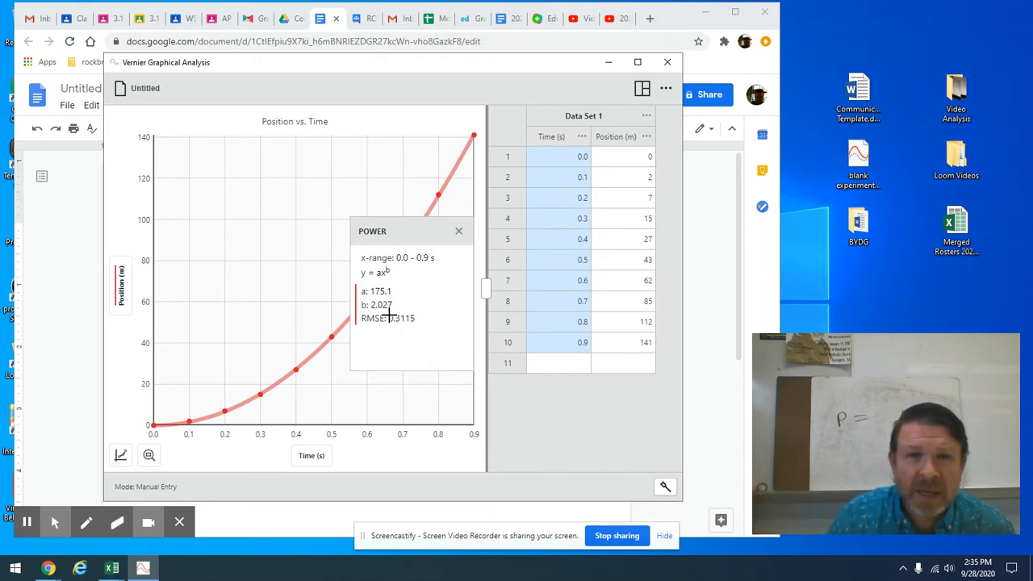
mouse_move(471, 236)
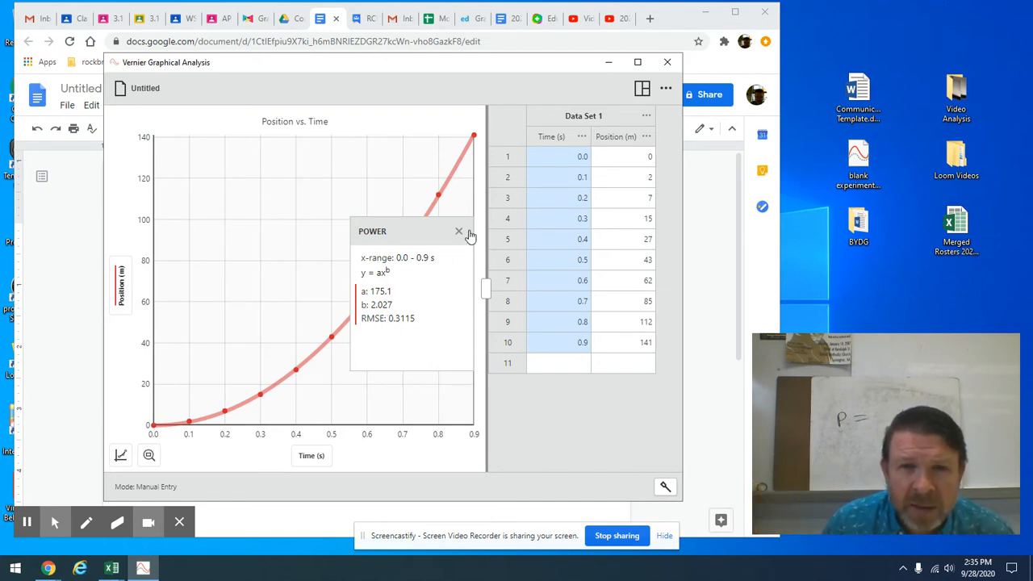
- Close the power fit and apply a Quadratic fit instead (a ≈ 178.4, b ≈ −3.841, c ≈ 0.2818)
left_click(458, 232)
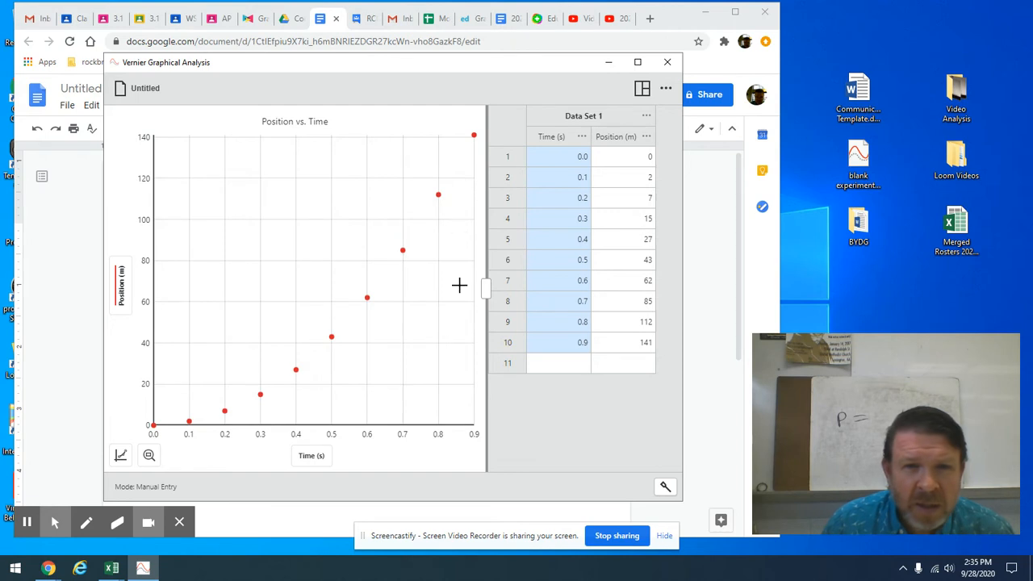
mouse_move(437, 392)
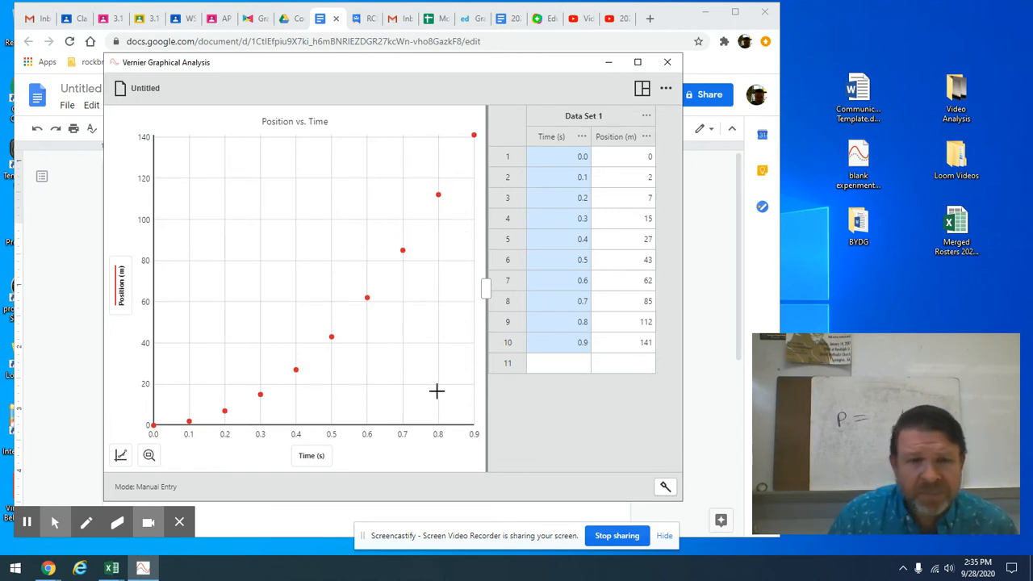
left_click(119, 455)
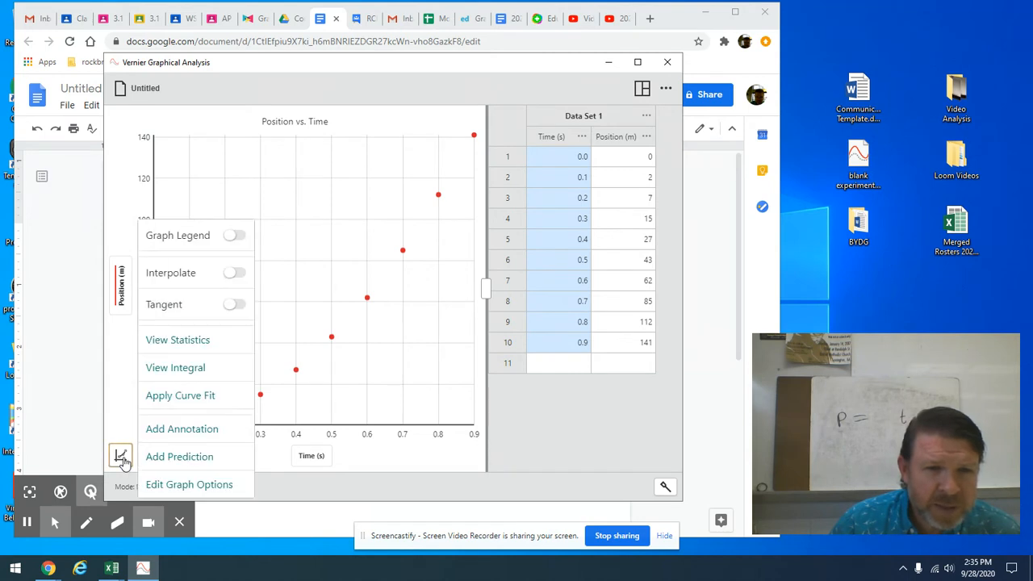
left_click(181, 395)
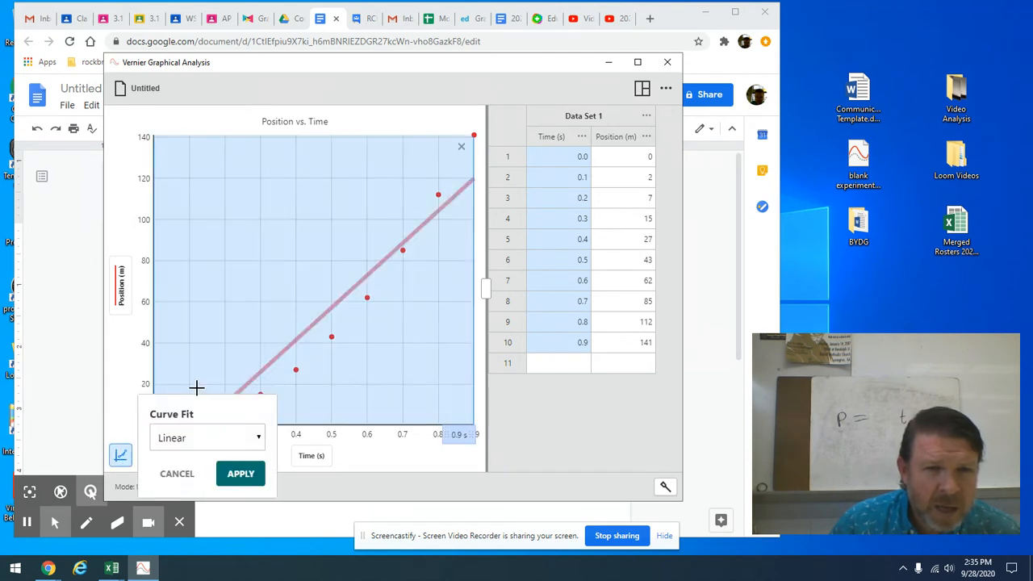
left_click(207, 437)
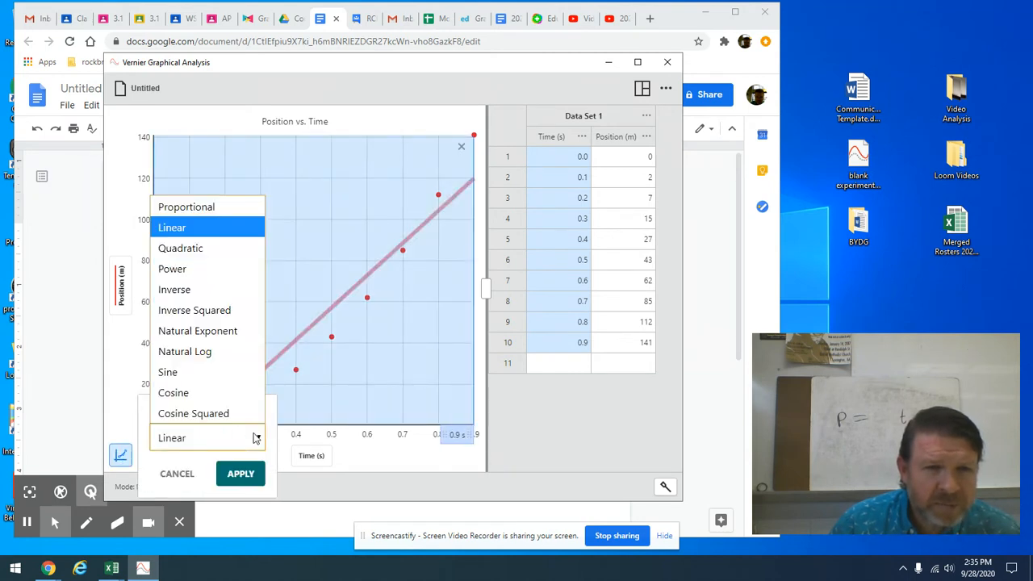
left_click(181, 248)
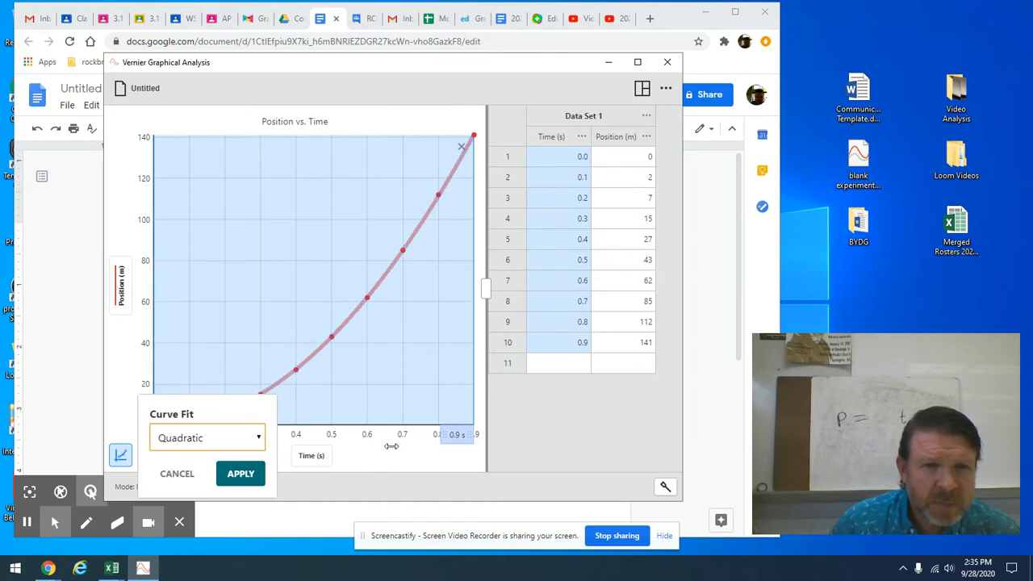
left_click(240, 474)
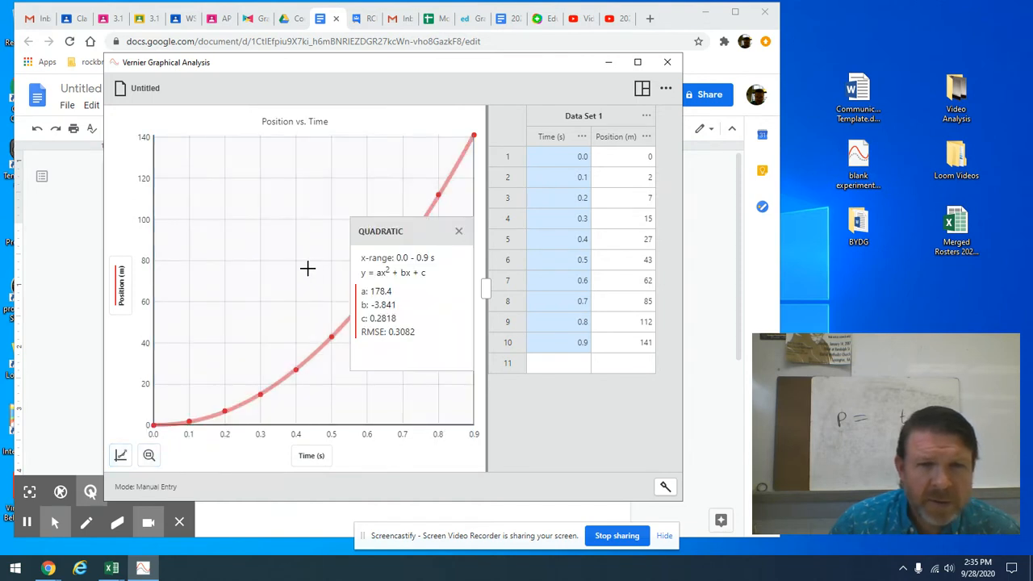
mouse_move(358, 271)
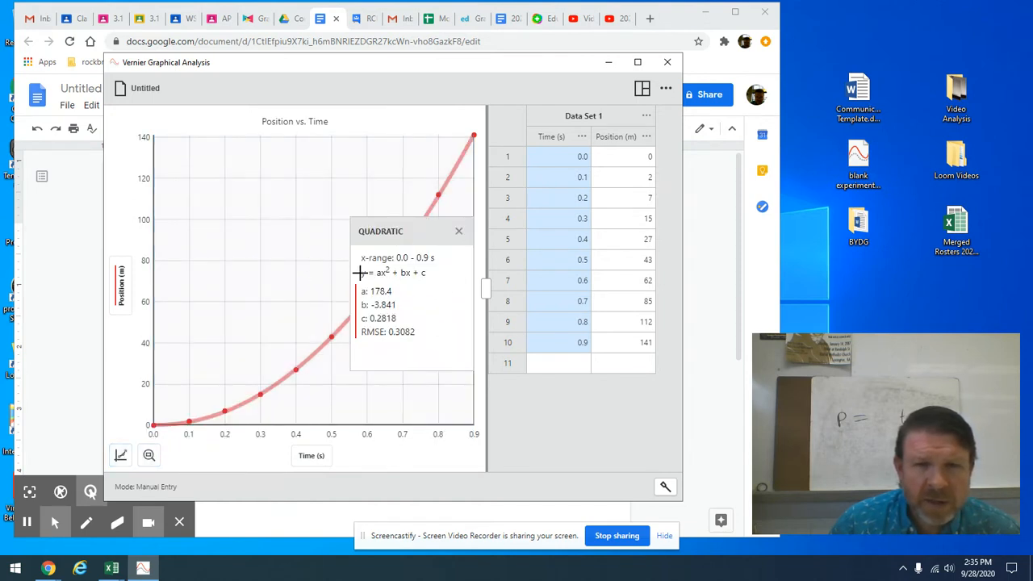
mouse_move(418, 332)
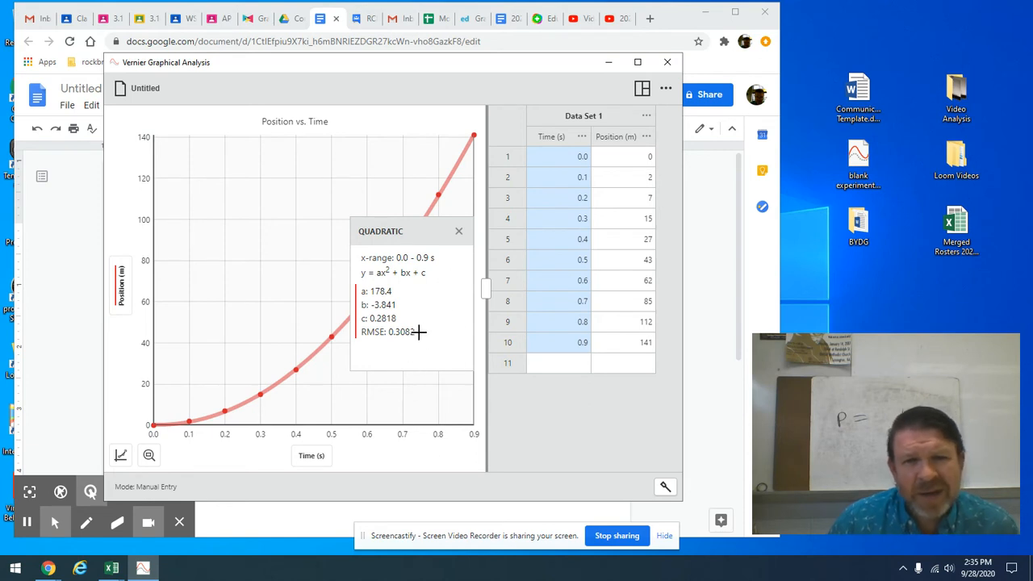
mouse_move(400, 305)
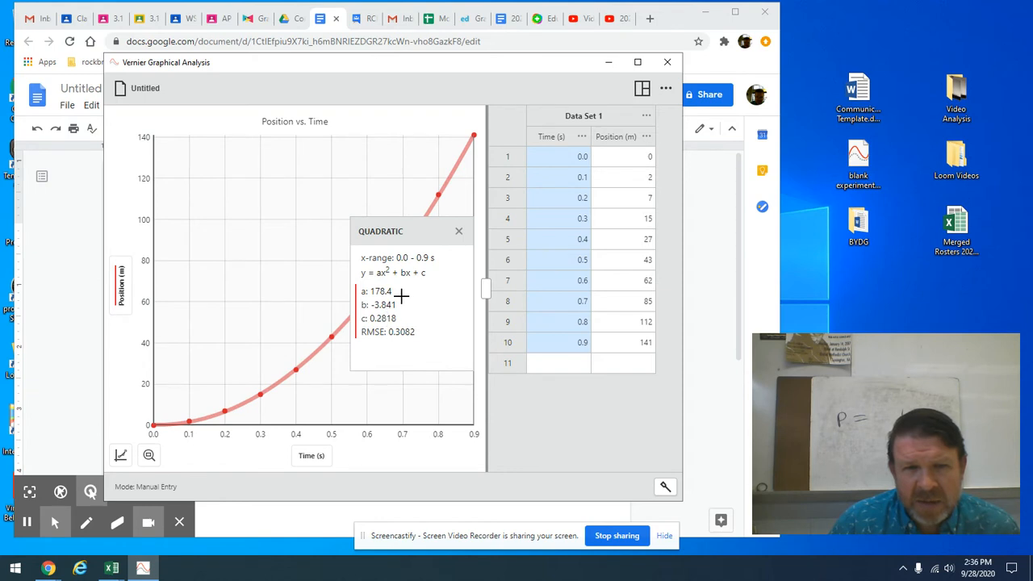
mouse_move(396, 284)
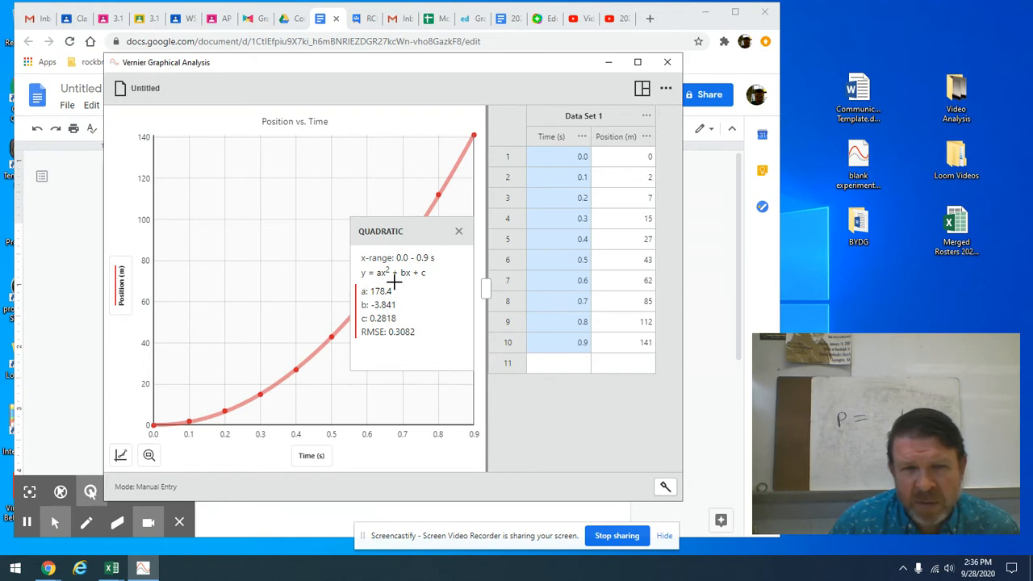
mouse_move(447, 420)
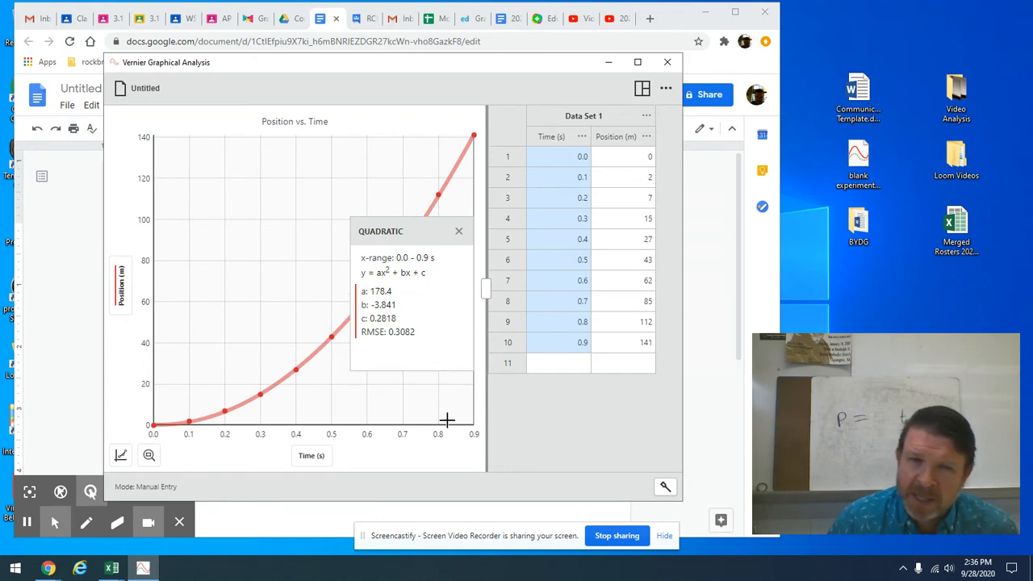
mouse_move(397, 271)
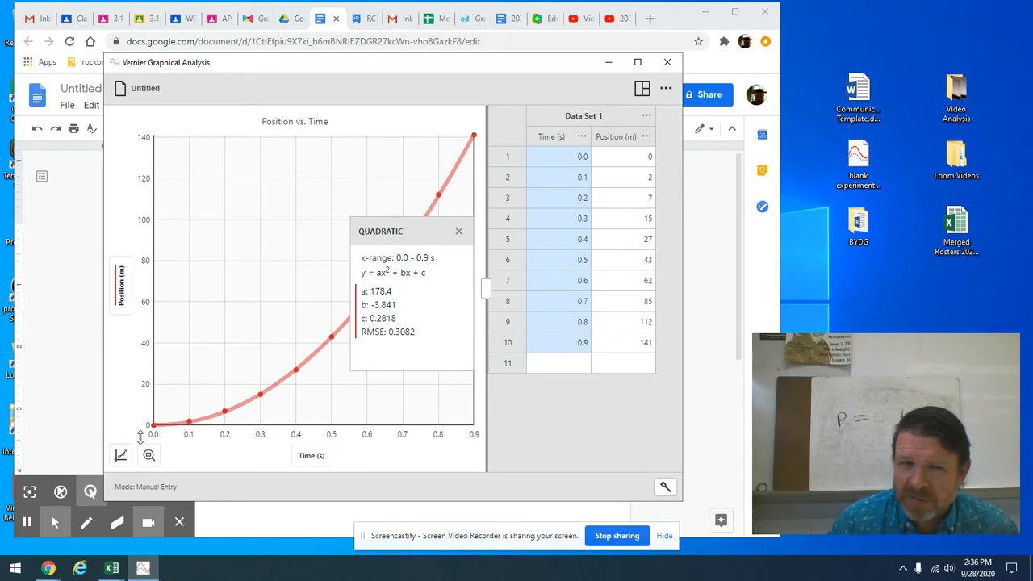
mouse_move(395, 275)
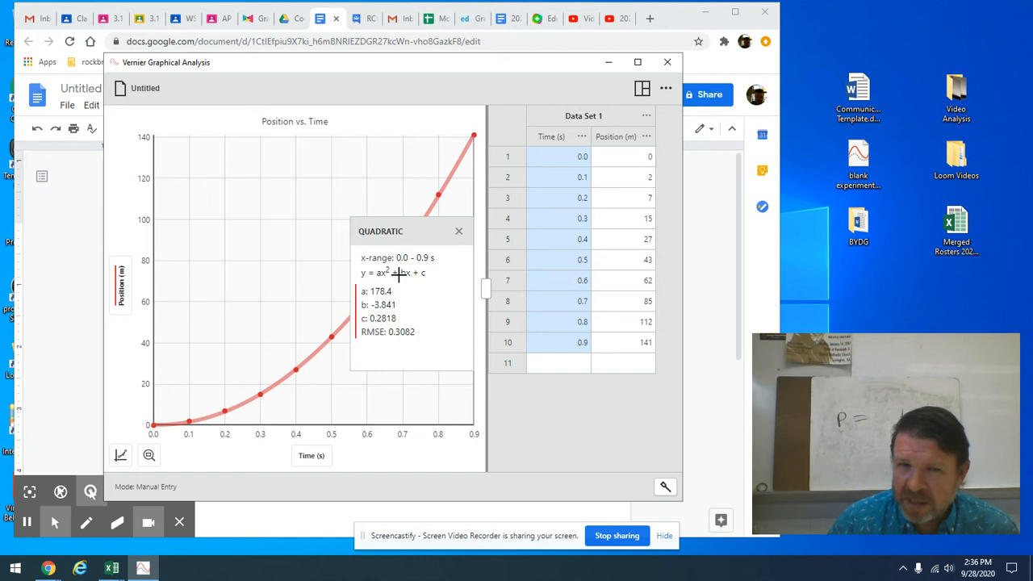
mouse_move(443, 354)
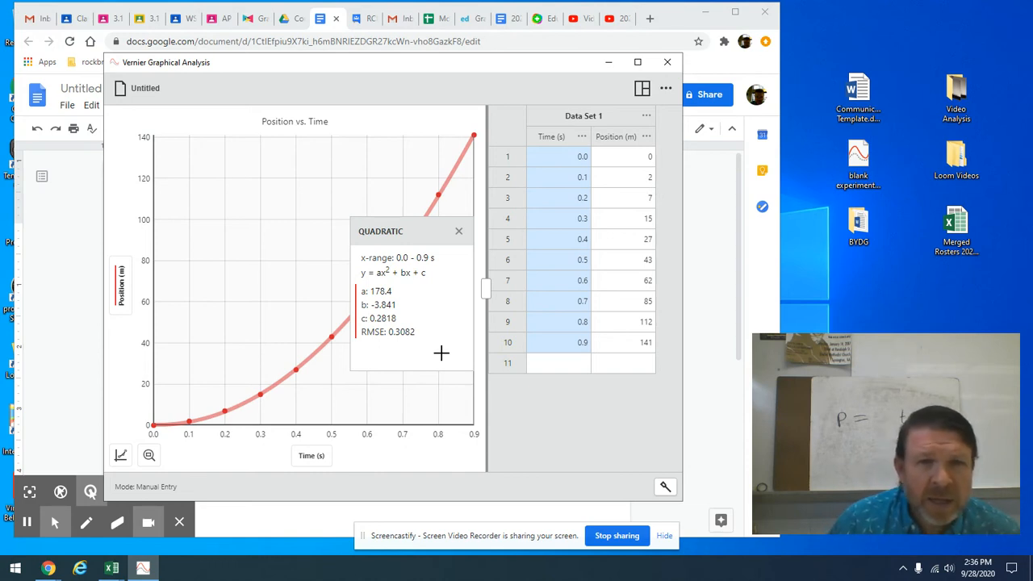
mouse_move(265, 275)
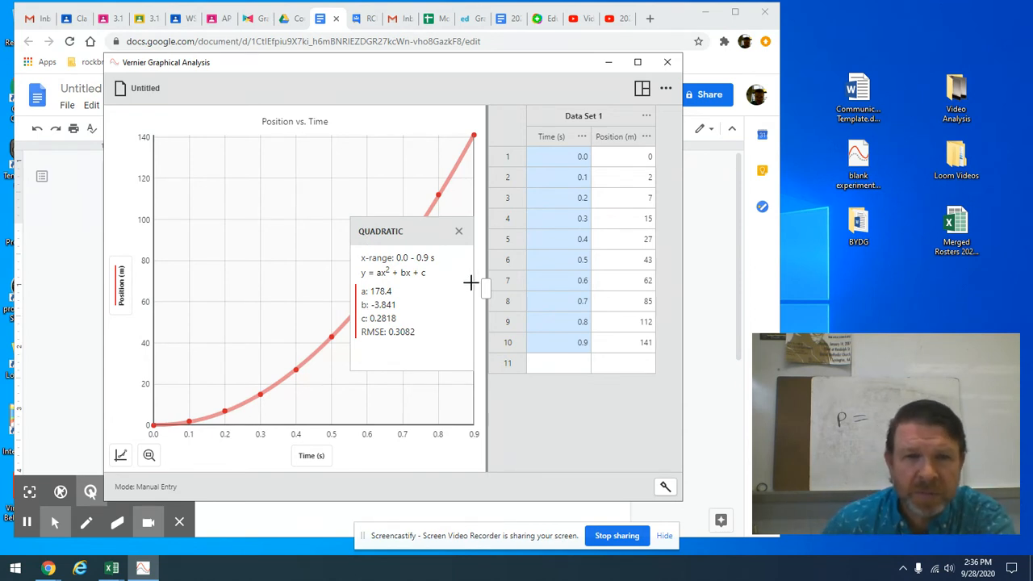
mouse_move(387, 371)
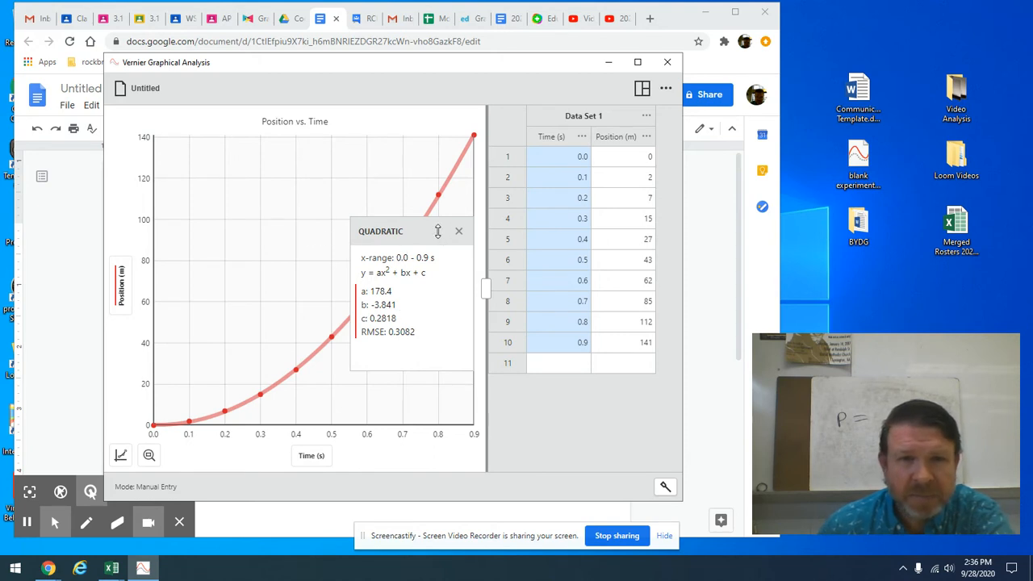
- Drag the quadratic fit results box lower on the graph so it clears the data
left_click_drag(412, 233, 411, 282)
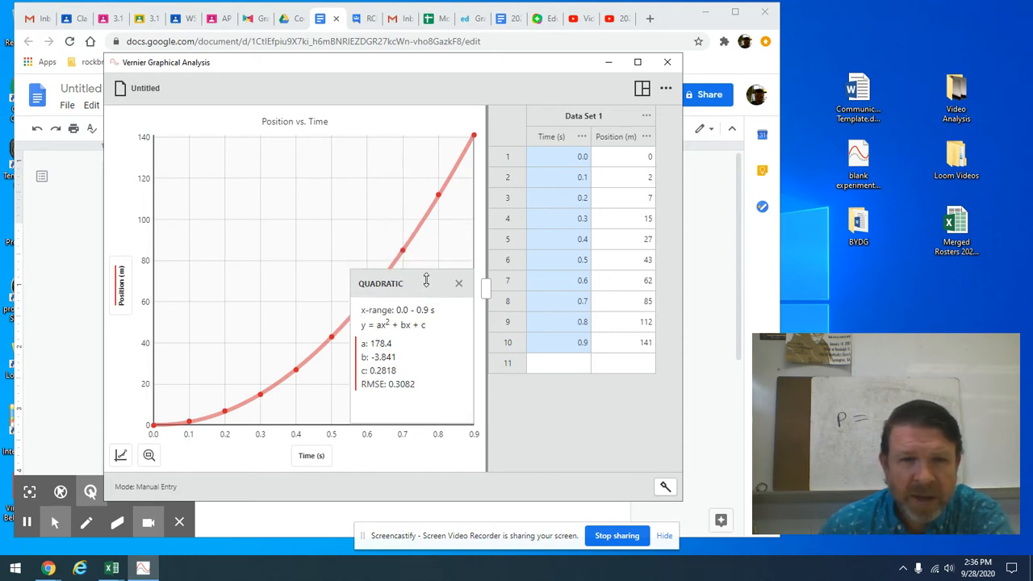
left_click_drag(403, 283, 404, 271)
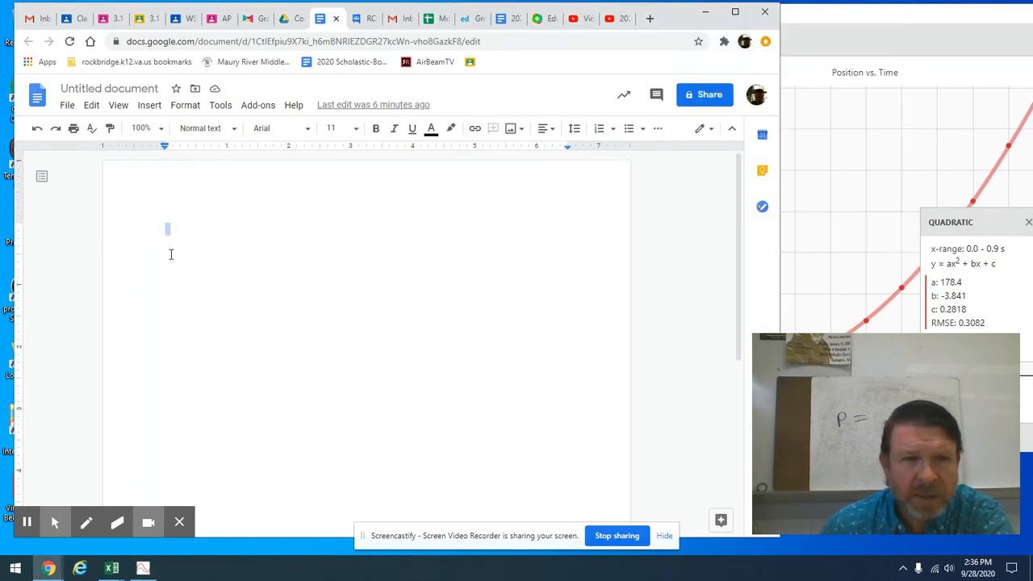
mouse_move(910, 60)
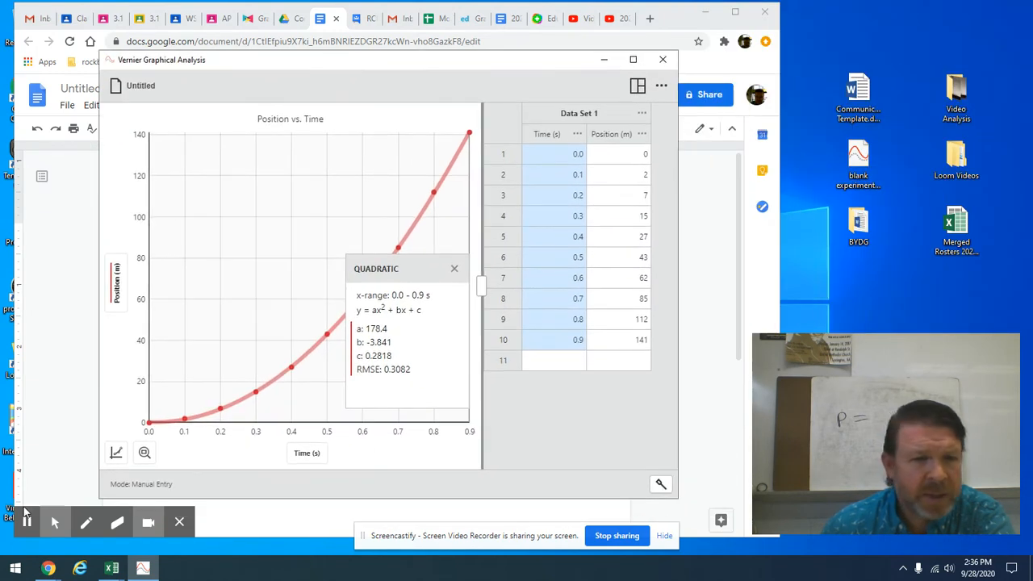
- Launch Snipping Tool via Start search and snip the graph with its quadratic fit box
left_click(14, 568)
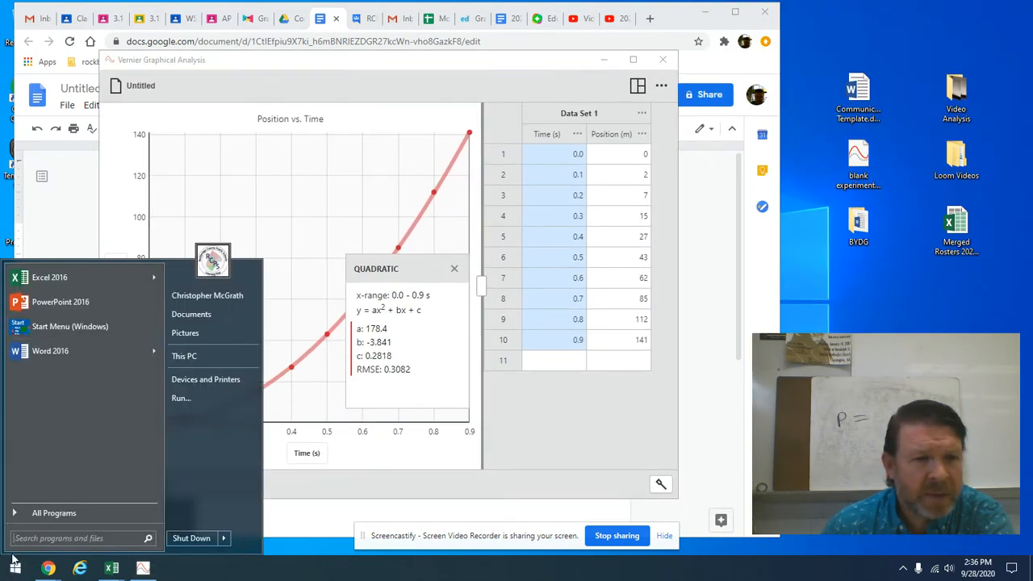
type("snip")
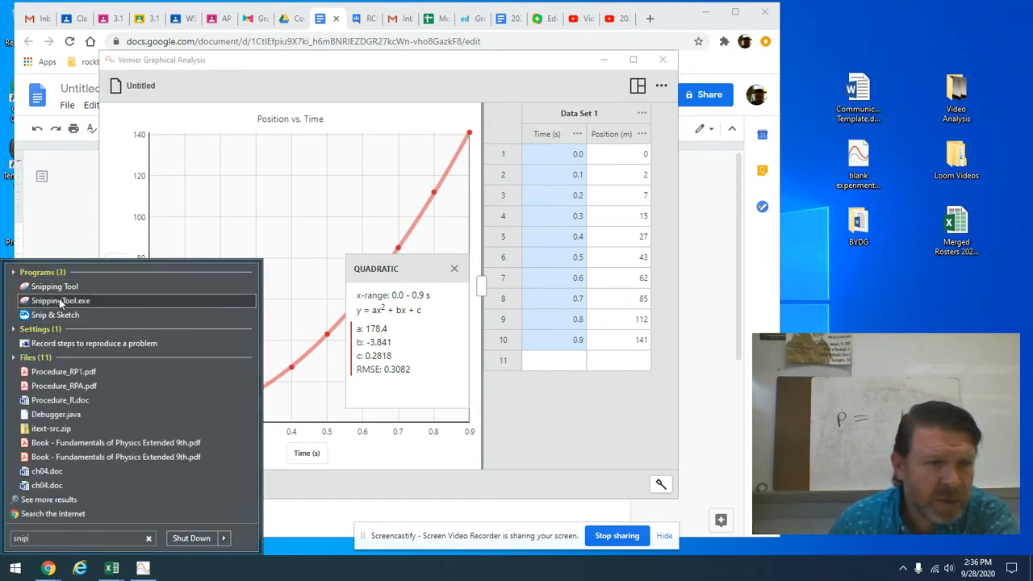
left_click(60, 300)
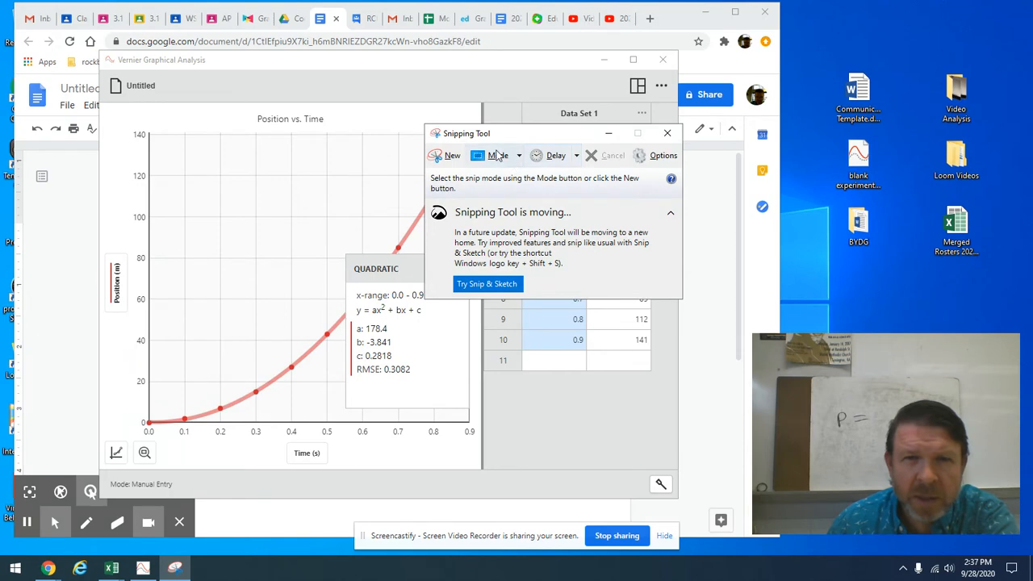
left_click(448, 155)
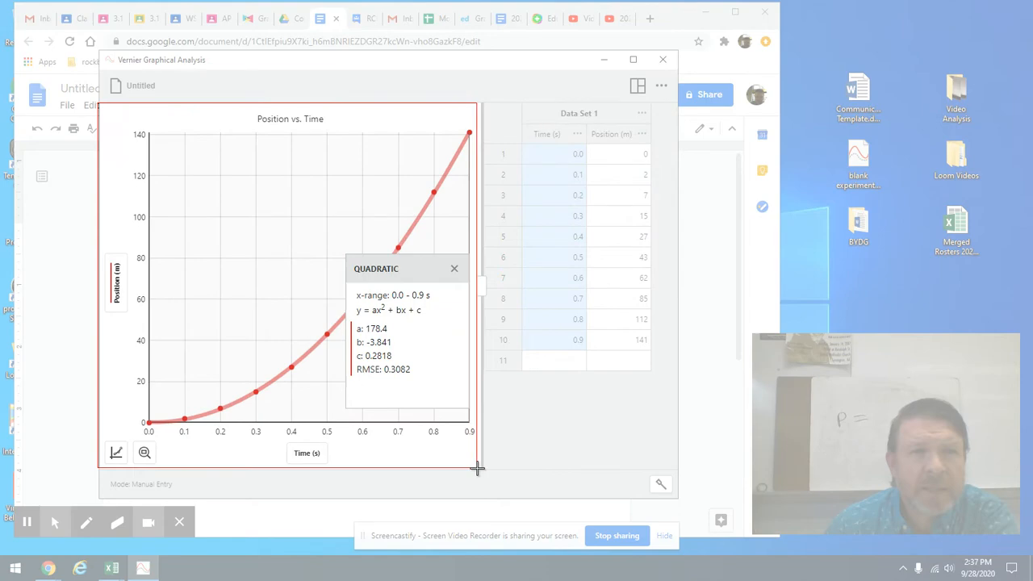
left_click(142, 567)
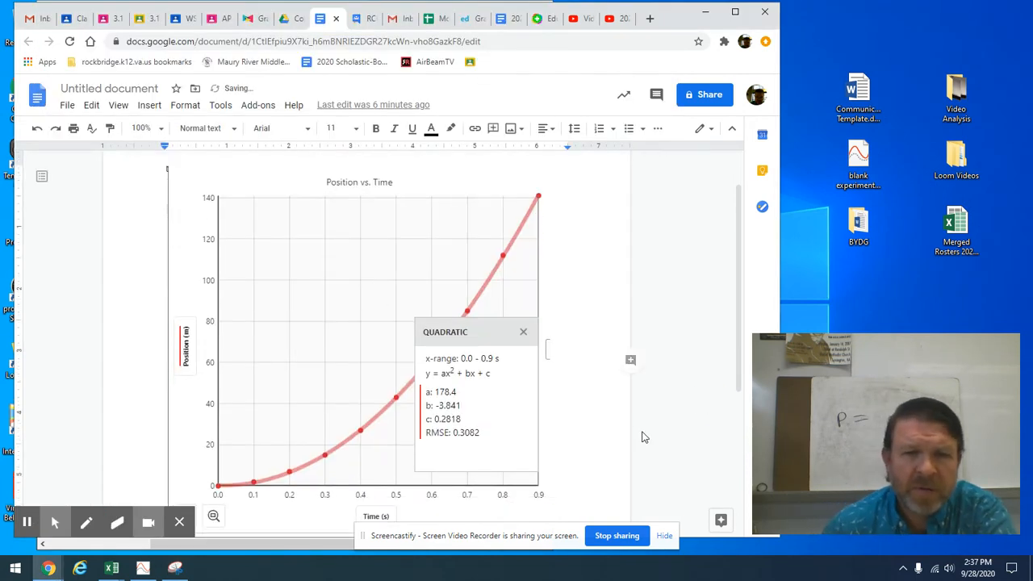
- Below the pasted graph, set the new line's font size to 18
scroll("down", 3)
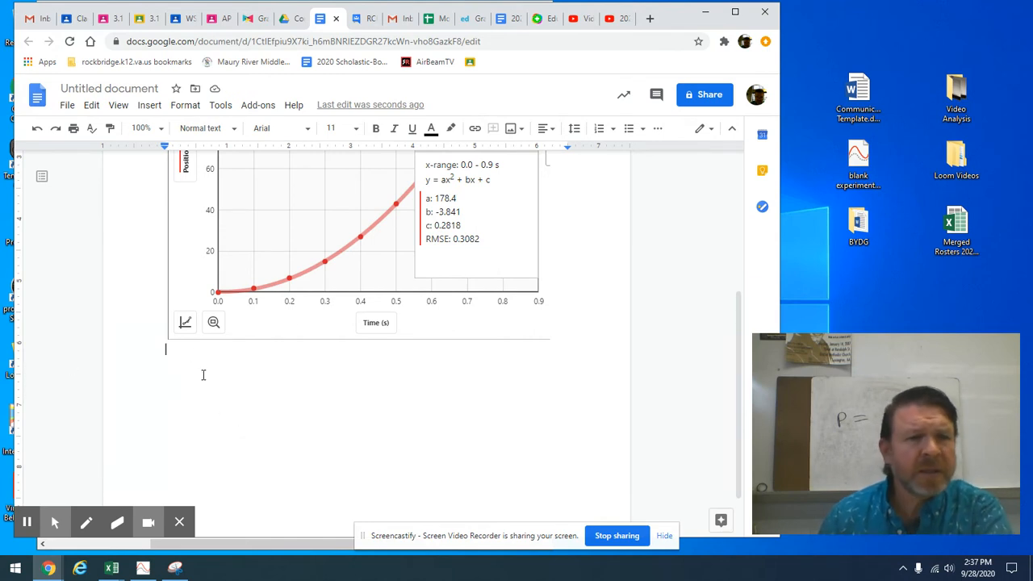
mouse_move(428, 179)
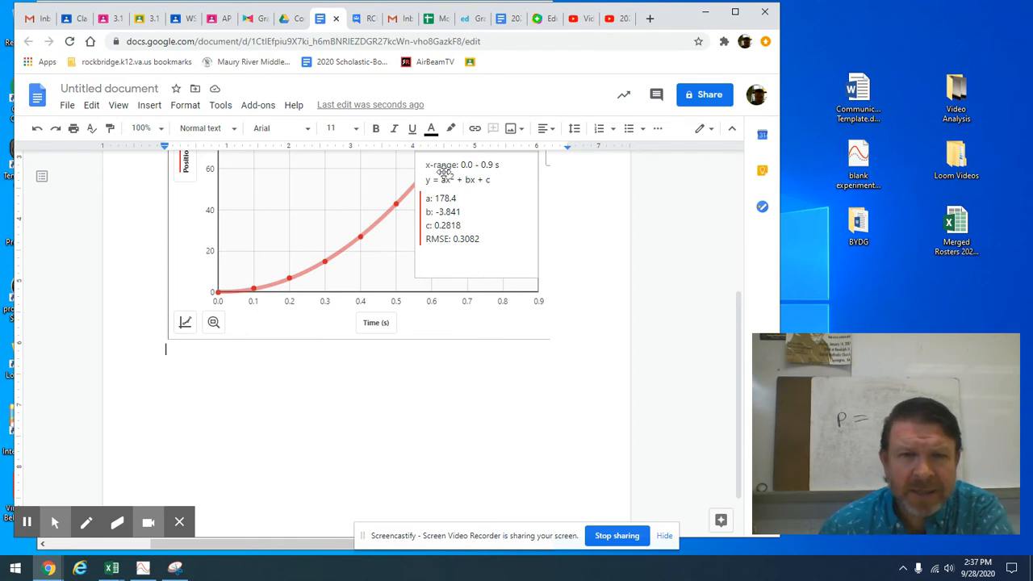
mouse_move(213, 485)
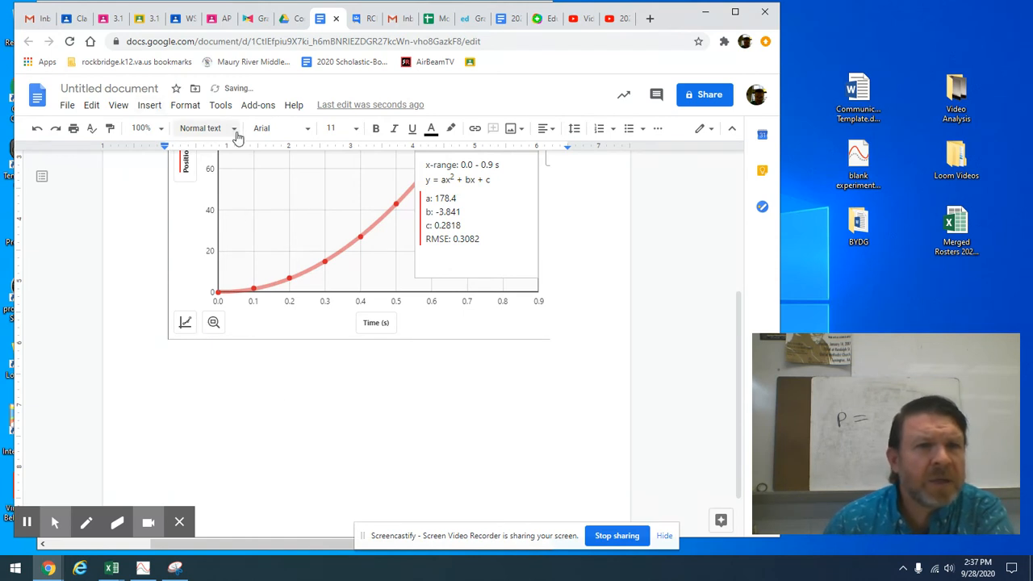
left_click(334, 129)
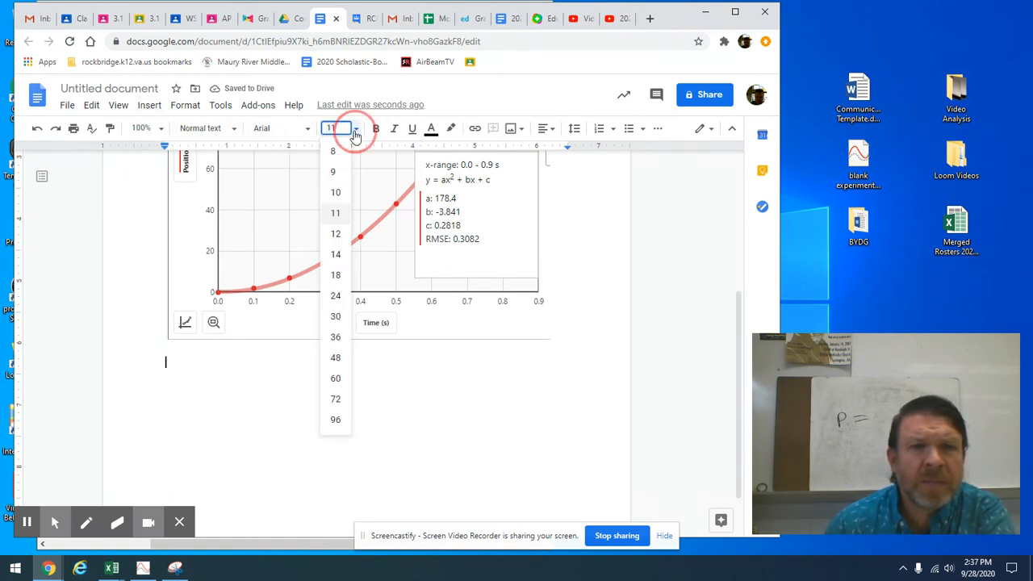
left_click(336, 274)
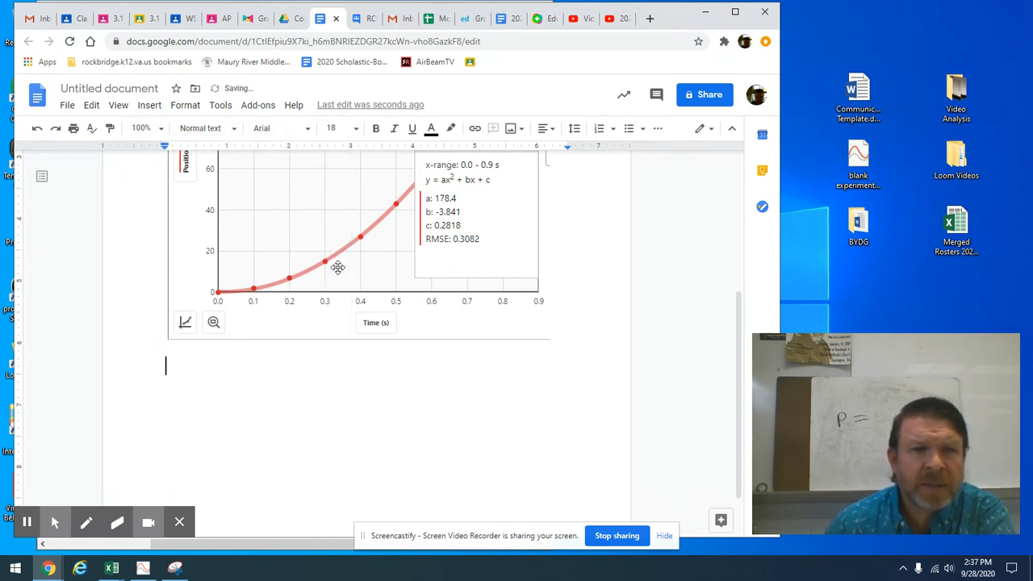
- Insert an equation below the graph and begin it with x = , removing a mistyped 'pos'
left_click(148, 105)
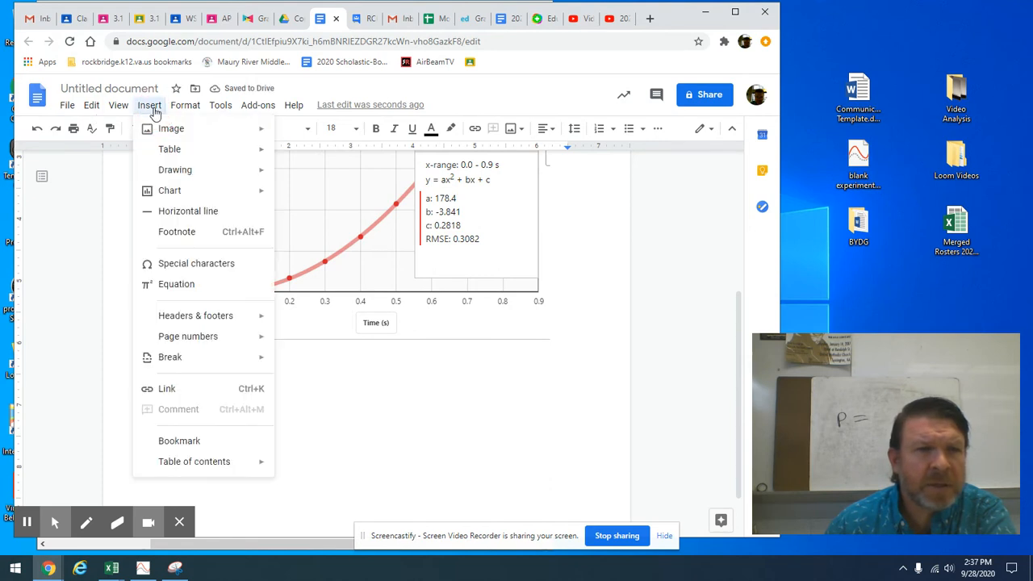
mouse_move(200, 284)
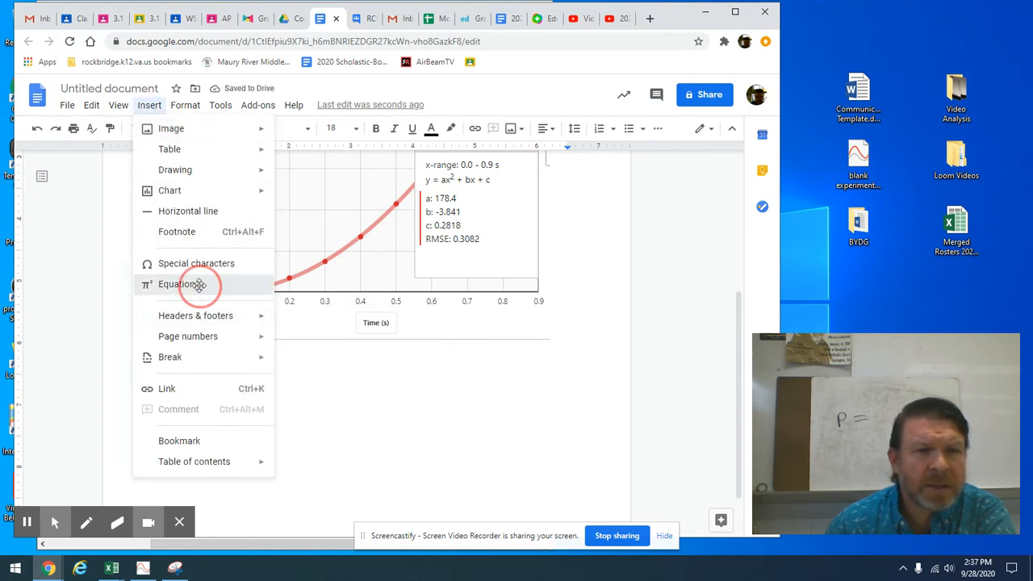
left_click(176, 284)
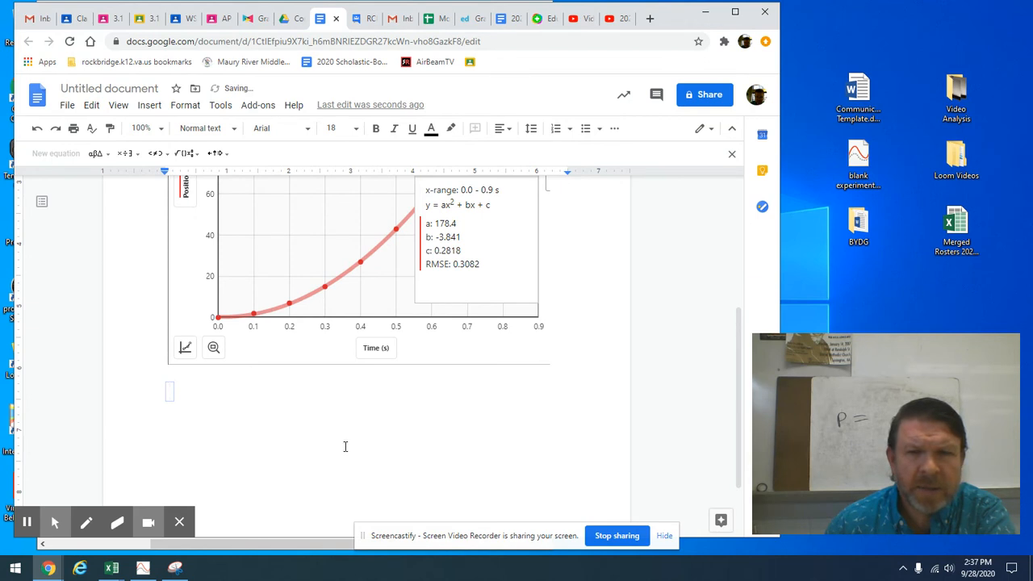
mouse_move(582, 429)
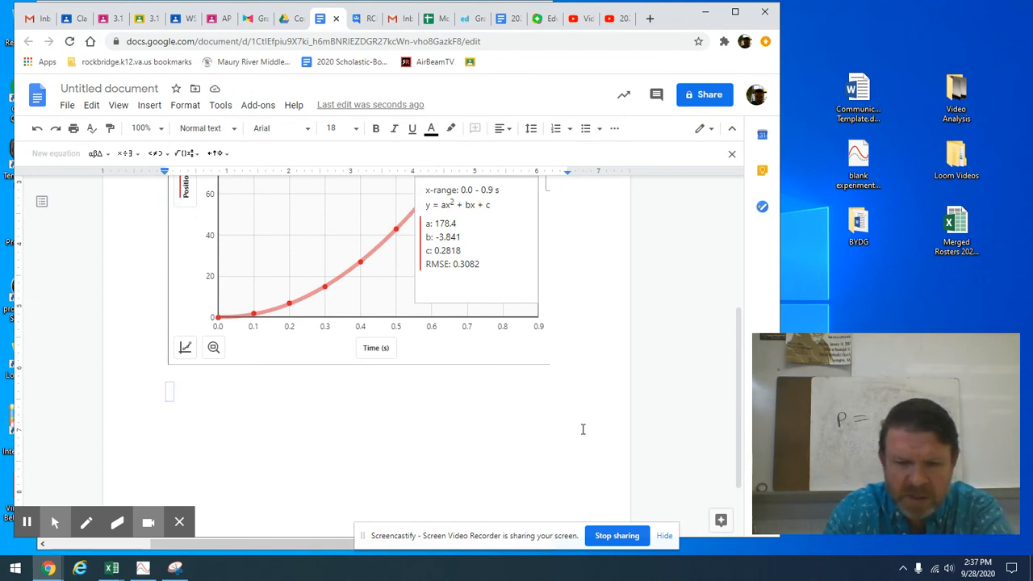
type("pos")
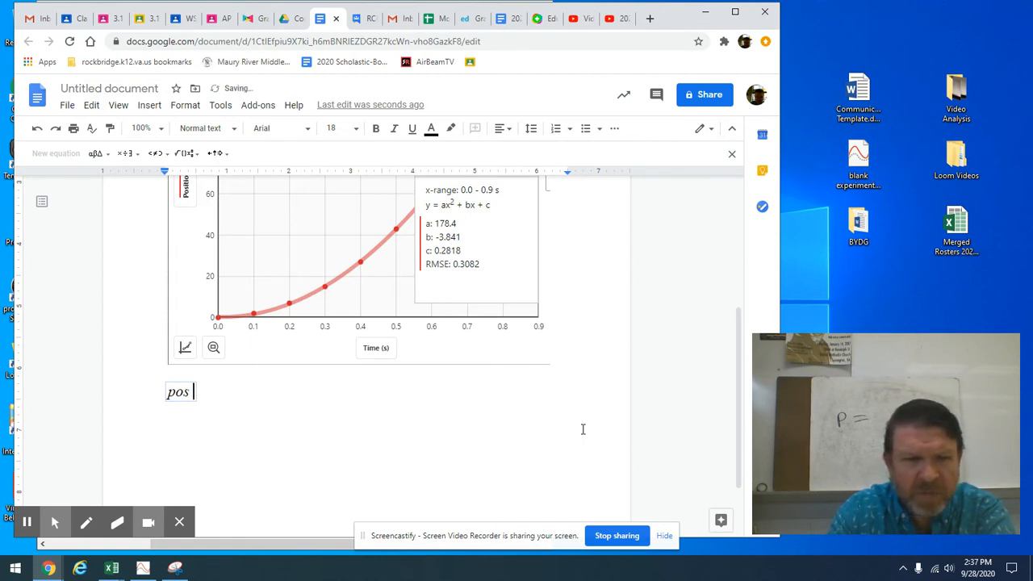
type("=")
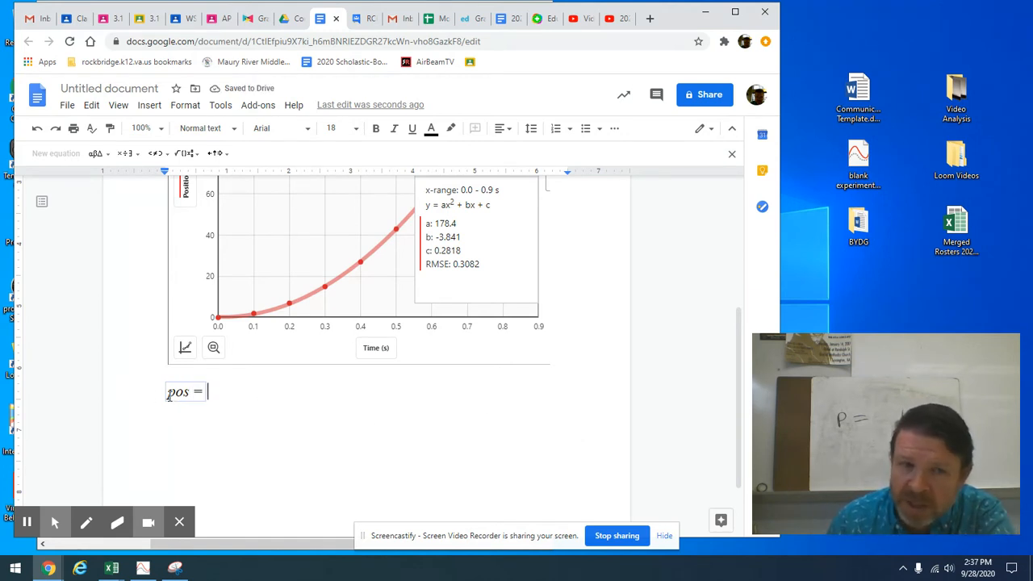
mouse_move(200, 314)
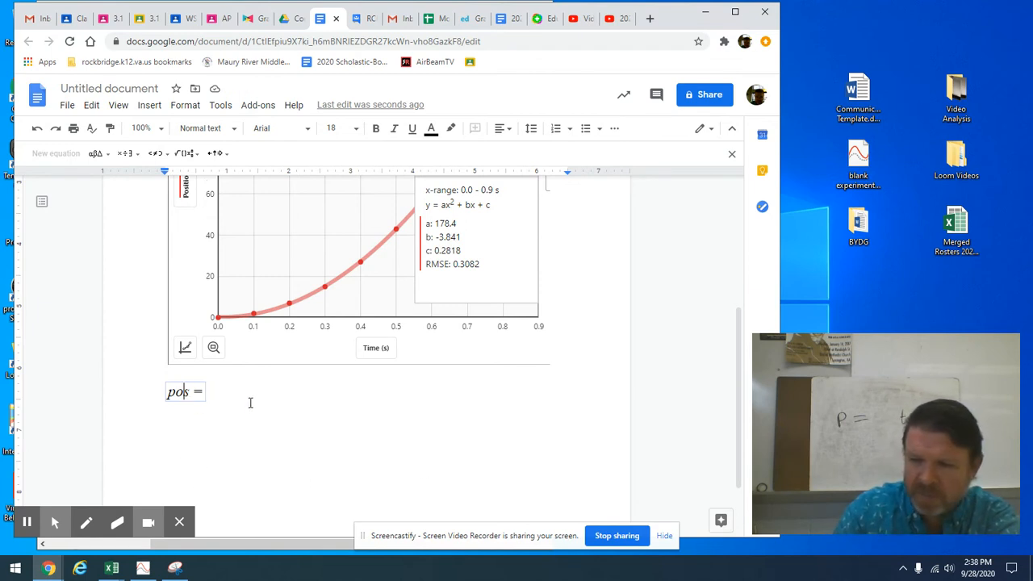
key("Backspace")
type("x")
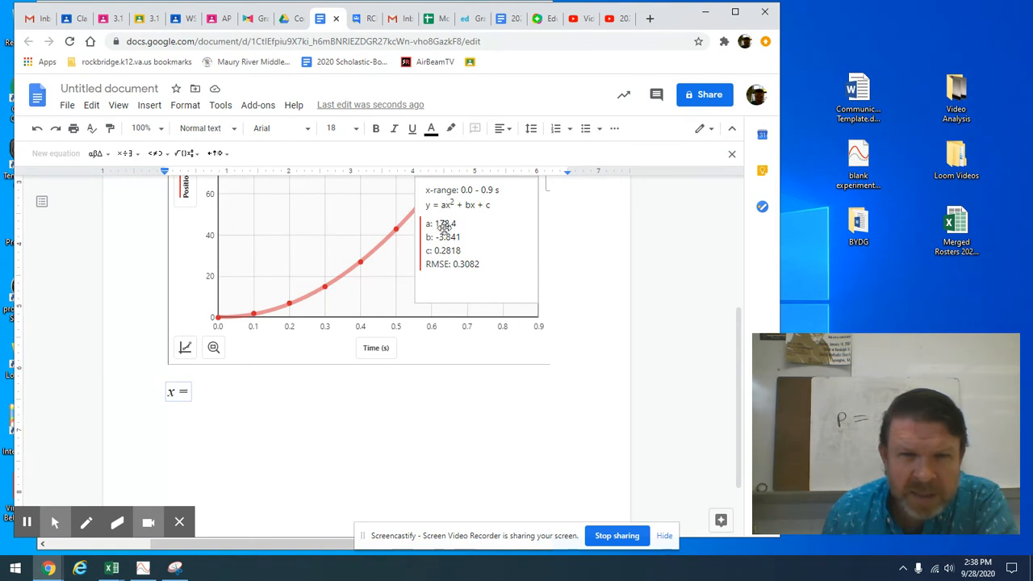
mouse_move(433, 234)
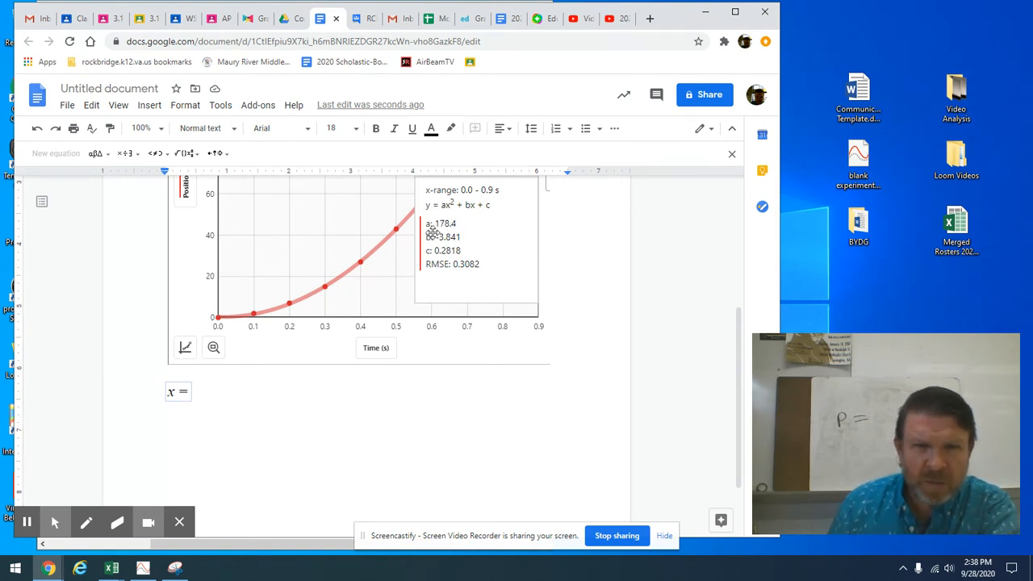
mouse_move(513, 234)
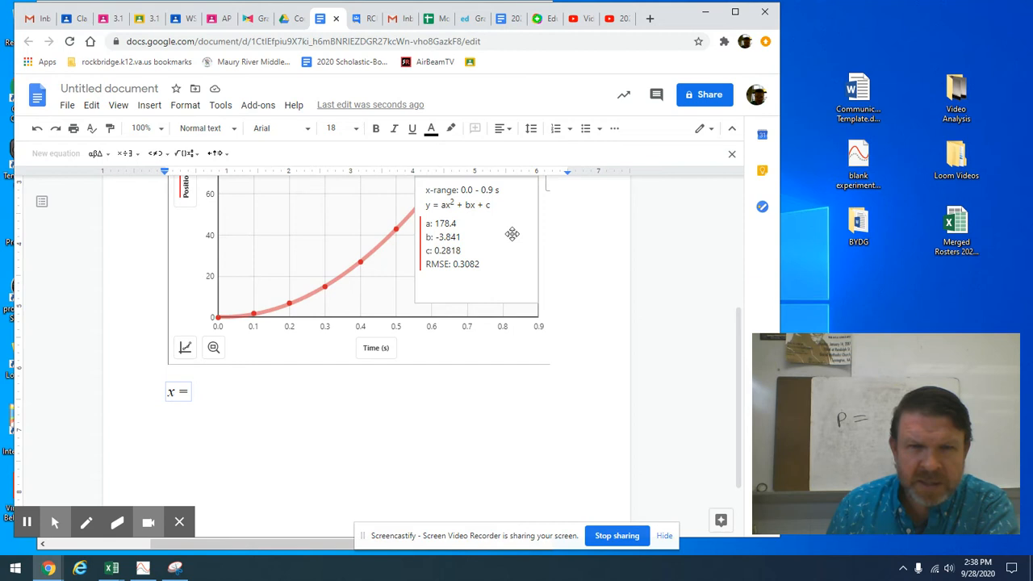
mouse_move(545, 236)
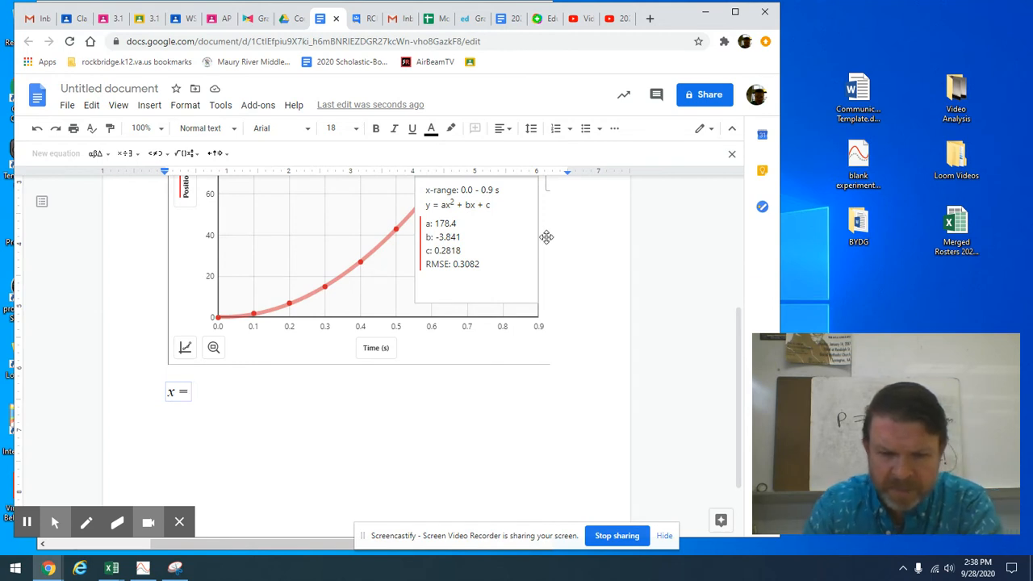
mouse_move(528, 242)
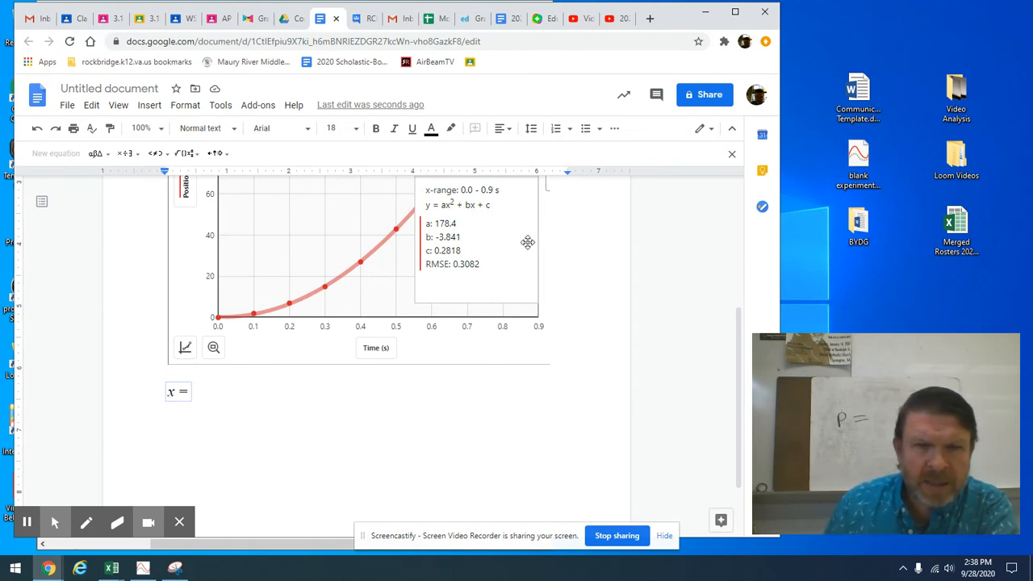
mouse_move(458, 304)
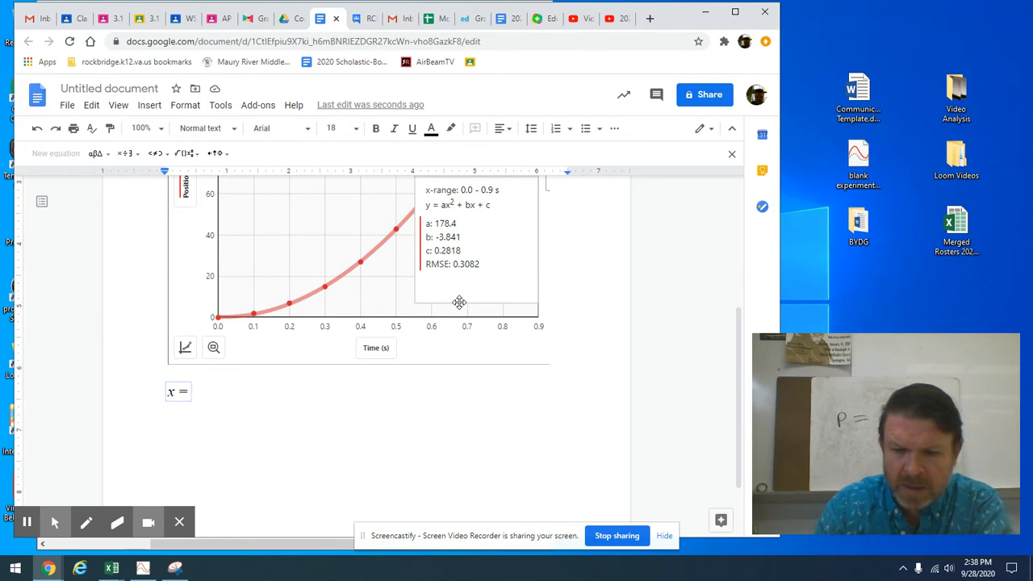
mouse_move(113, 170)
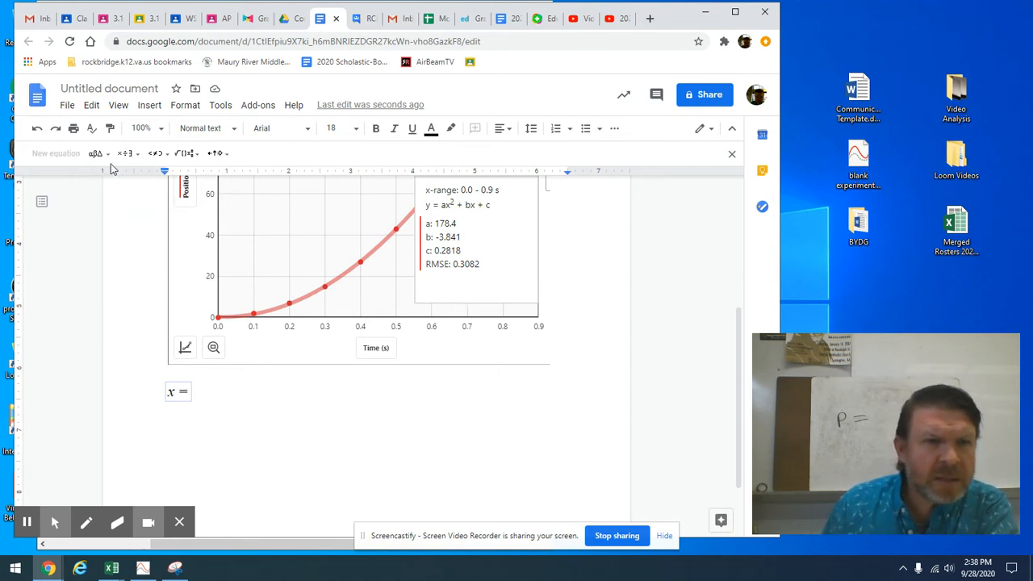
- Continue the equation with 180cm after the equals sign
left_click(184, 153)
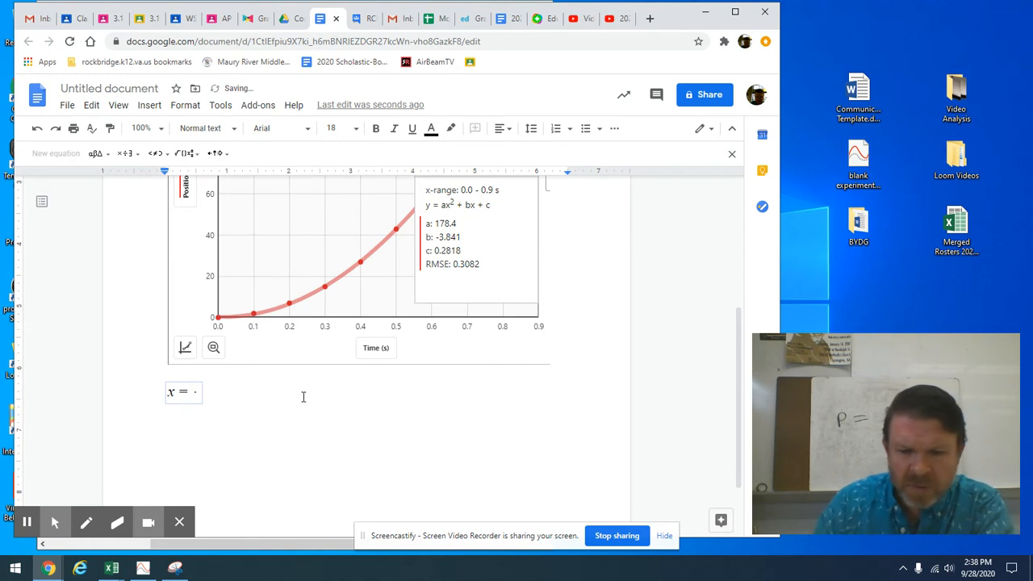
type("180")
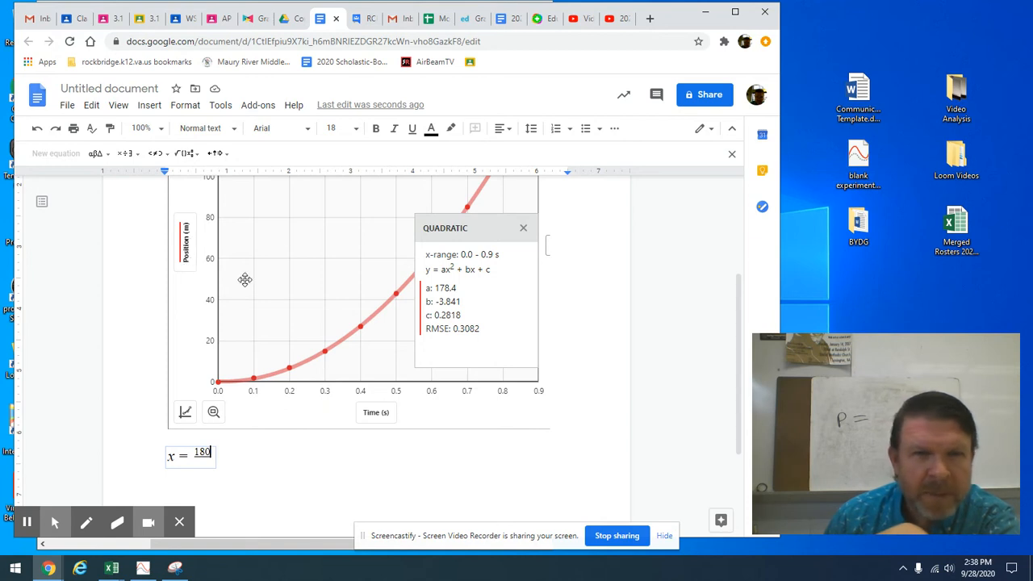
mouse_move(184, 222)
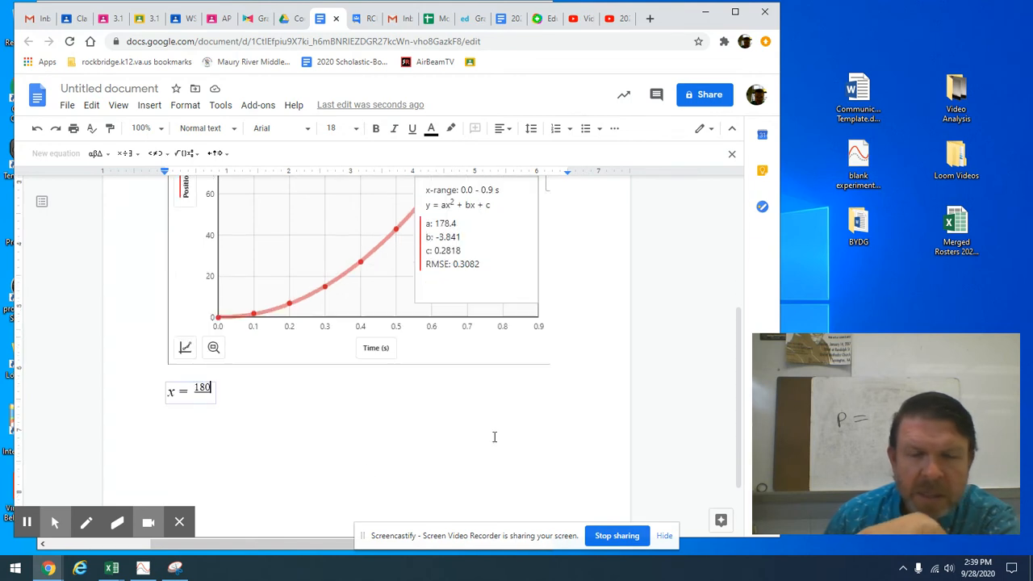
mouse_move(452, 369)
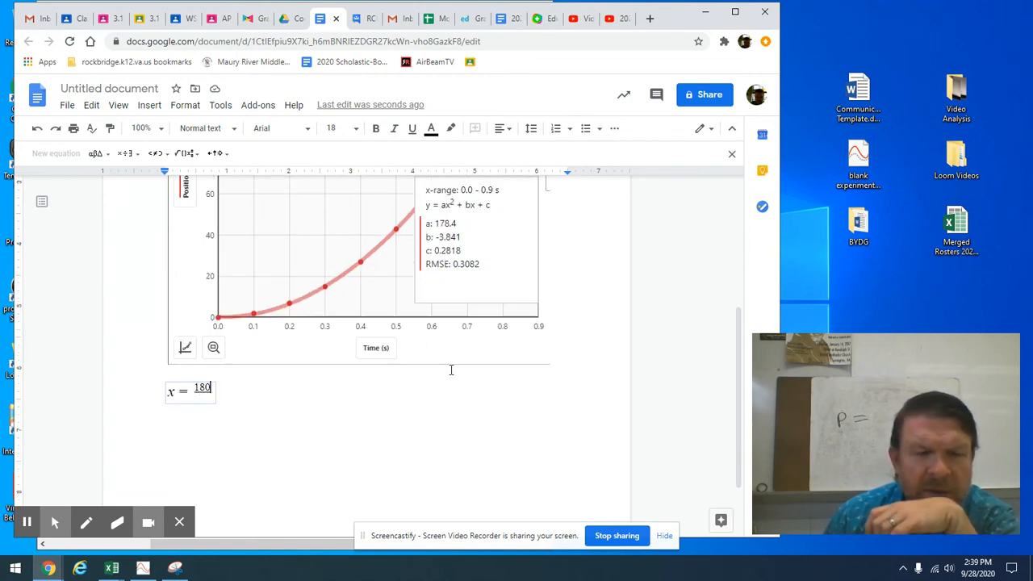
mouse_move(411, 435)
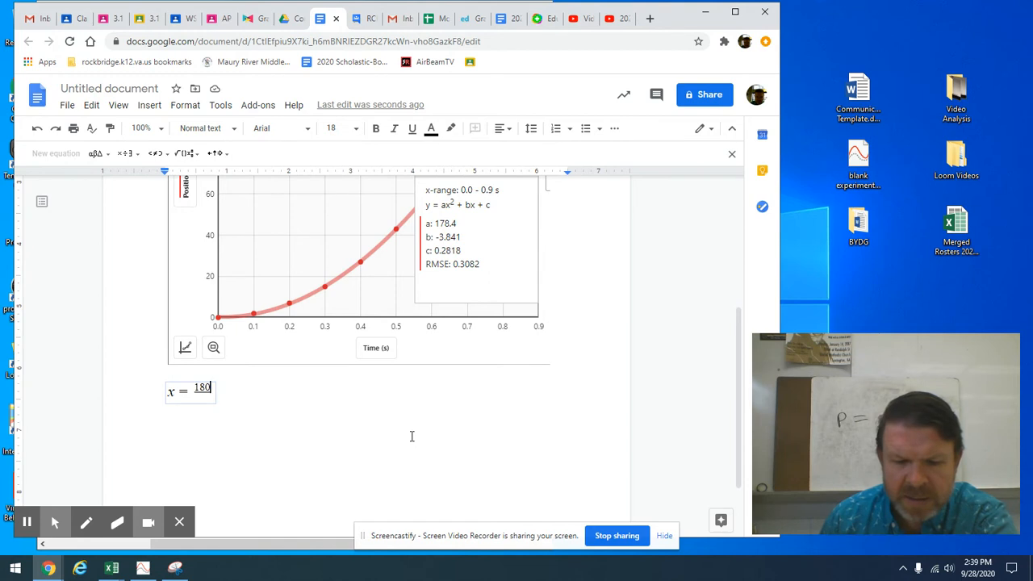
type("cm")
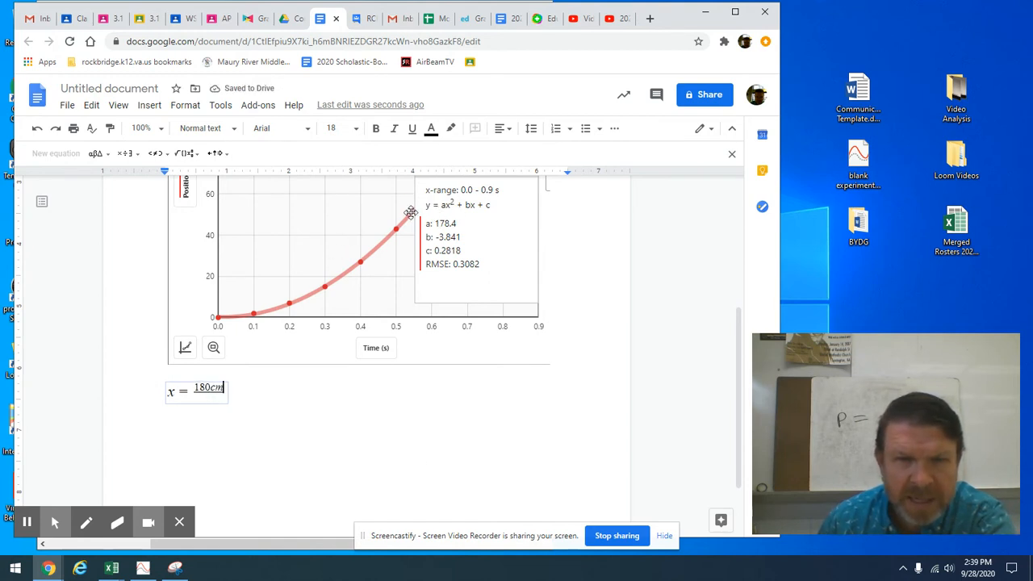
mouse_move(171, 400)
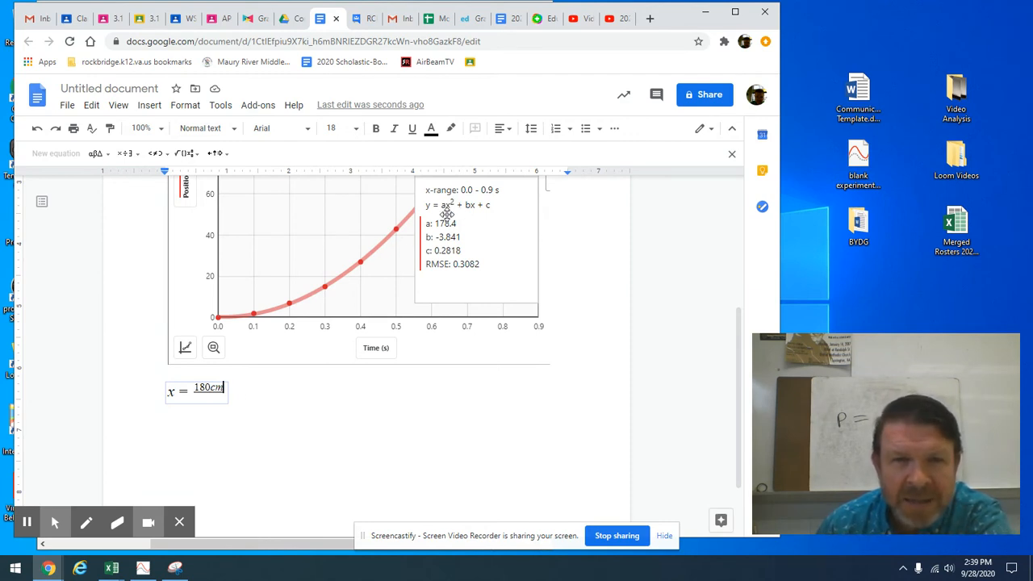
mouse_move(379, 356)
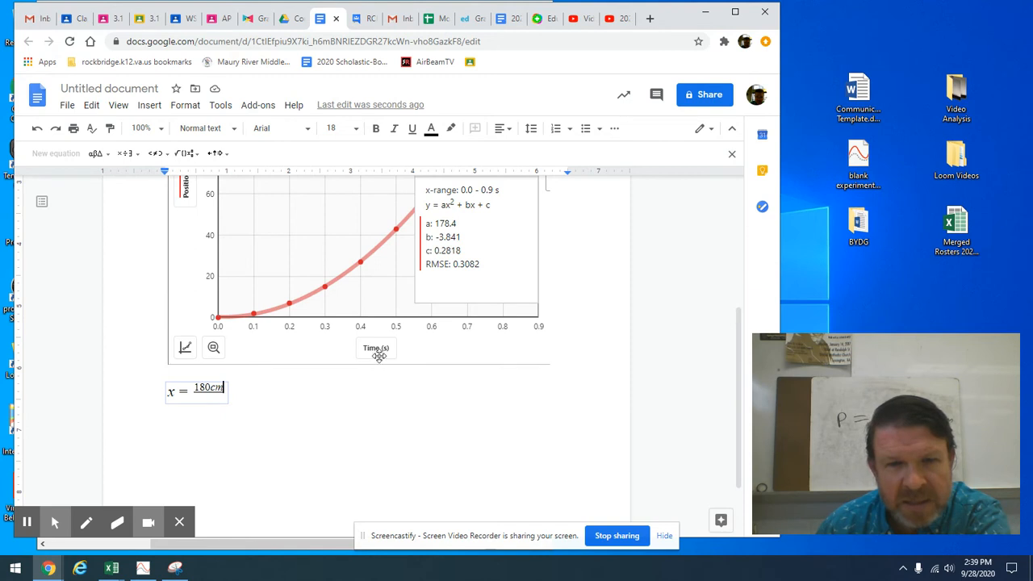
mouse_move(374, 357)
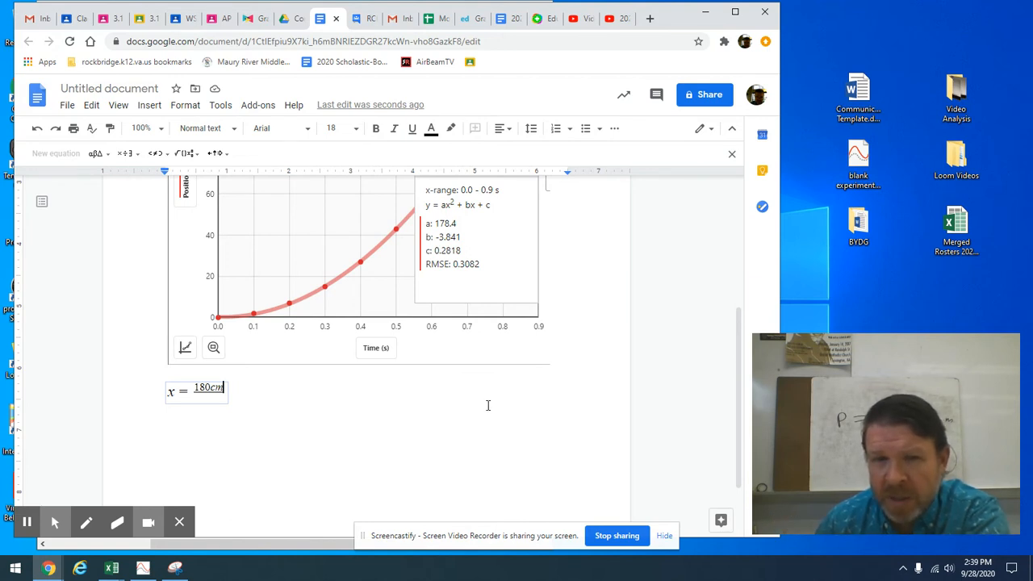
mouse_move(418, 232)
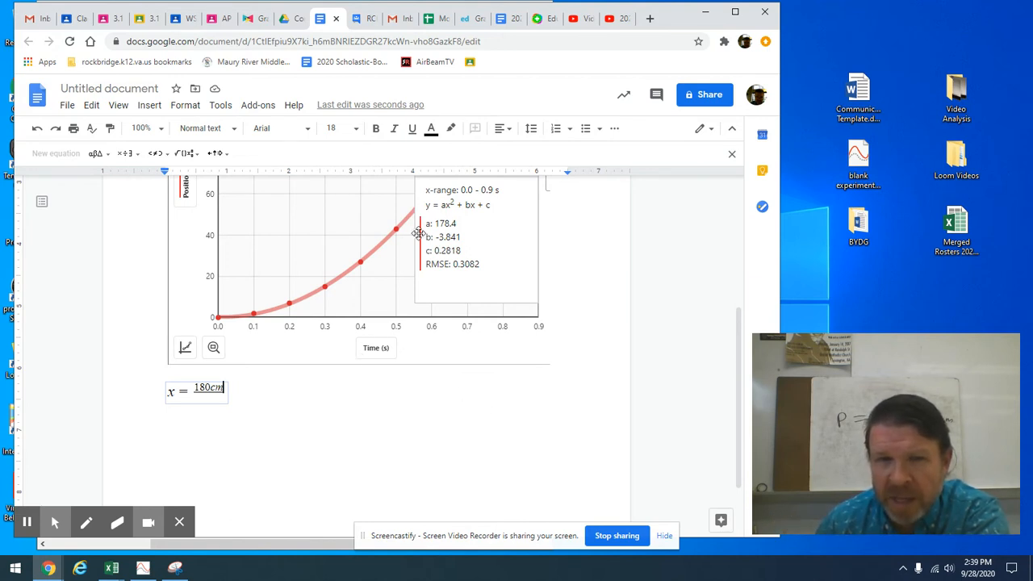
mouse_move(384, 353)
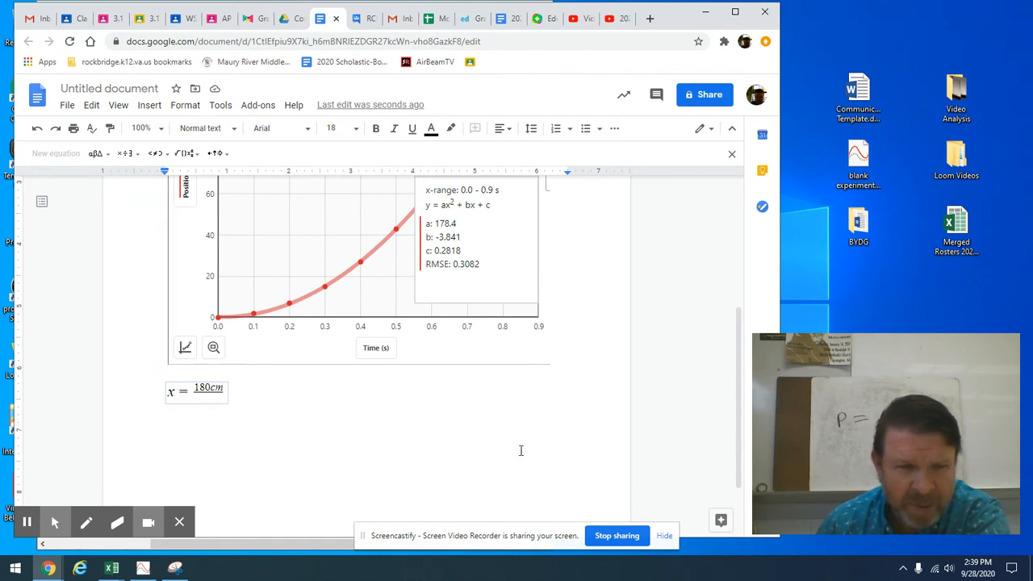
mouse_move(710, 464)
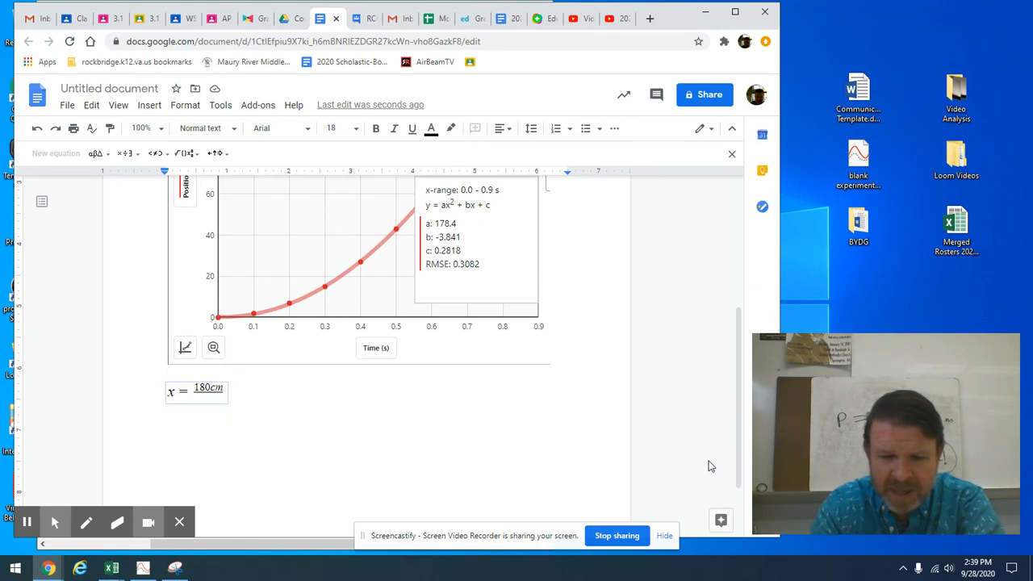
- Extend the equation to x = 180cm/s² · t² − 3.8
type("s")
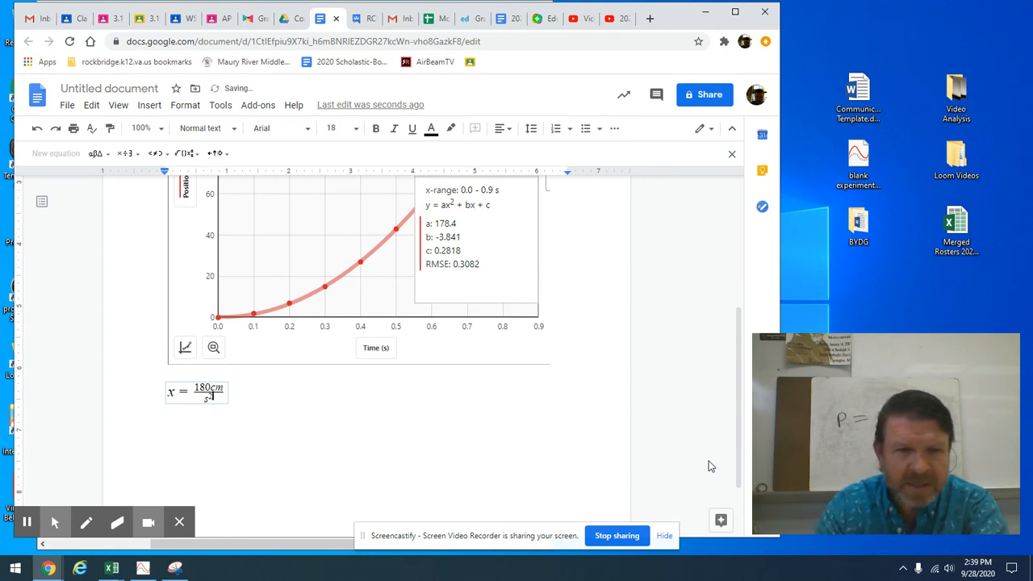
mouse_move(251, 371)
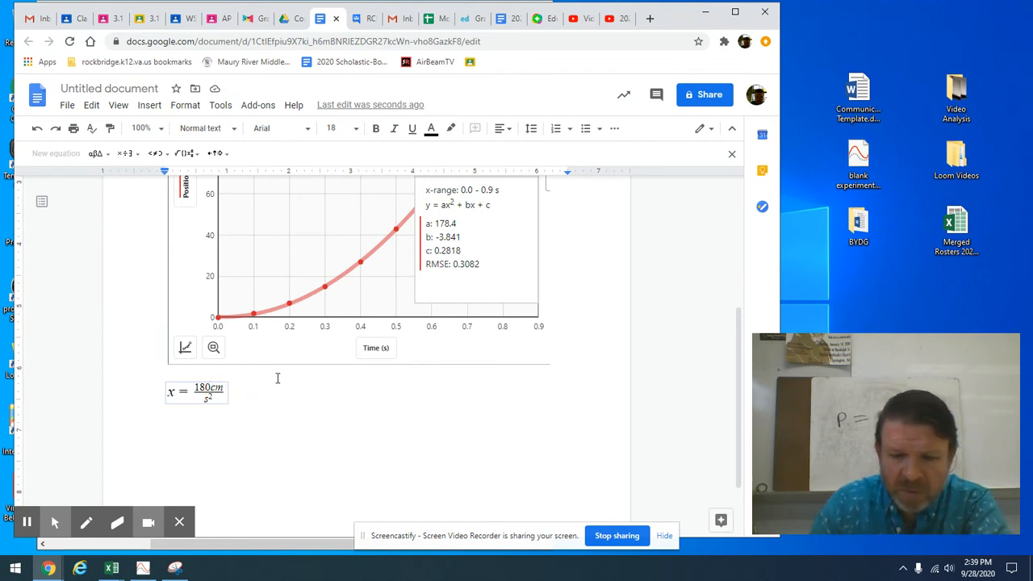
type("*")
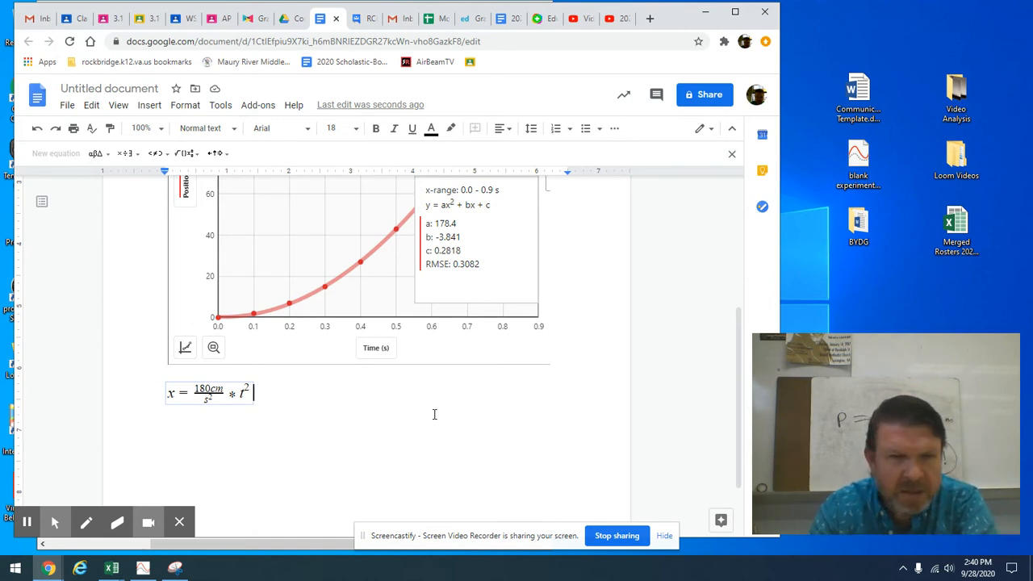
type("+")
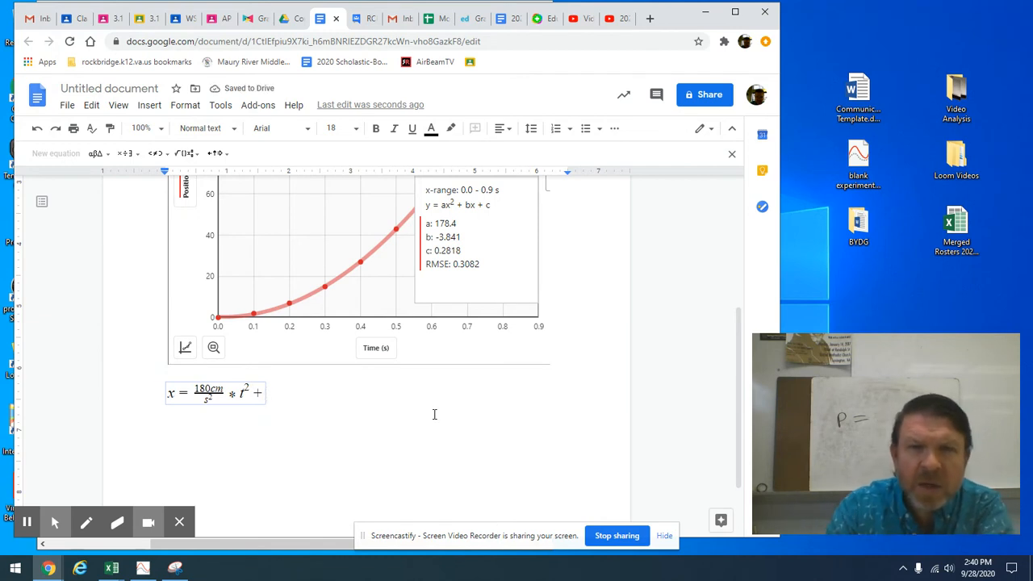
mouse_move(468, 210)
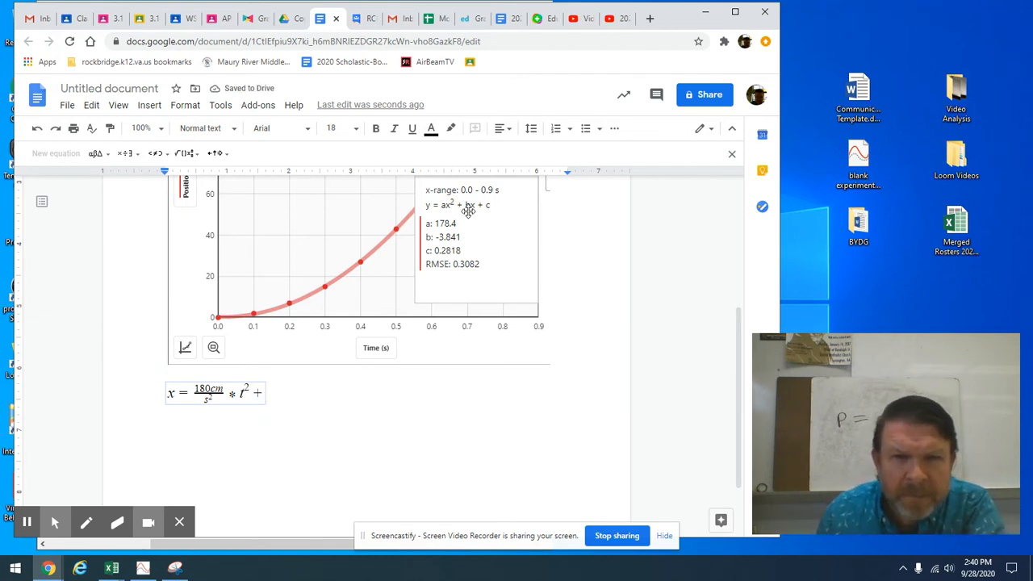
type("-")
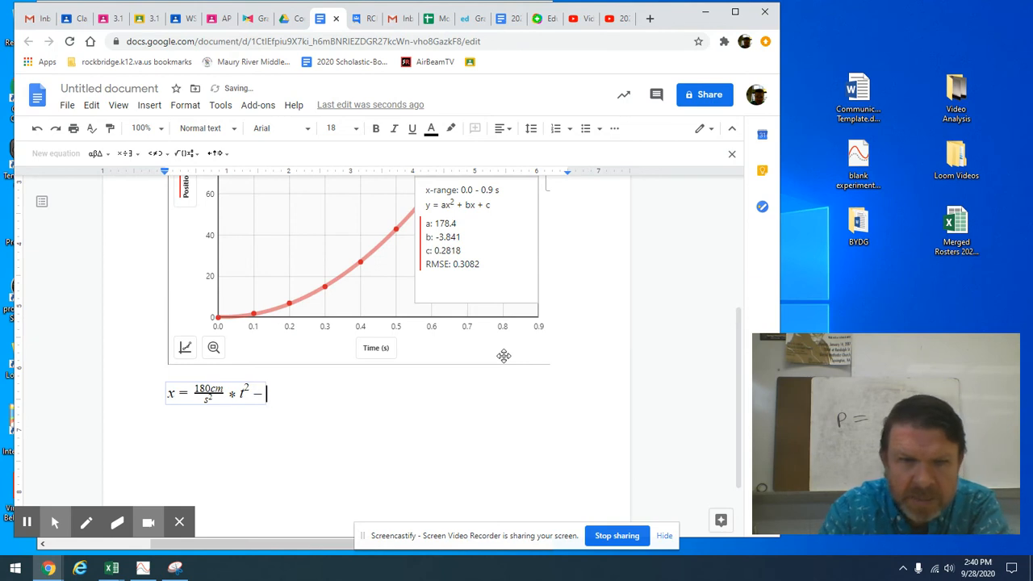
type("3")
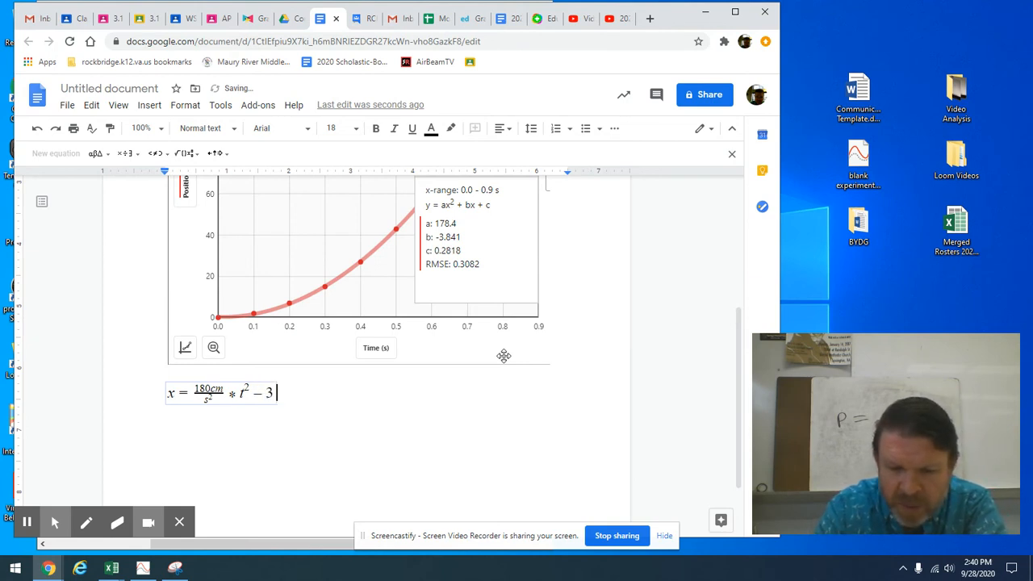
type("8")
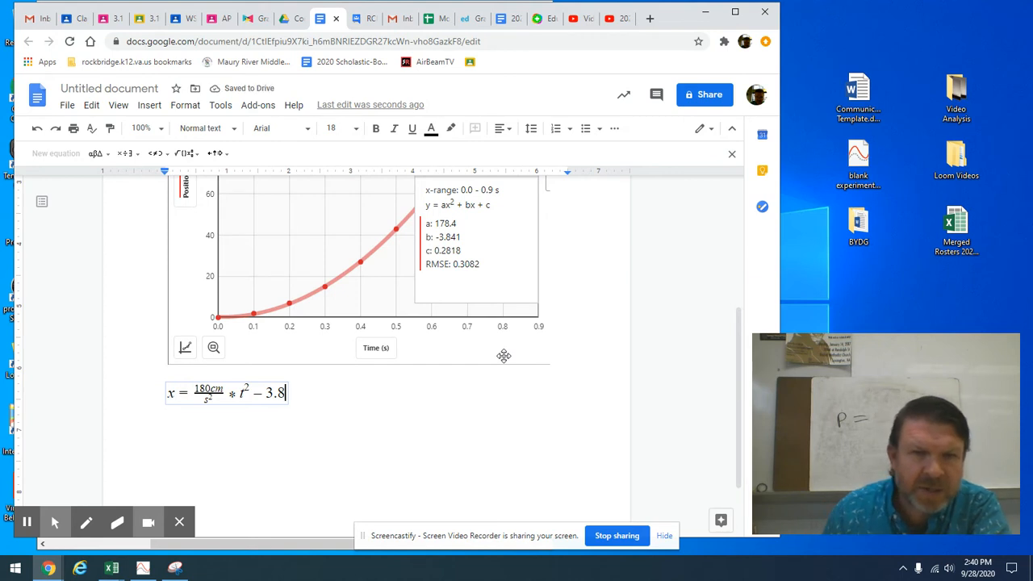
mouse_move(113, 169)
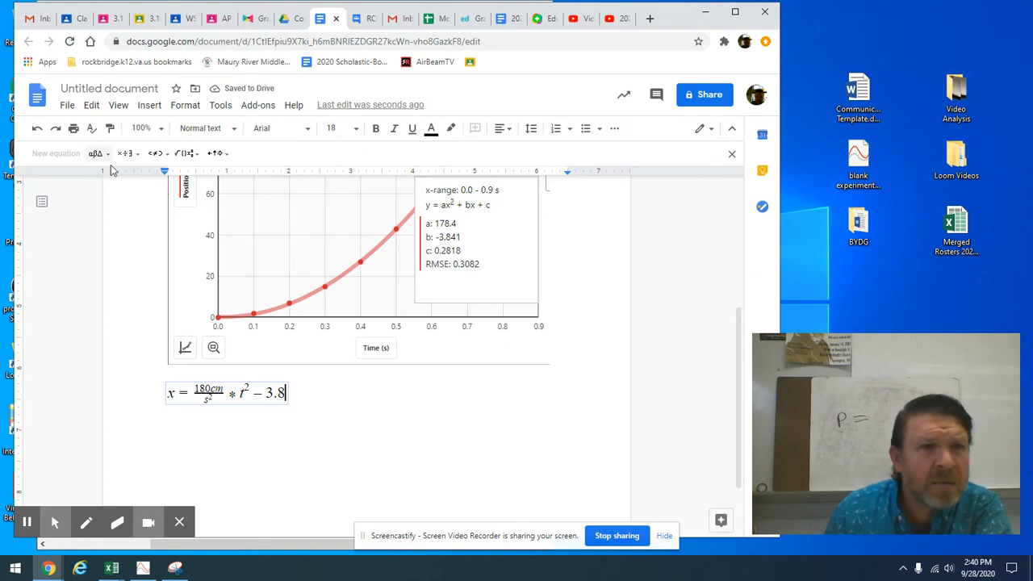
- Replace the 3.8 with a fraction 3.8cm over s times t
left_click(185, 153)
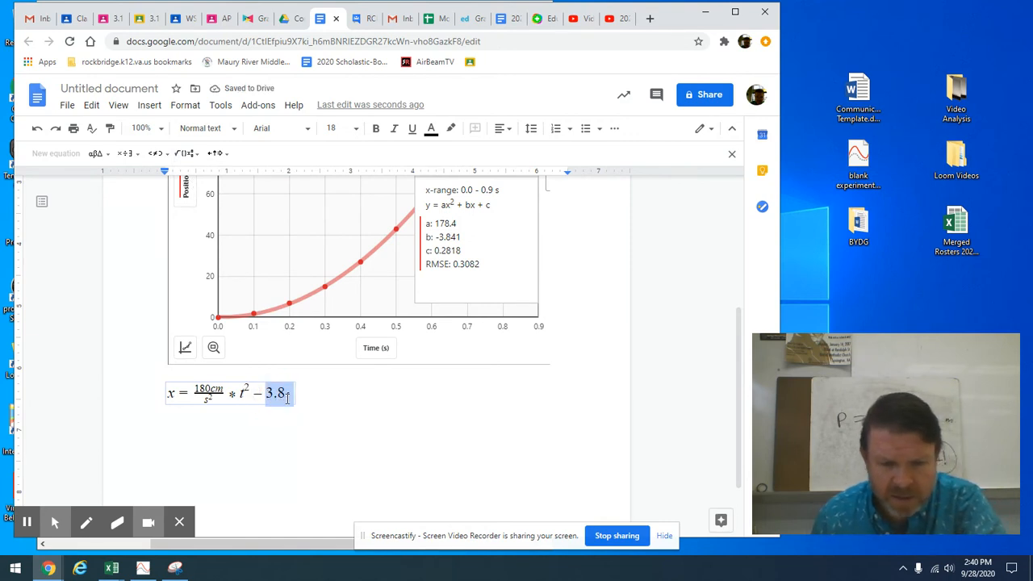
key("Backspace")
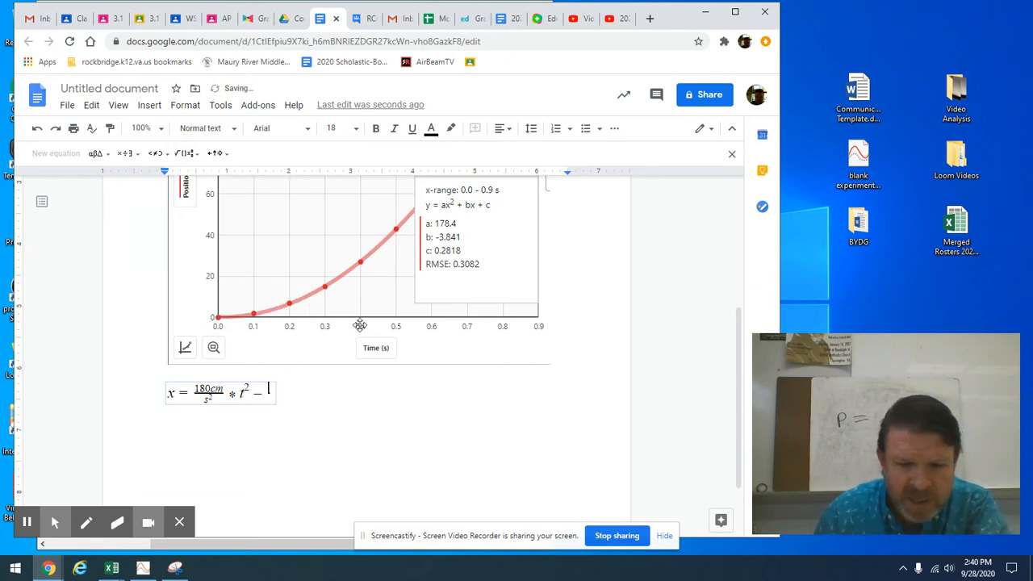
type("3.8")
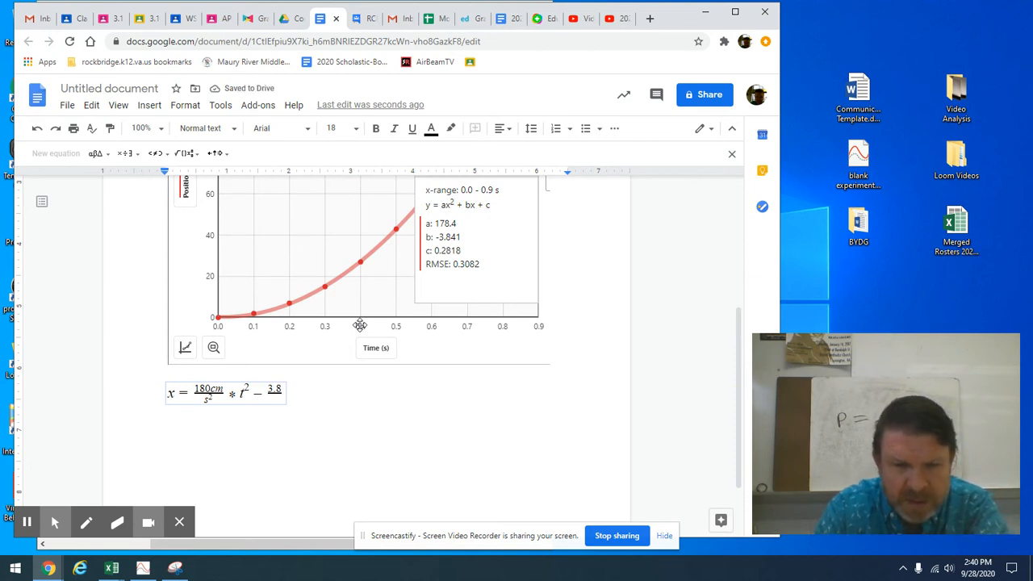
type("cm")
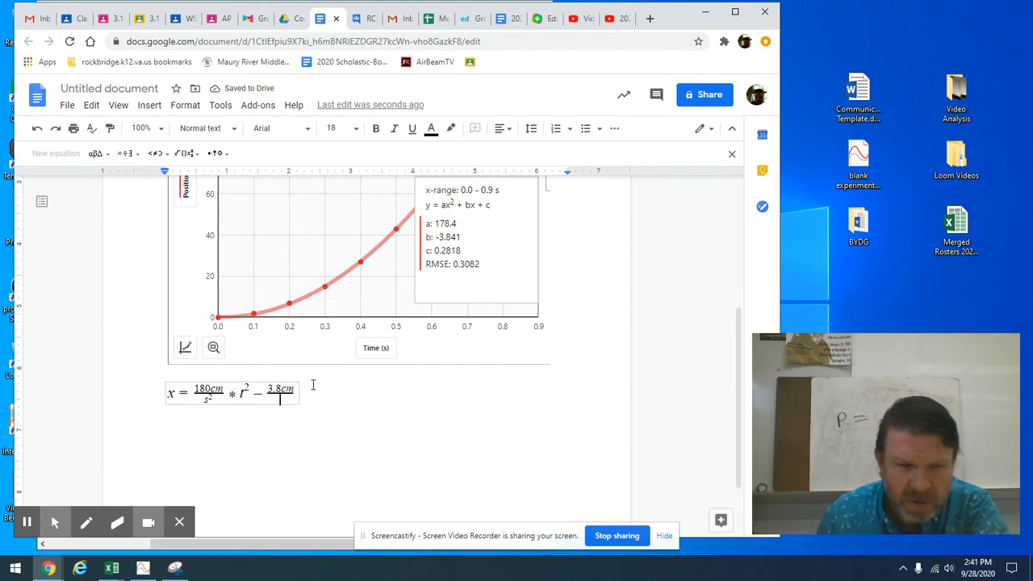
type("s t +")
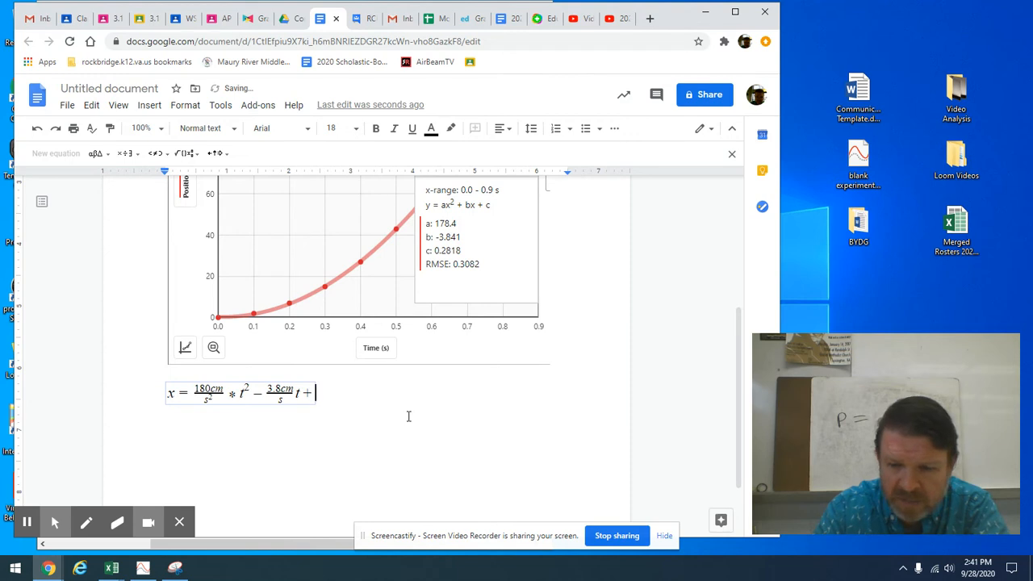
- Finish the equation with + .28cm
type(".2")
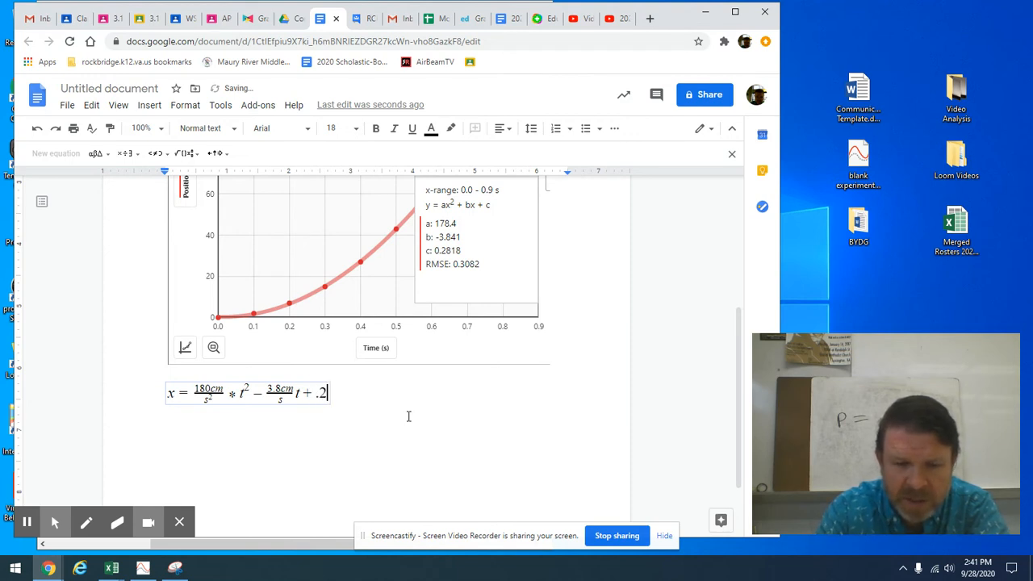
type("8")
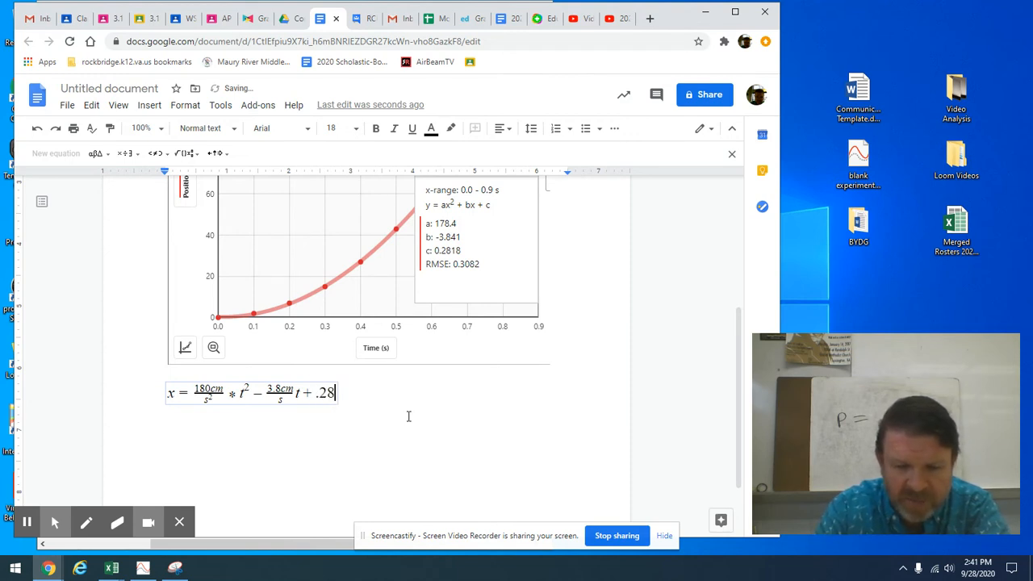
type("cm")
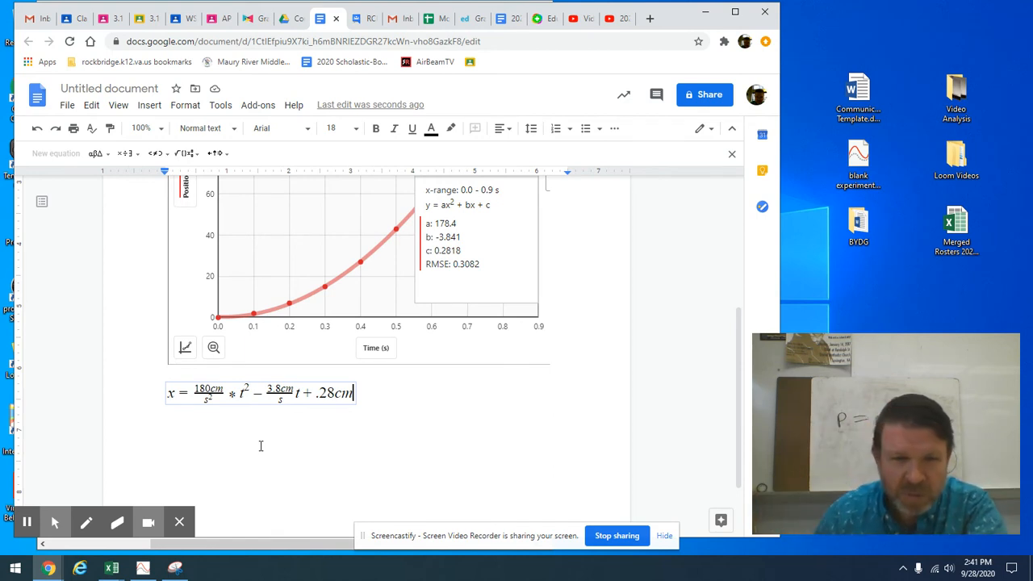
mouse_move(56, 319)
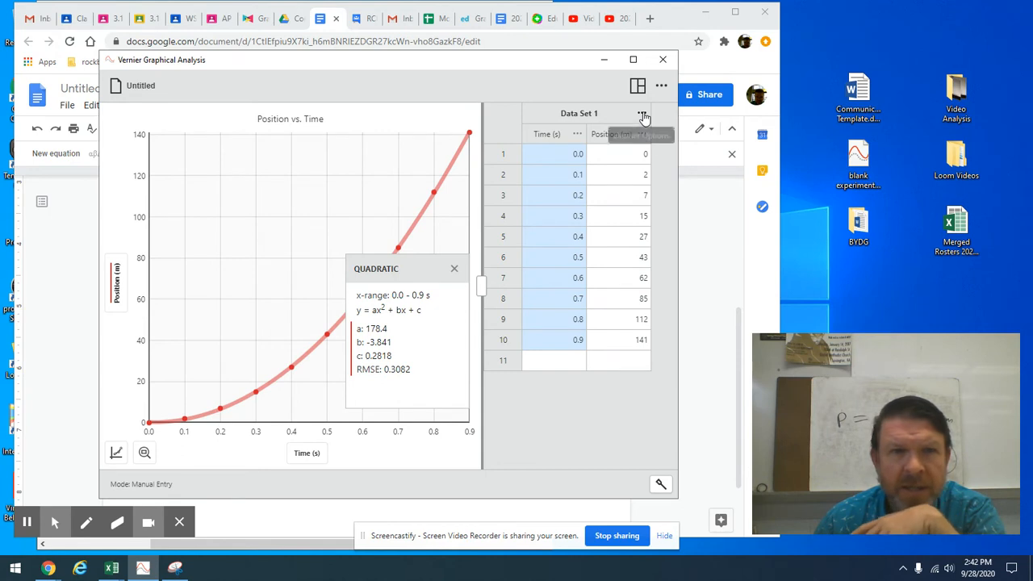
mouse_move(642, 116)
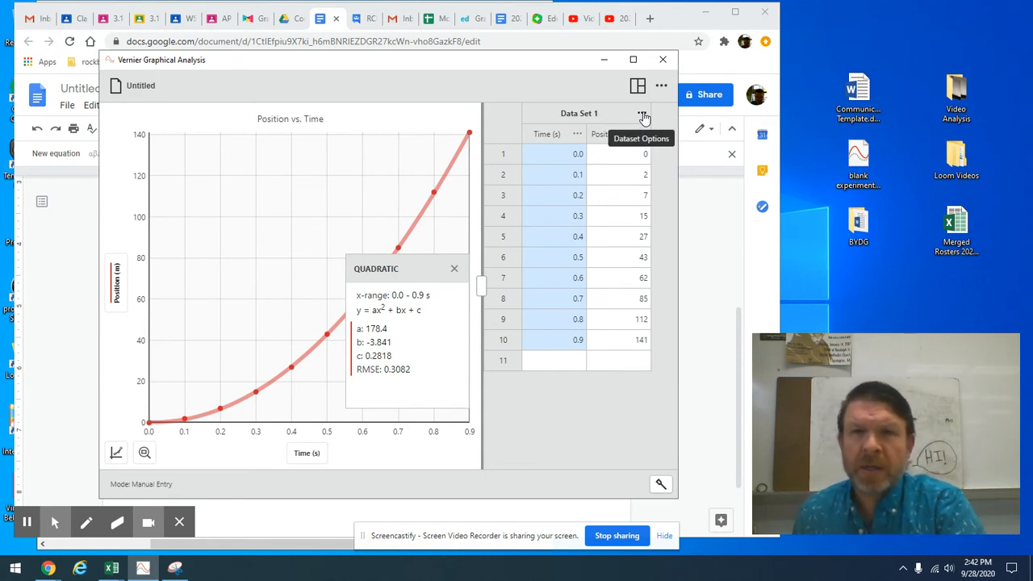
left_click(642, 116)
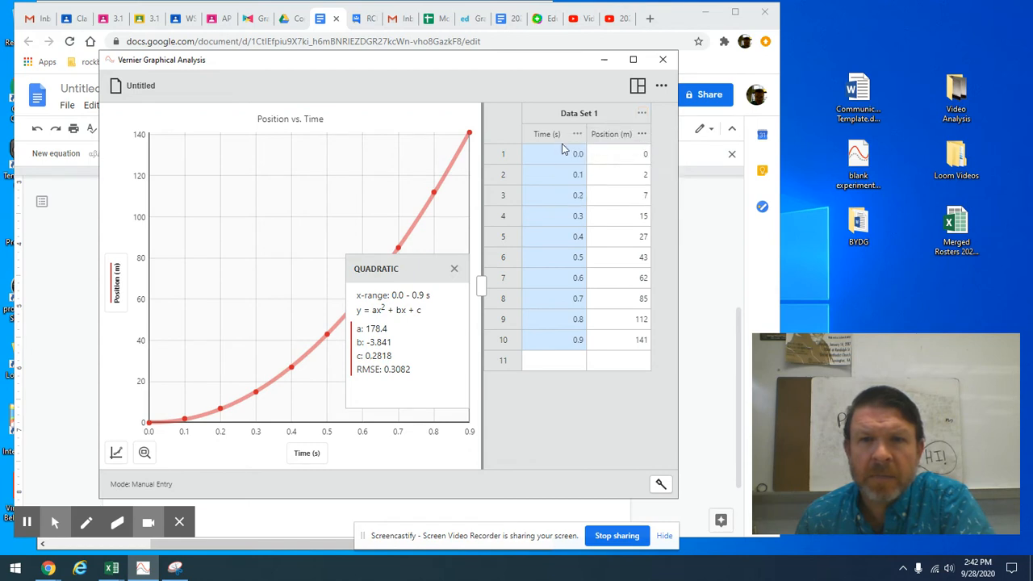
mouse_move(576, 134)
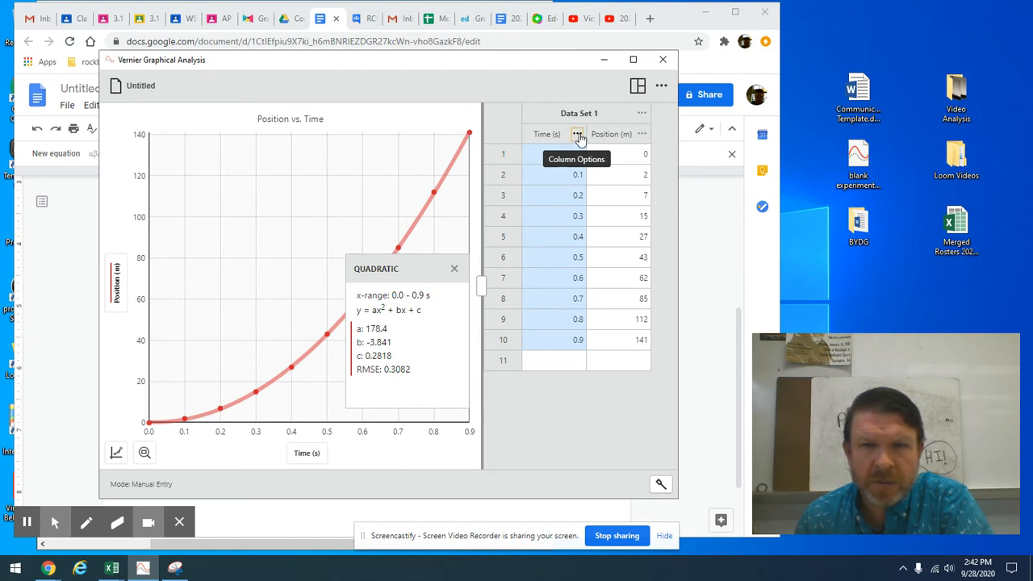
mouse_move(584, 220)
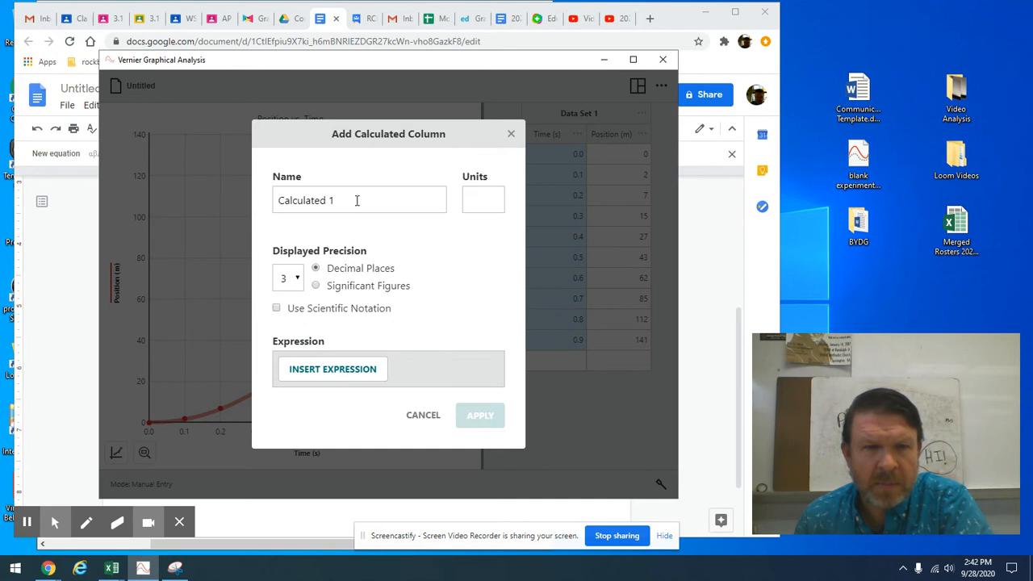
- Name the new calculated column Time^2 with units s^2
triple_click(358, 200)
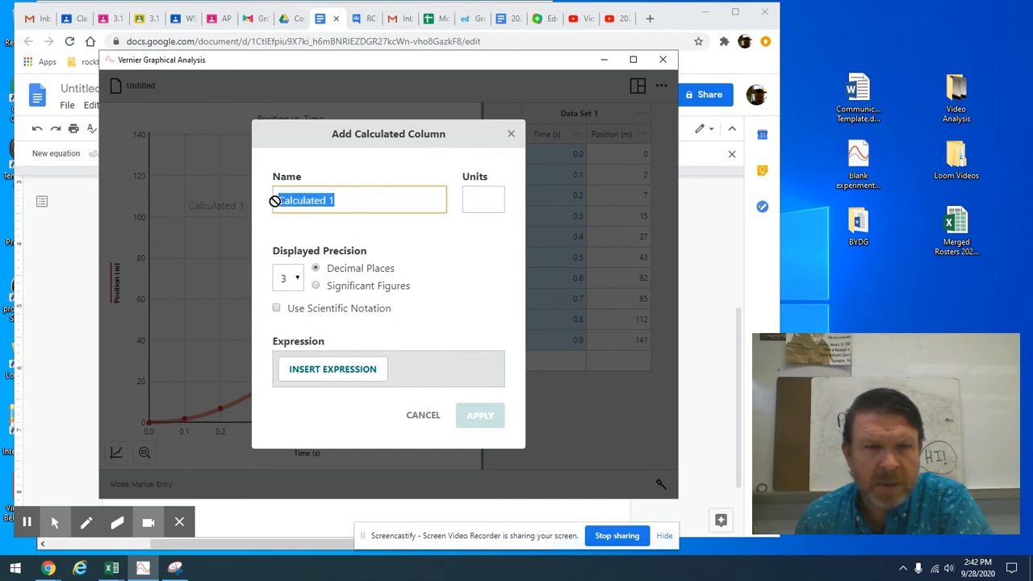
type("T")
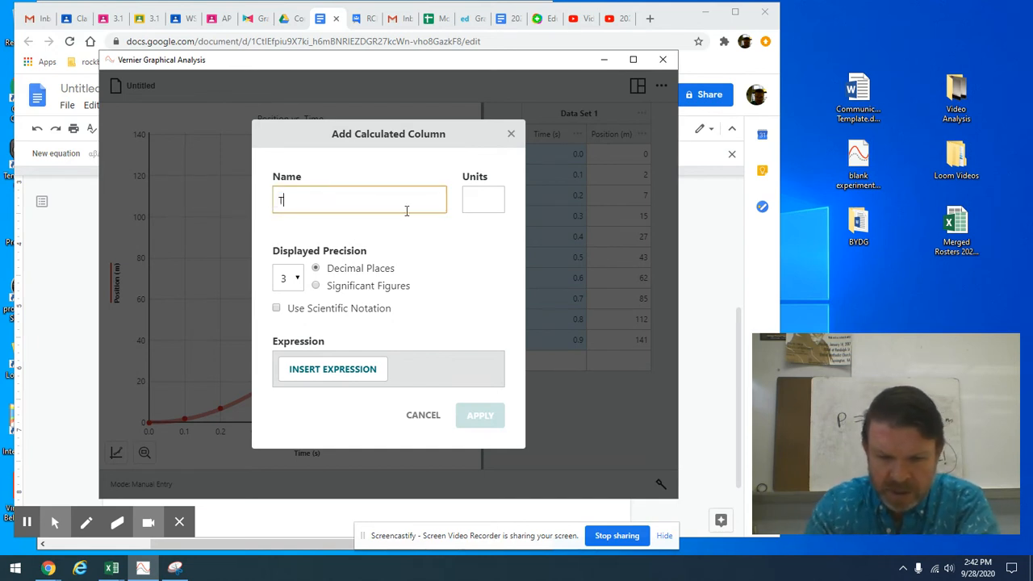
type("ime")
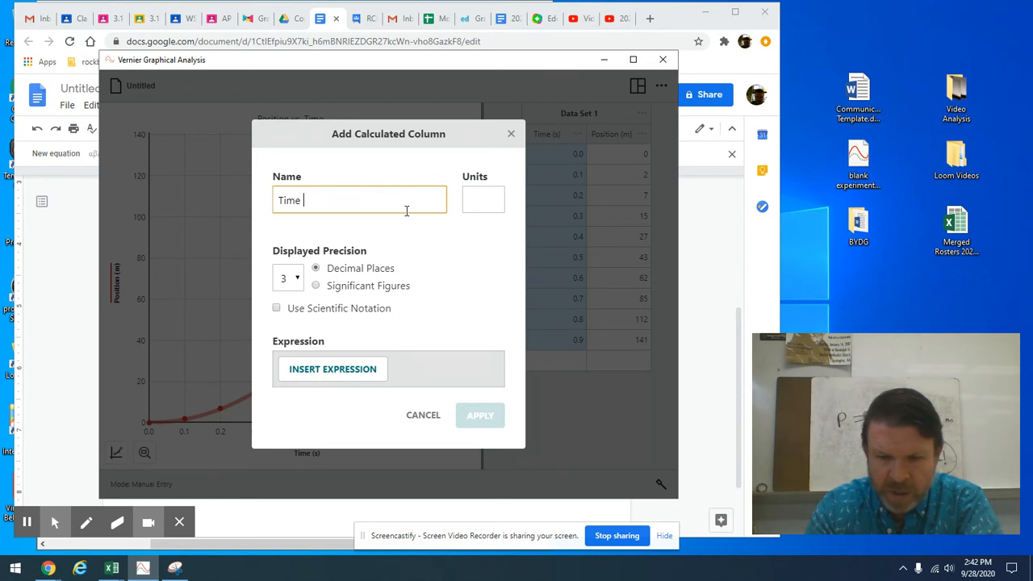
type("^2")
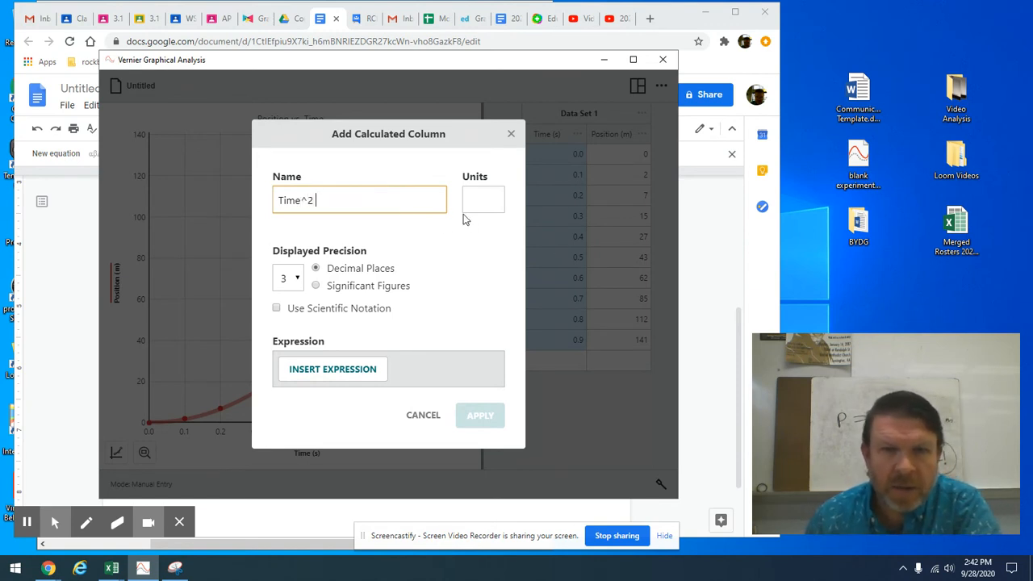
left_click(483, 200)
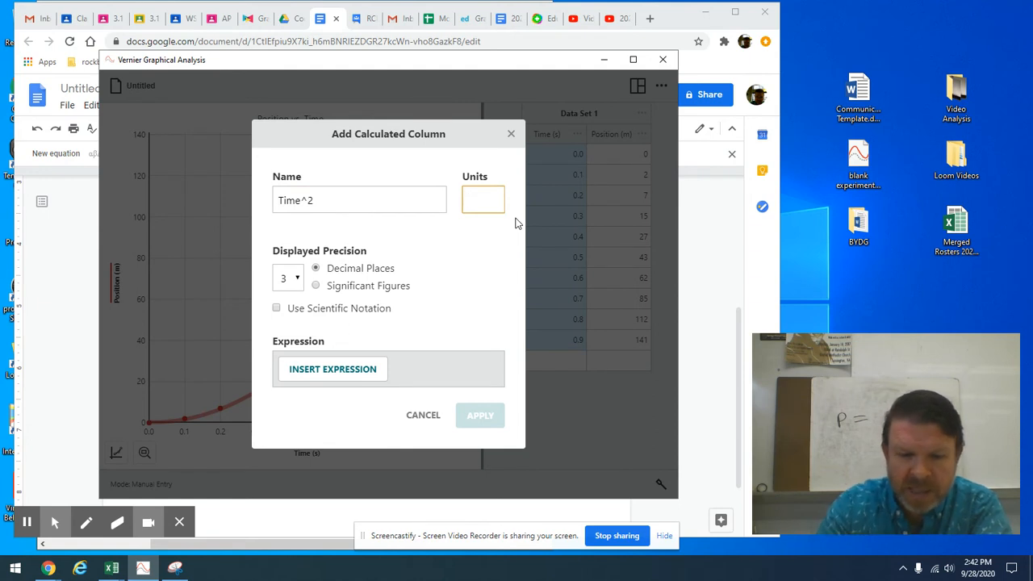
type("s^")
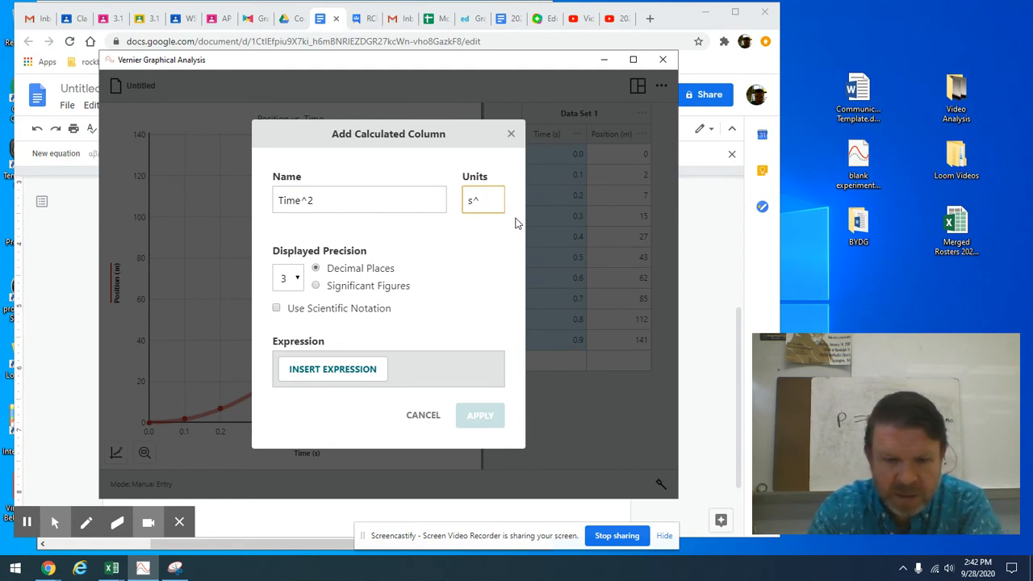
type("2")
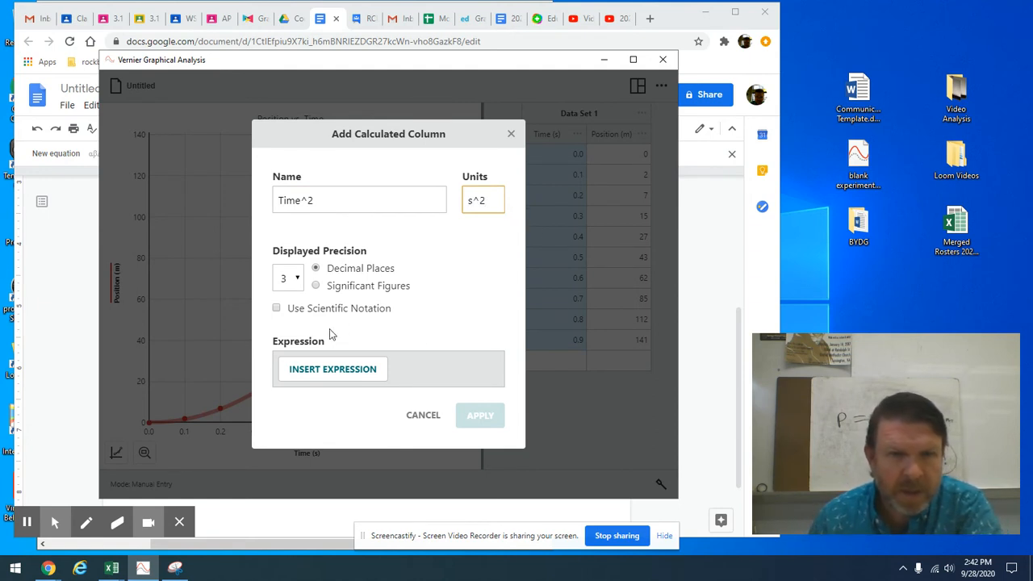
mouse_move(268, 313)
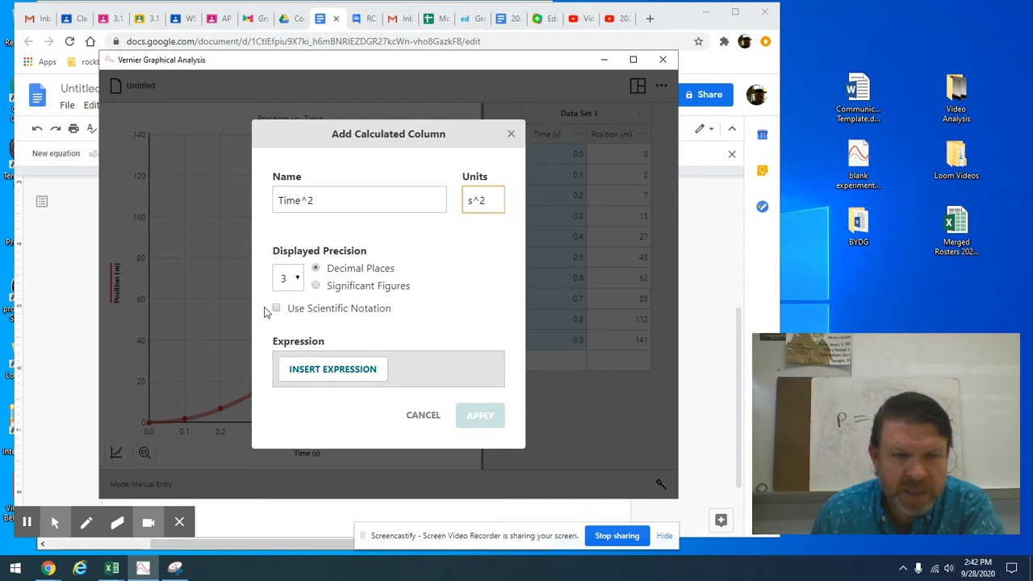
mouse_move(280, 315)
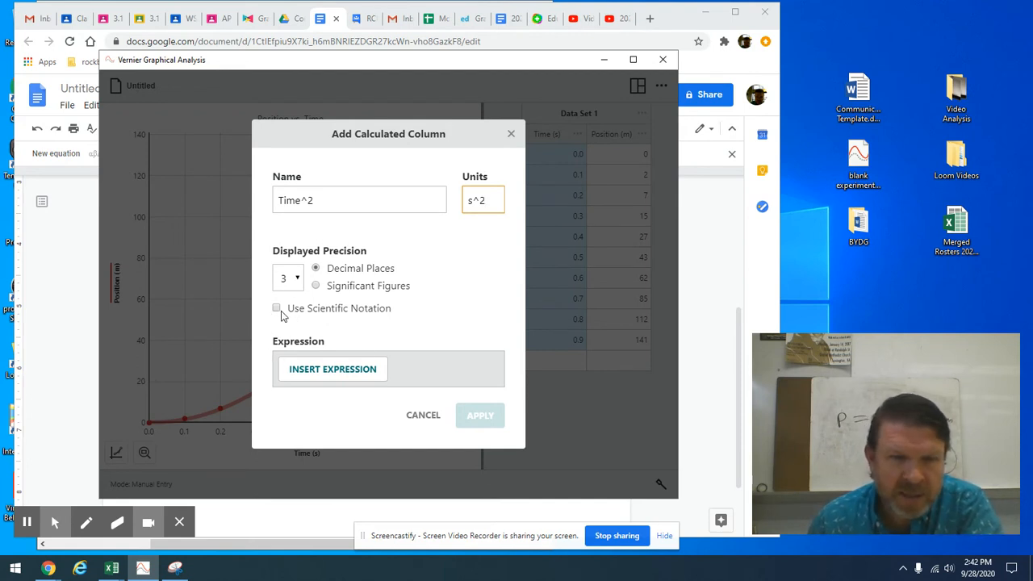
mouse_move(261, 428)
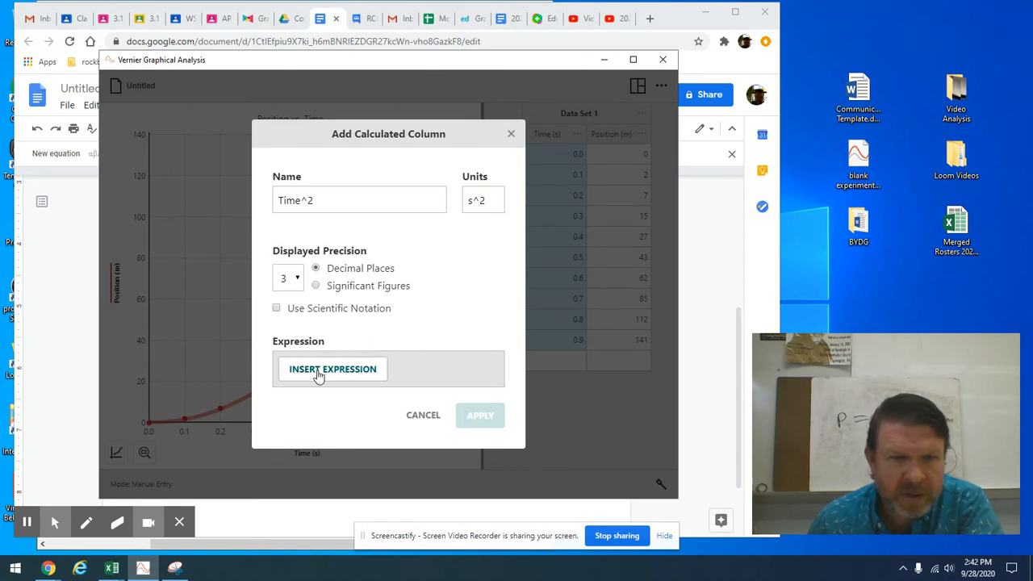
- Define it as A*X^B with A=1, X=Time, B=2 and create the column
left_click(332, 367)
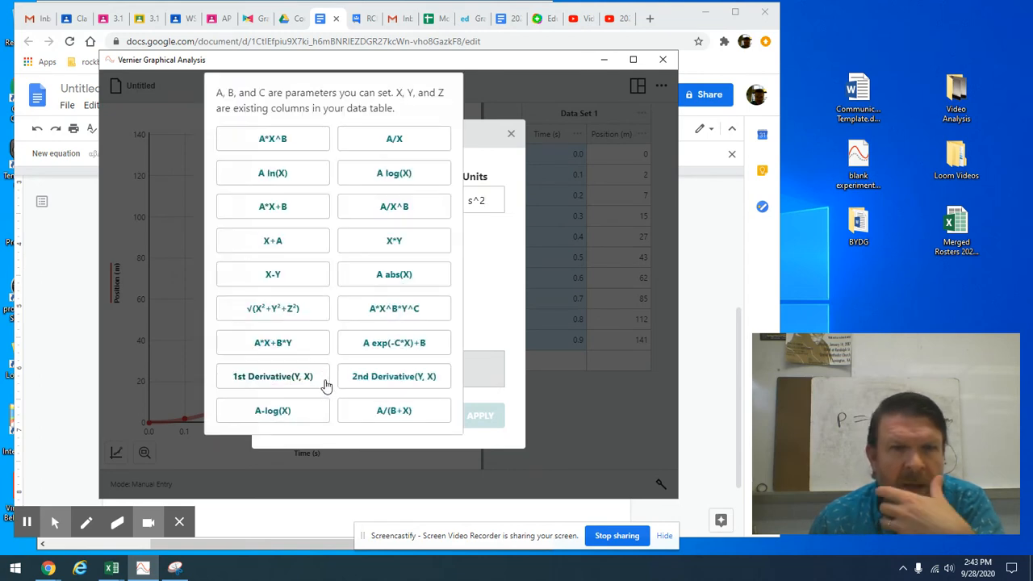
mouse_move(439, 380)
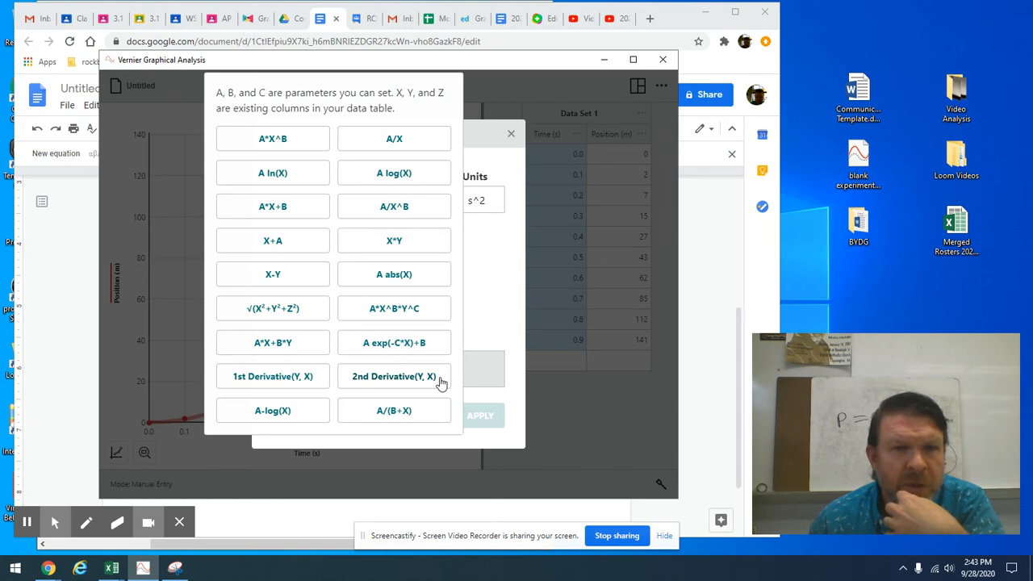
mouse_move(294, 445)
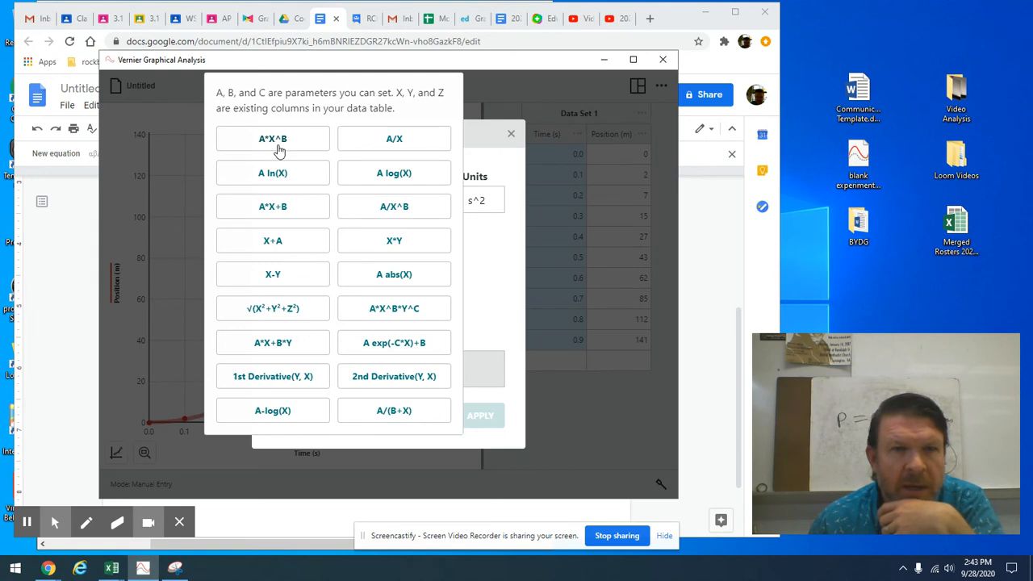
left_click(272, 139)
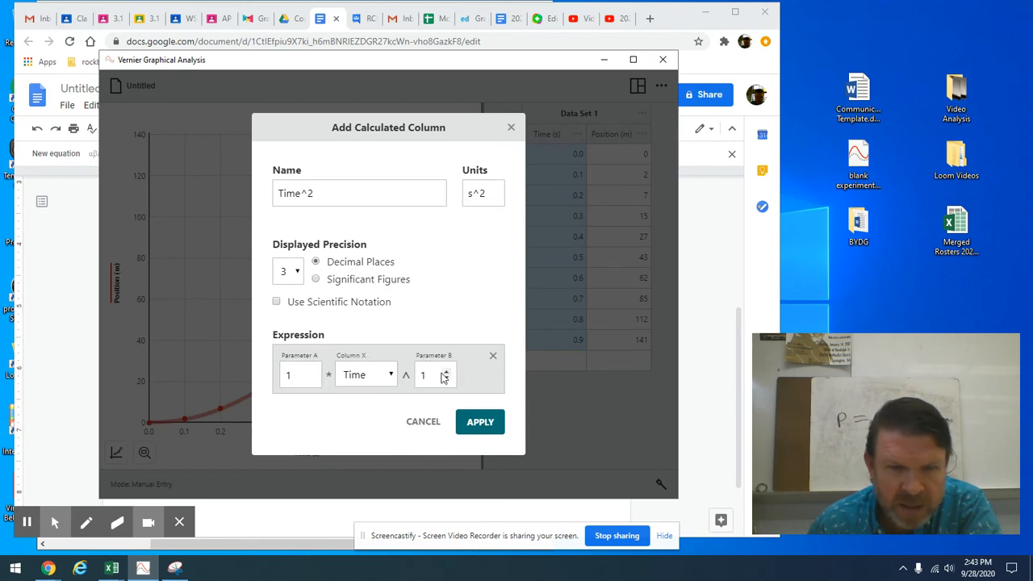
left_click(446, 369)
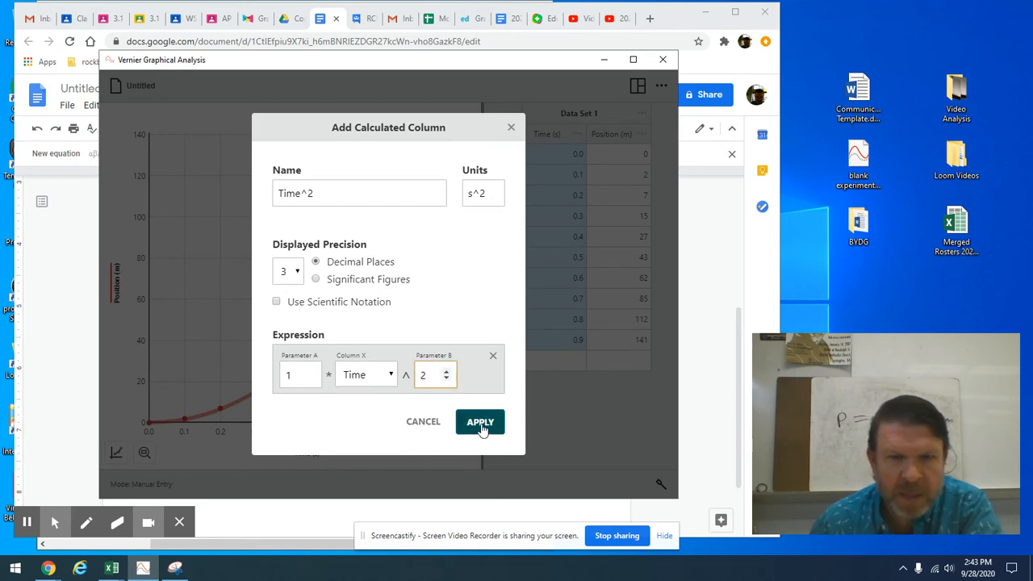
left_click(479, 422)
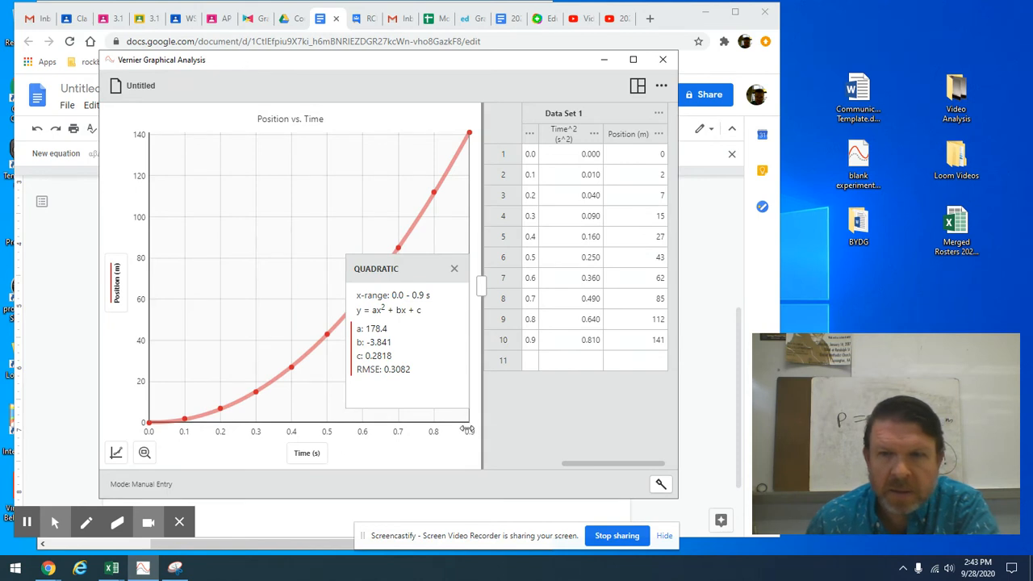
mouse_move(539, 268)
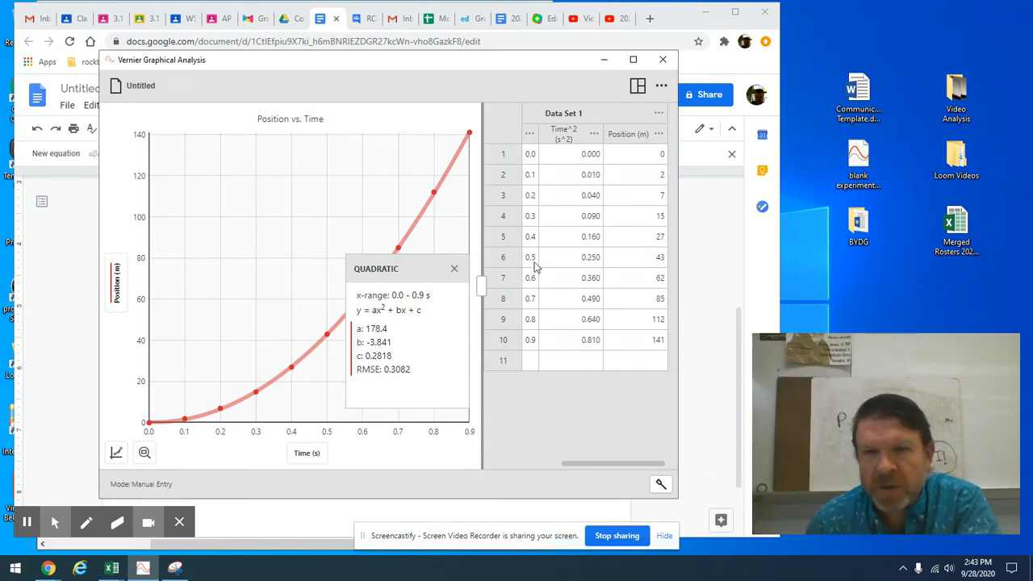
mouse_move(542, 324)
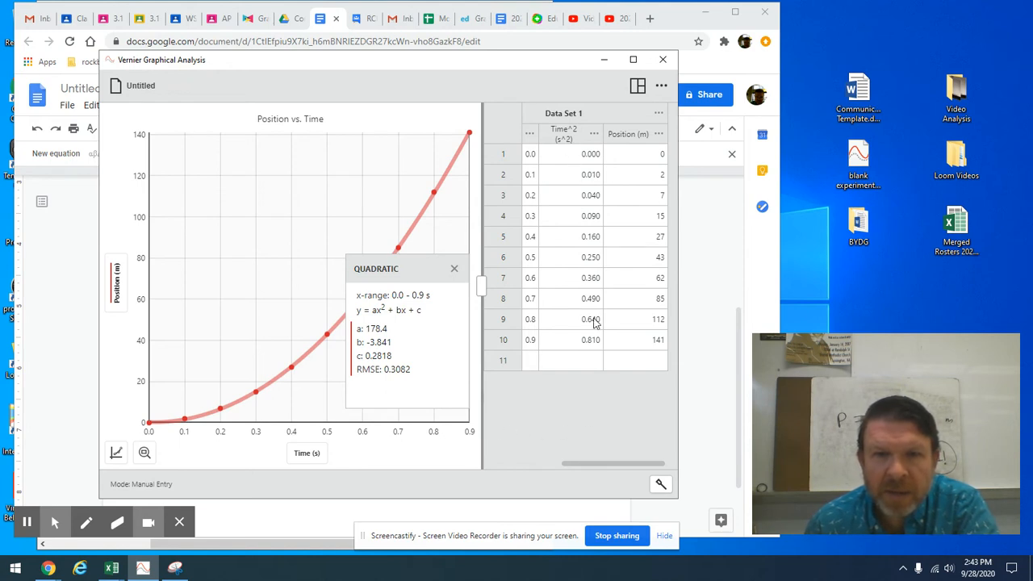
mouse_move(271, 532)
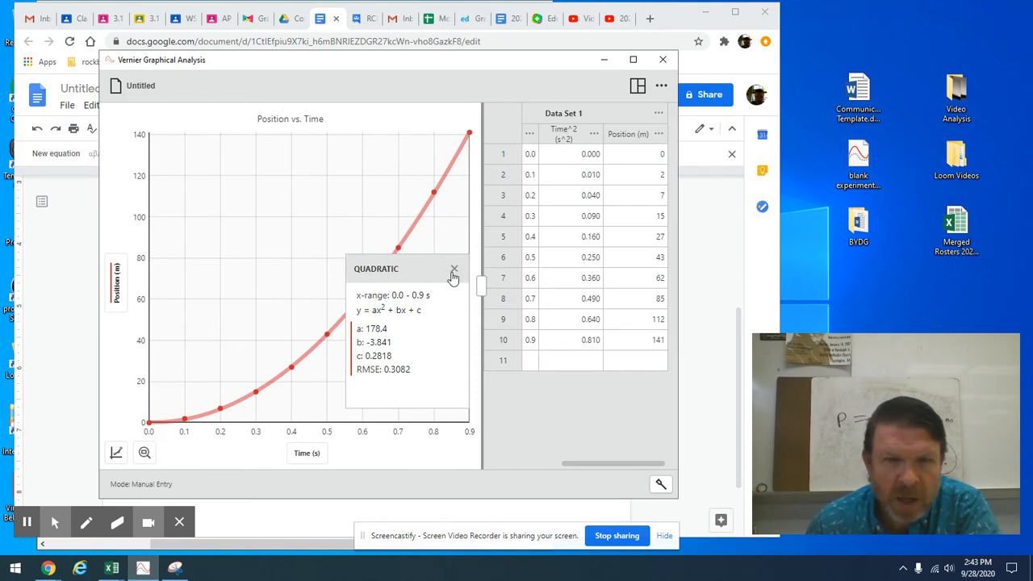
- Remove the quadratic fit and put Time^2 (s^2) on the horizontal axis
left_click(453, 268)
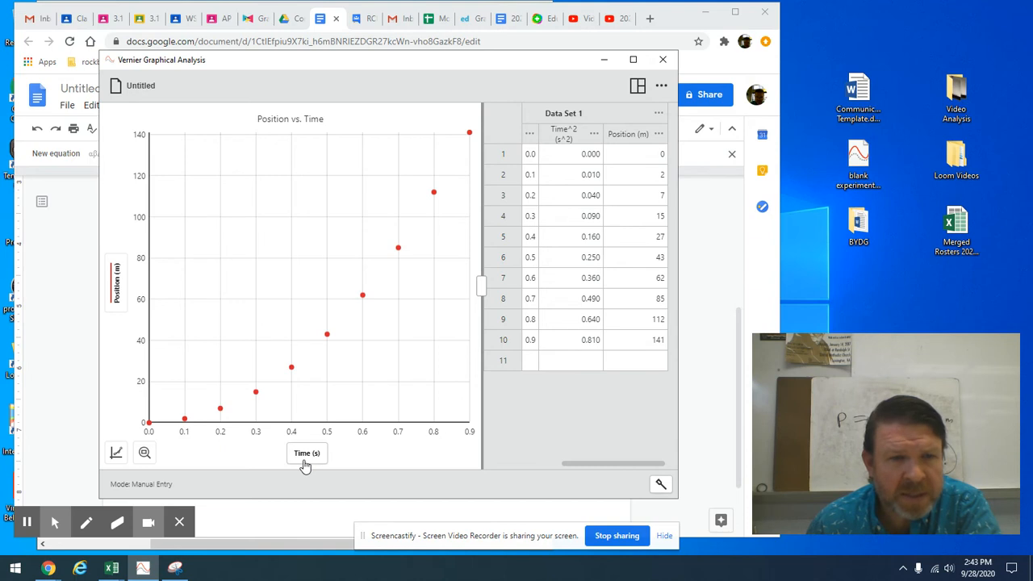
mouse_move(306, 451)
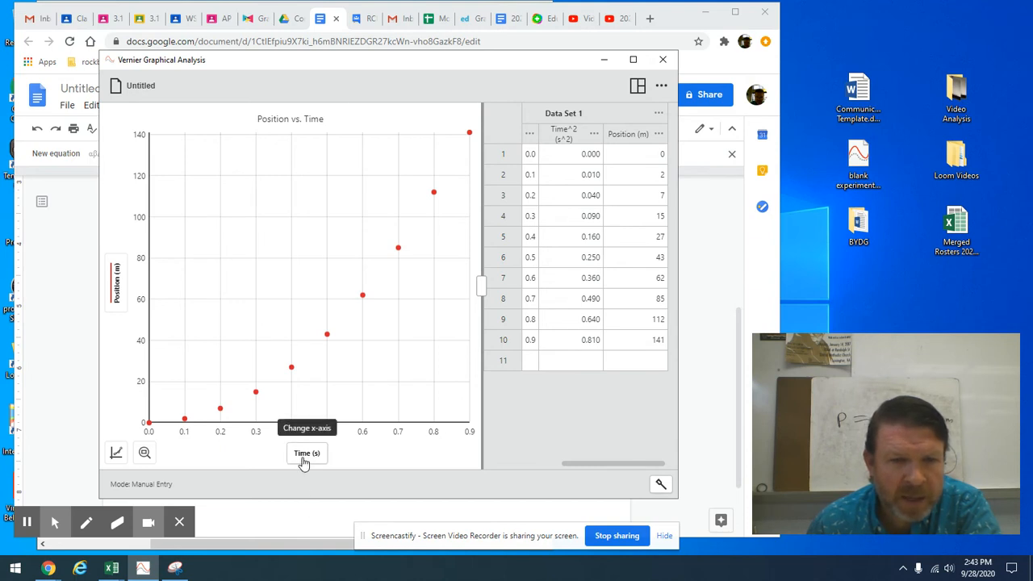
left_click(307, 452)
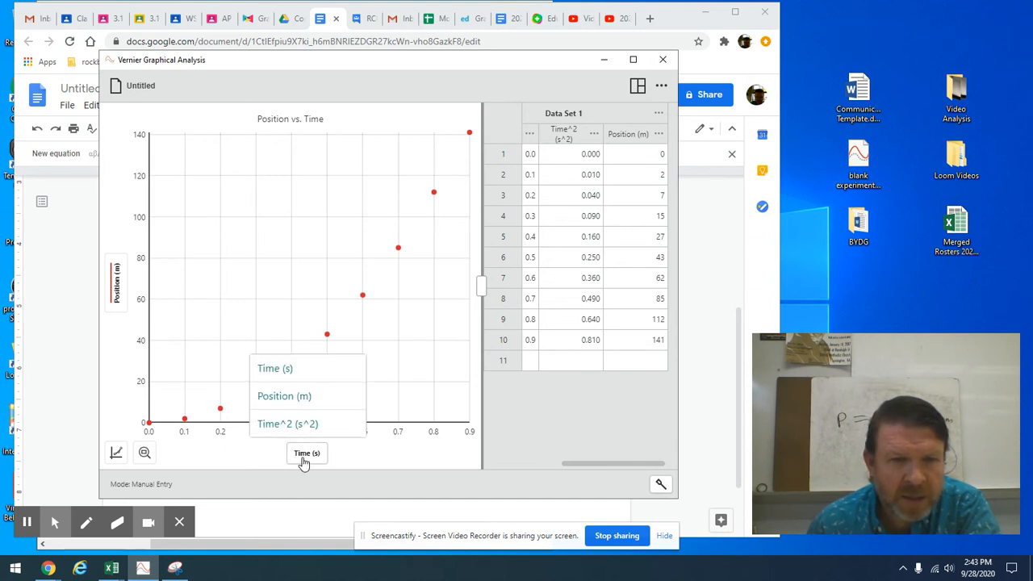
mouse_move(287, 423)
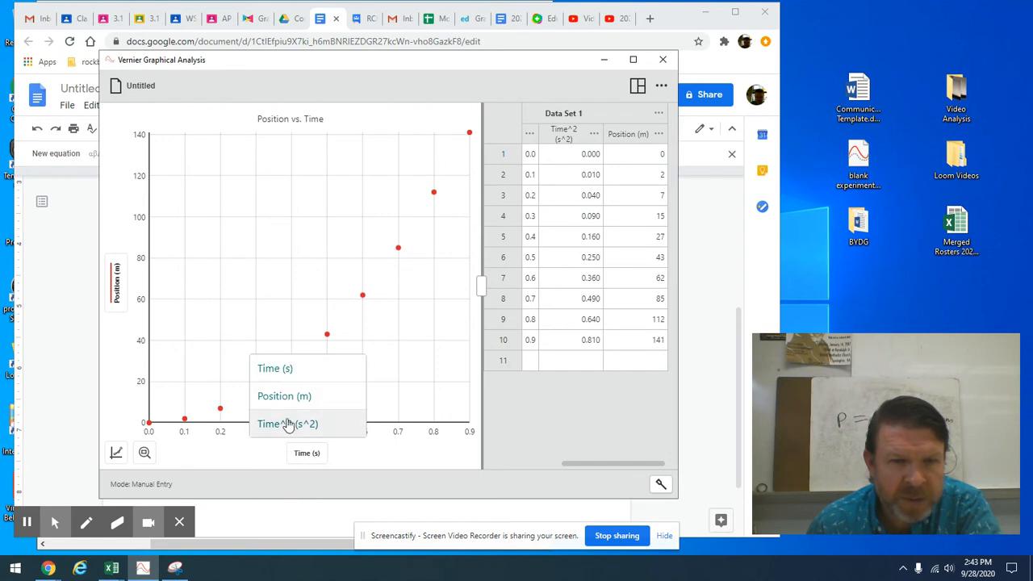
mouse_move(277, 351)
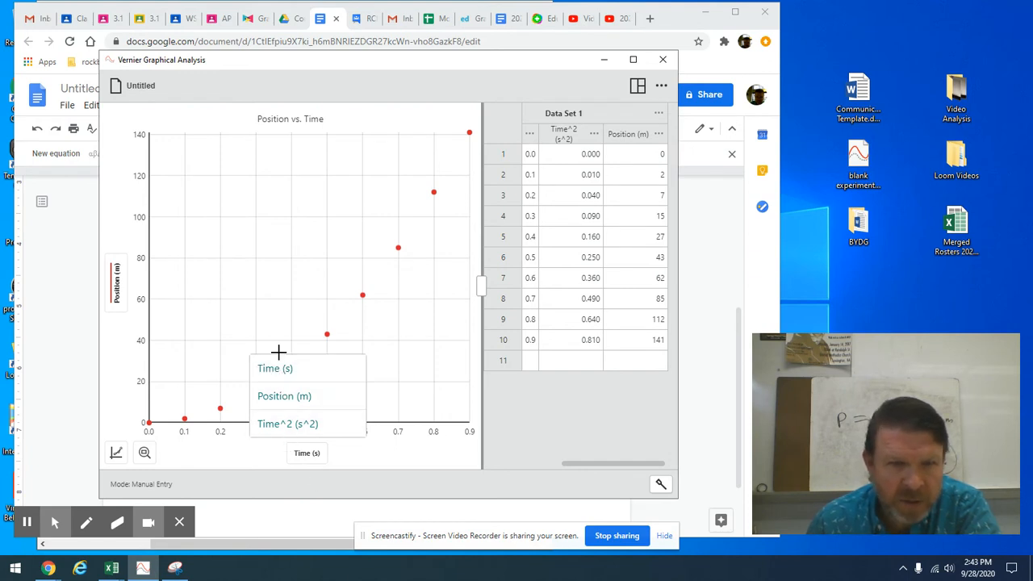
mouse_move(87, 275)
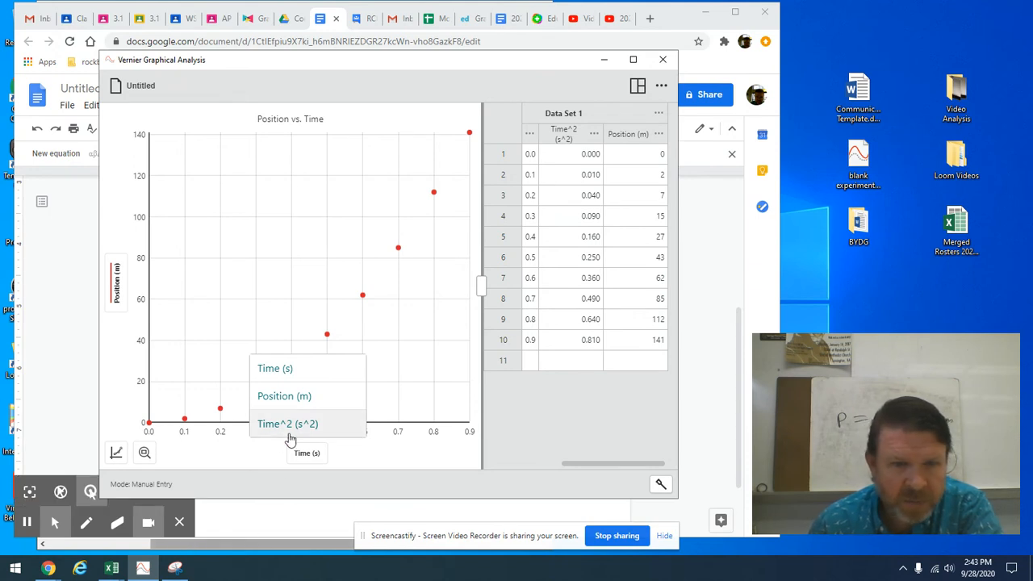
left_click(287, 422)
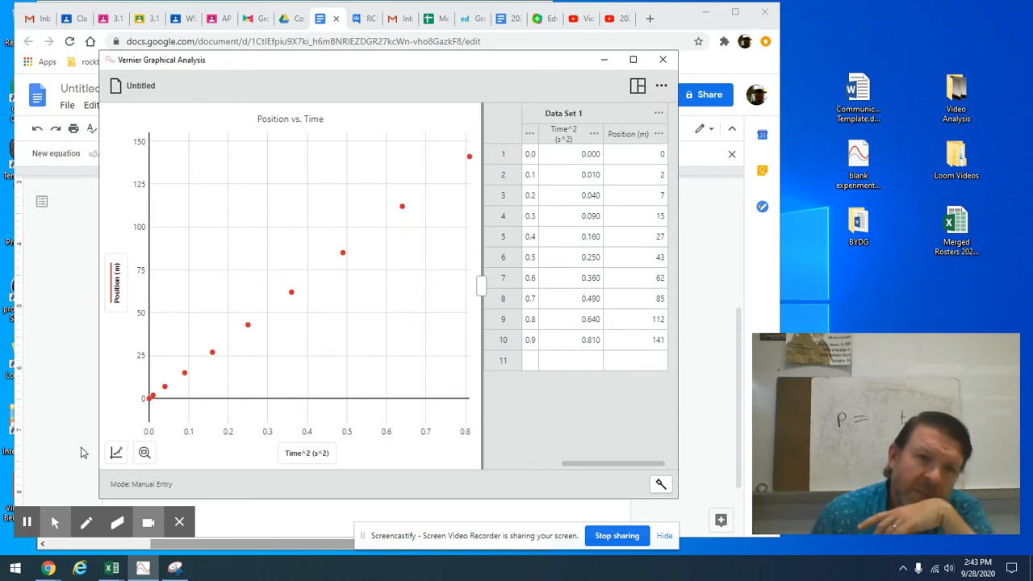
mouse_move(348, 368)
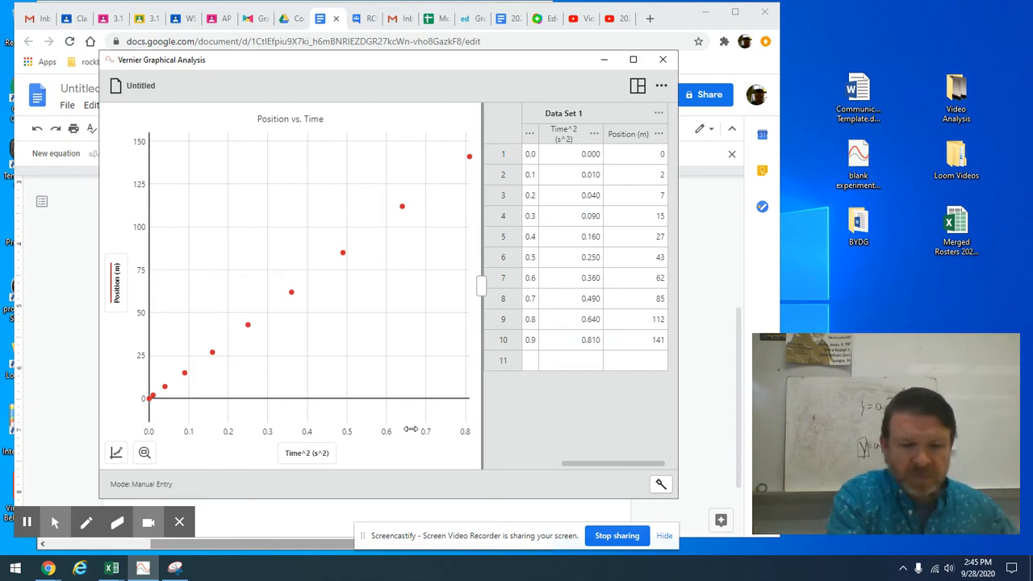
mouse_move(568, 255)
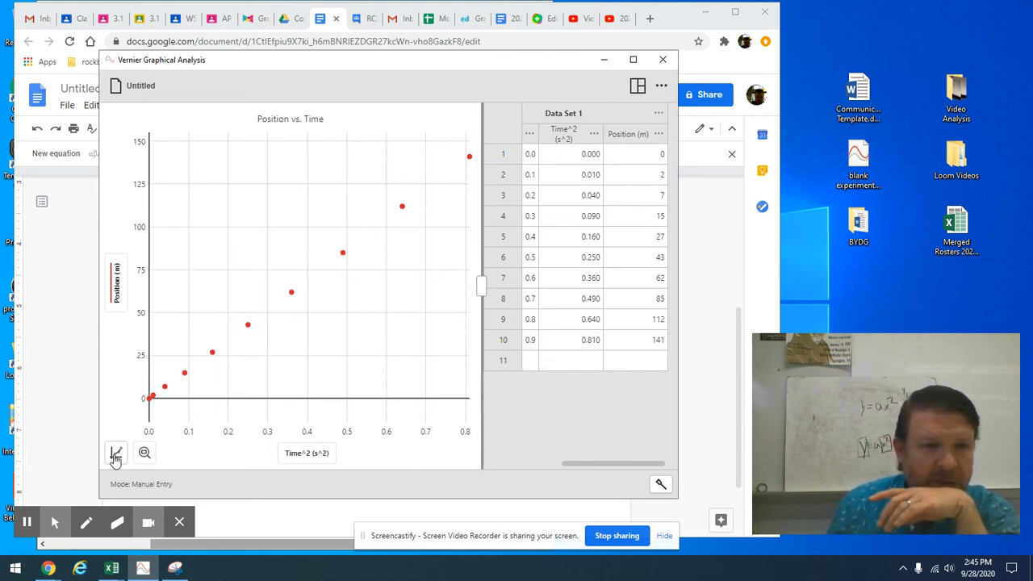
- Apply a linear curve fit to the position versus Time^2 data
left_click(116, 452)
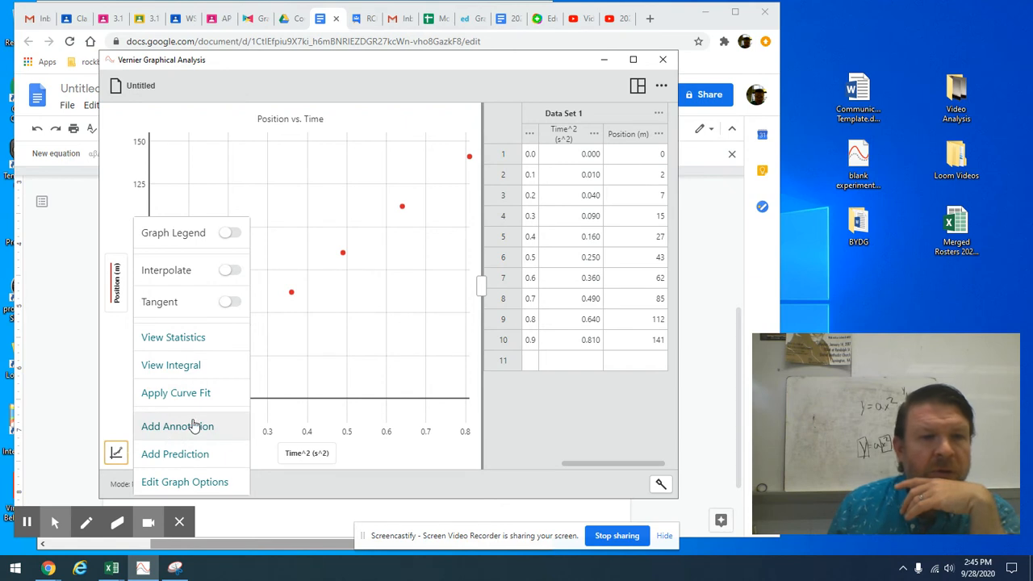
left_click(174, 392)
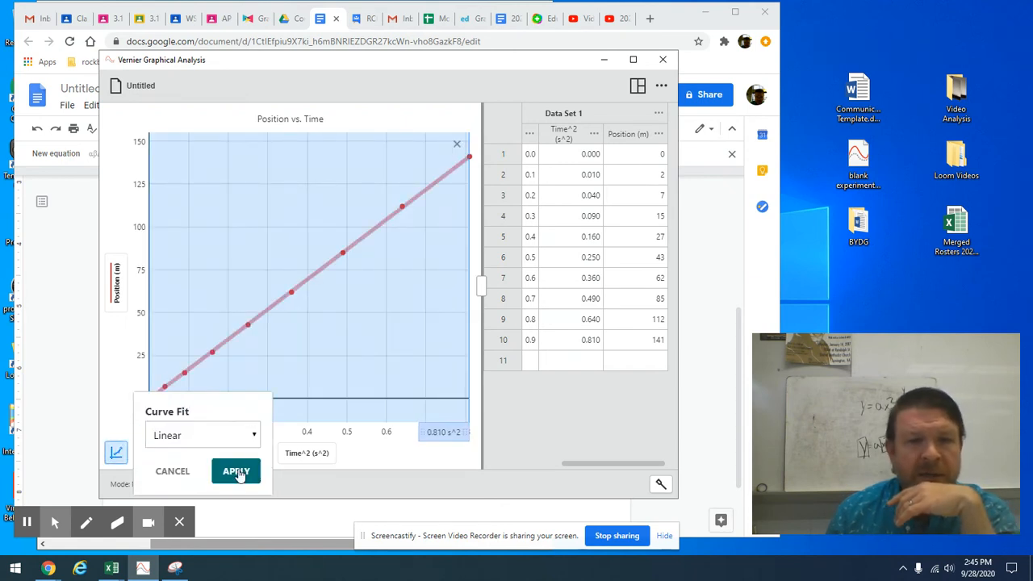
left_click(236, 471)
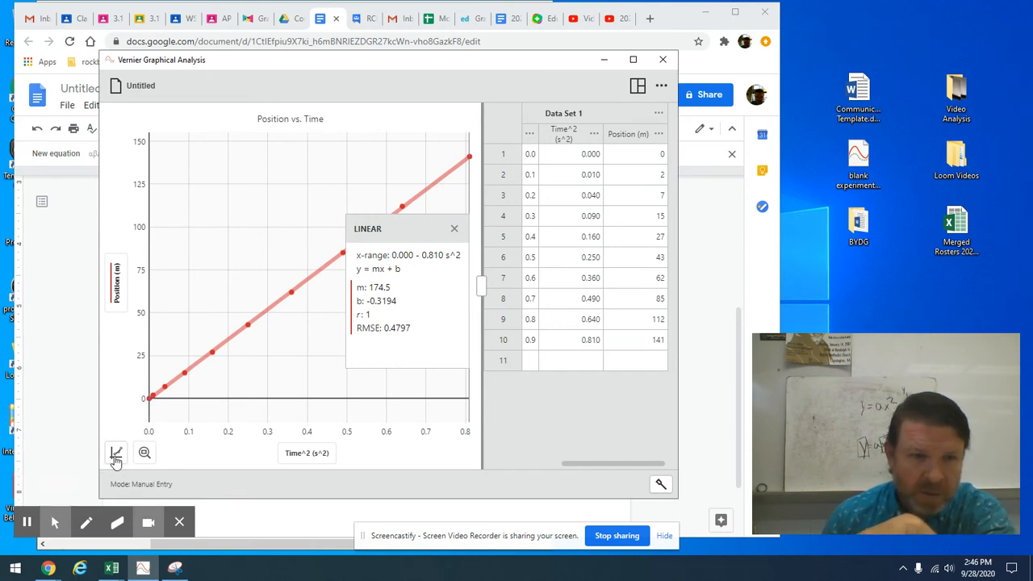
- Replace it with a proportional fit y = ax (a ≈ 173.9) and reposition its results box
left_click(116, 452)
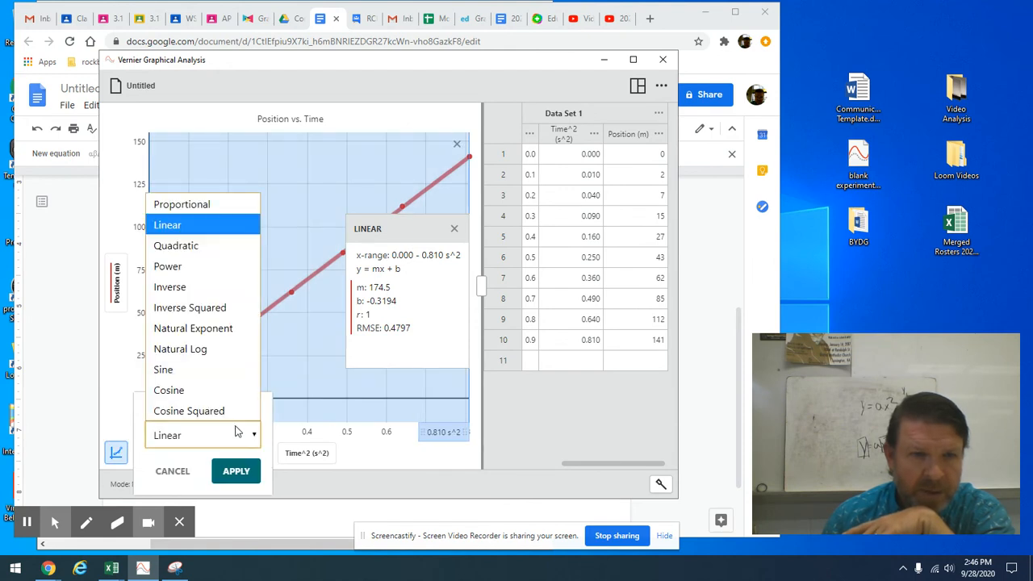
left_click(181, 203)
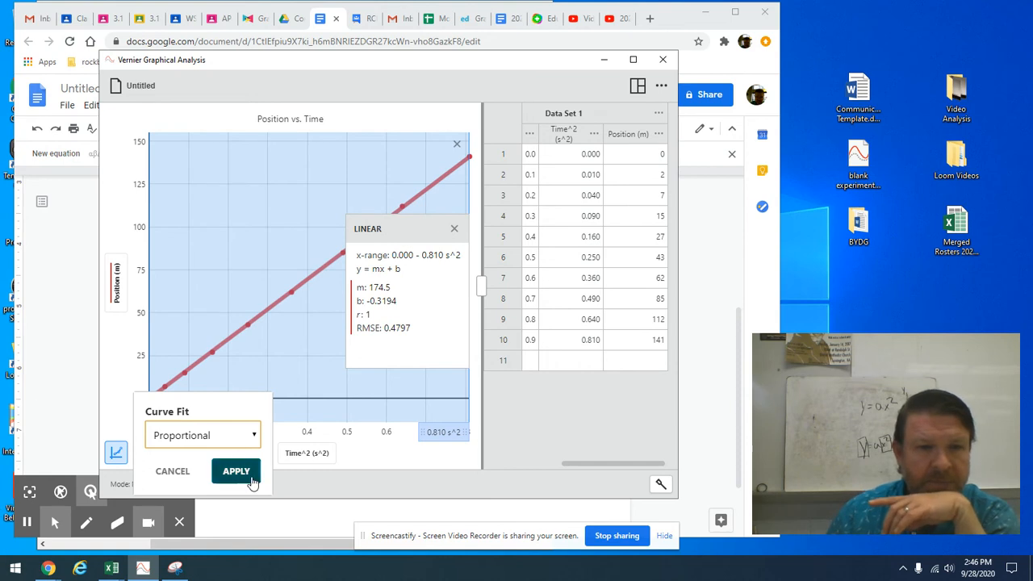
left_click(236, 471)
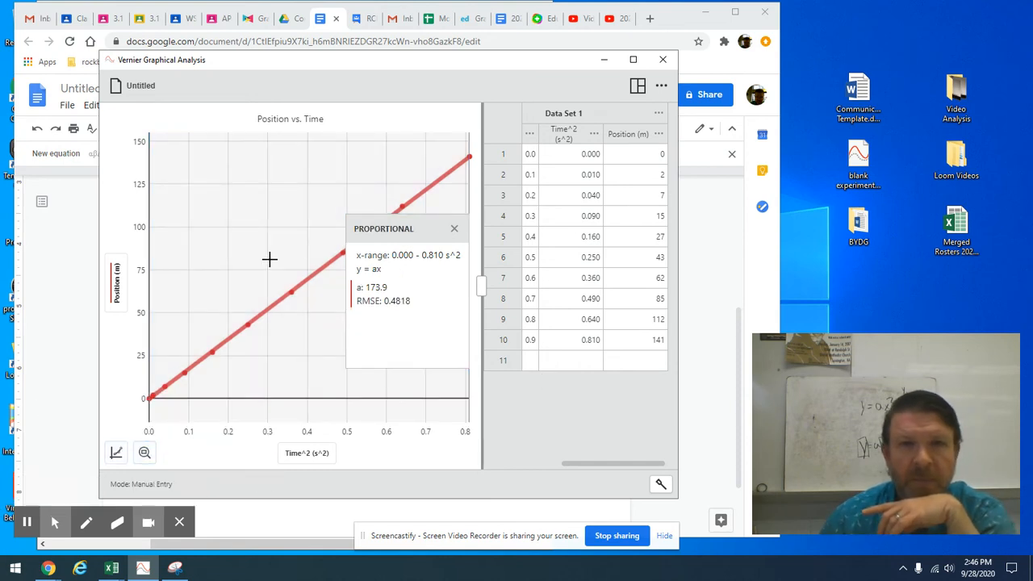
mouse_move(440, 342)
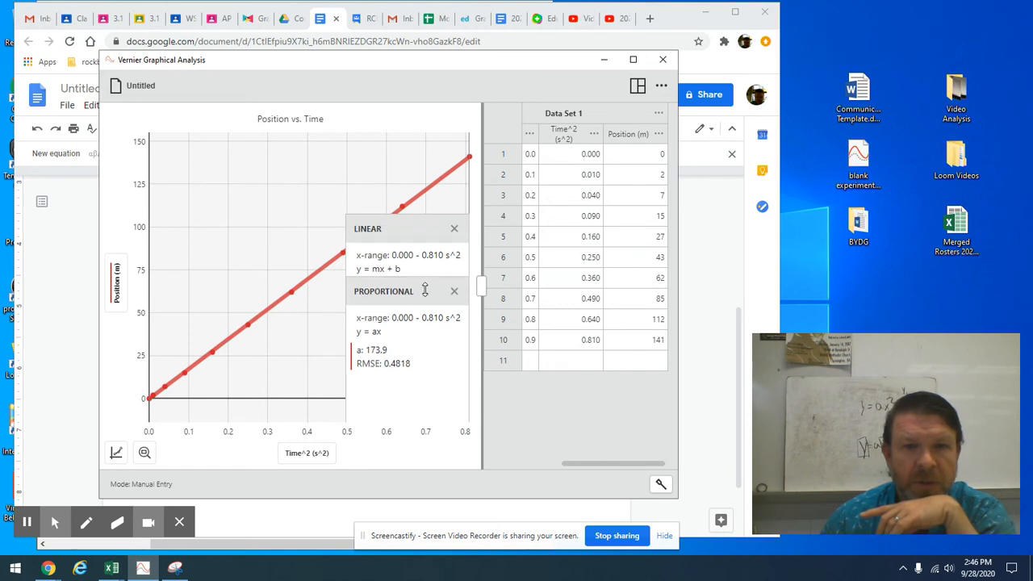
left_click(453, 229)
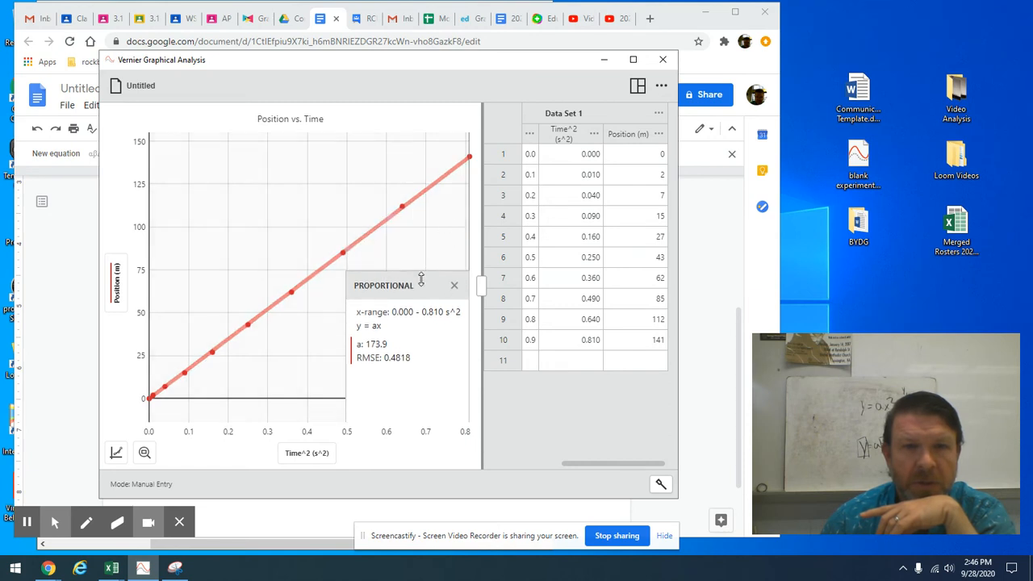
left_click_drag(419, 284, 420, 334)
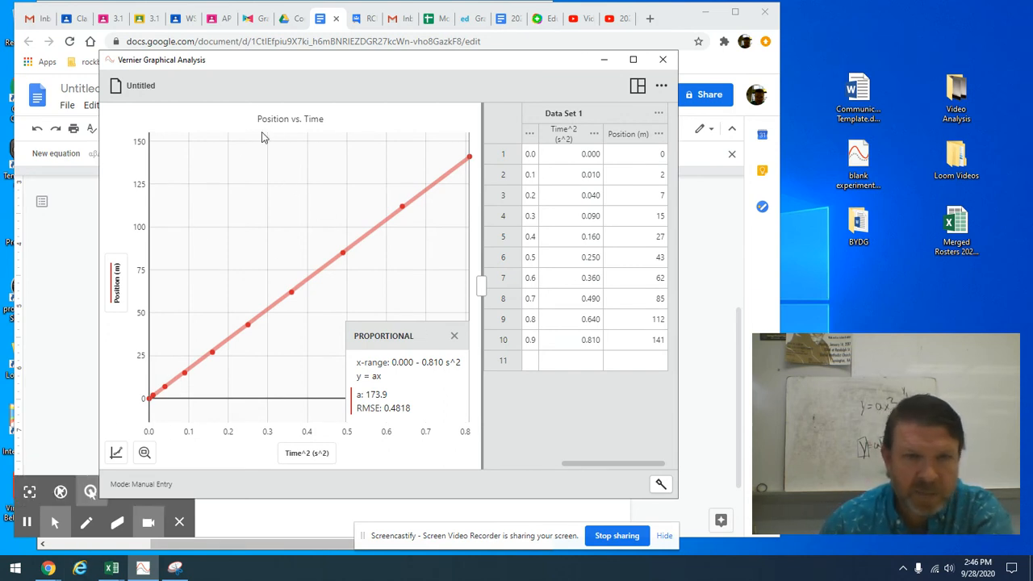
mouse_move(45, 449)
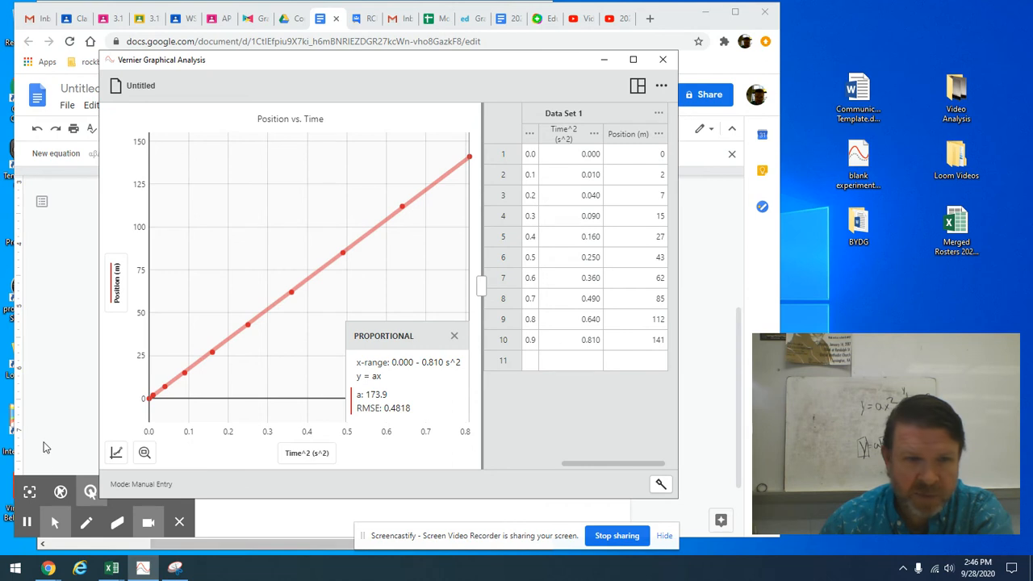
- Retitle the graph Position vs. Time^2, set the y-axis bottom from -14.1 to 0, then start a screen capture
left_click(116, 452)
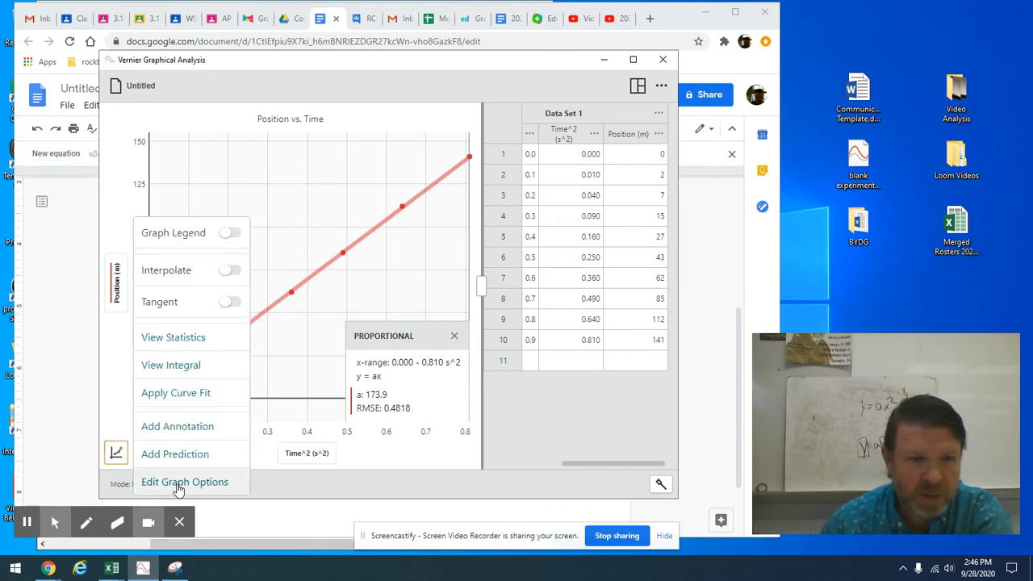
left_click(184, 480)
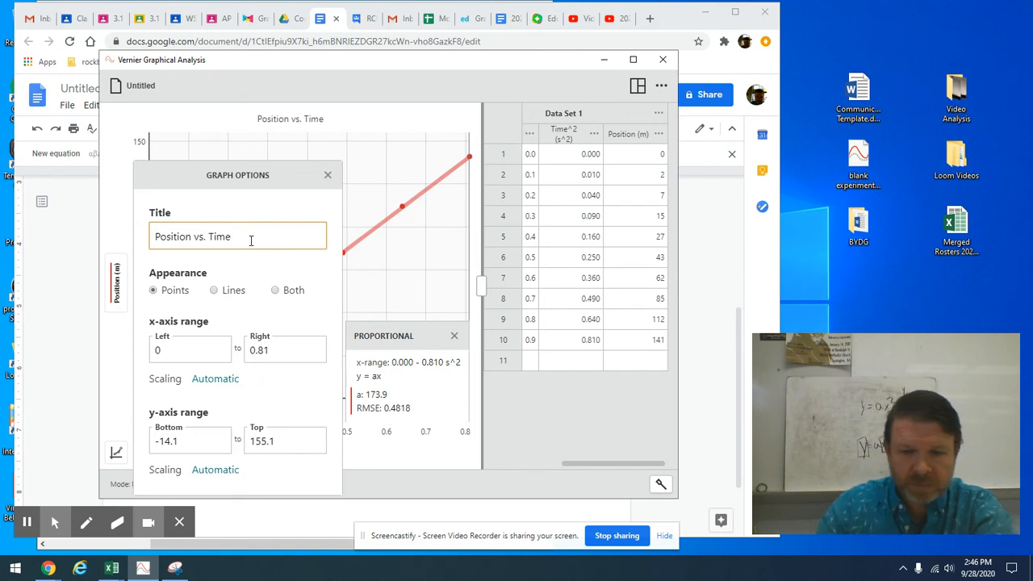
type("^2")
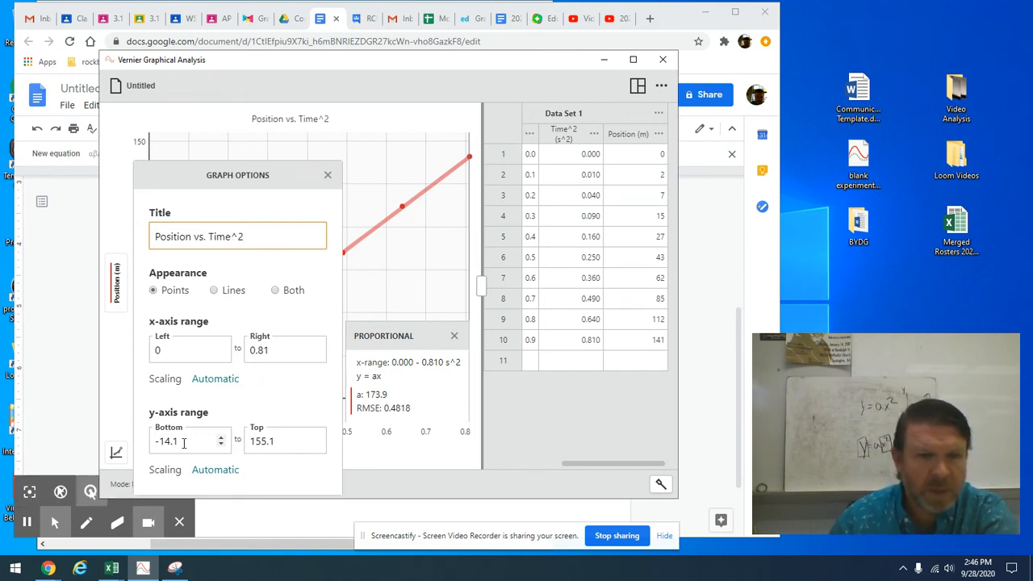
triple_click(168, 440)
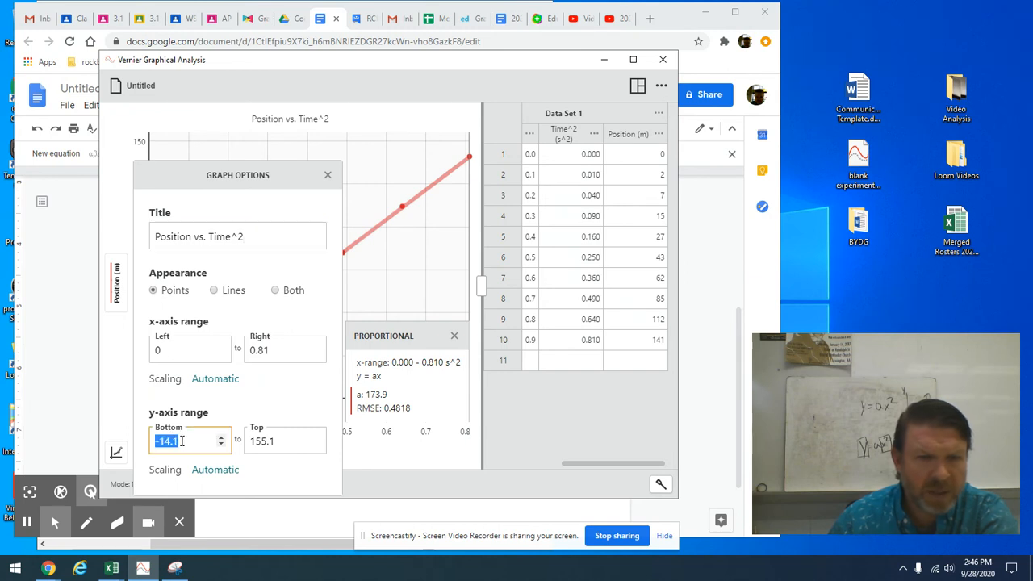
type("0")
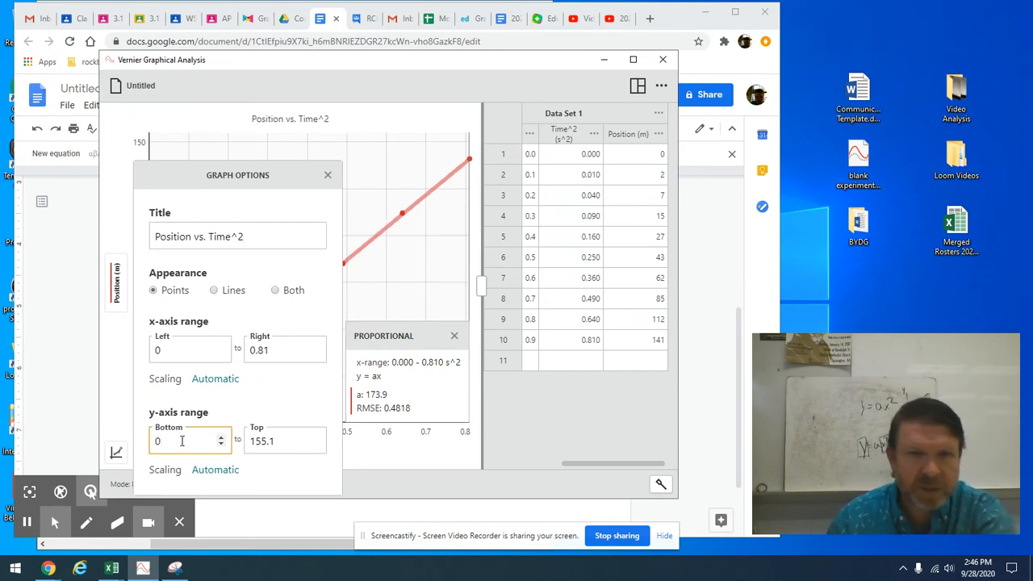
mouse_move(329, 176)
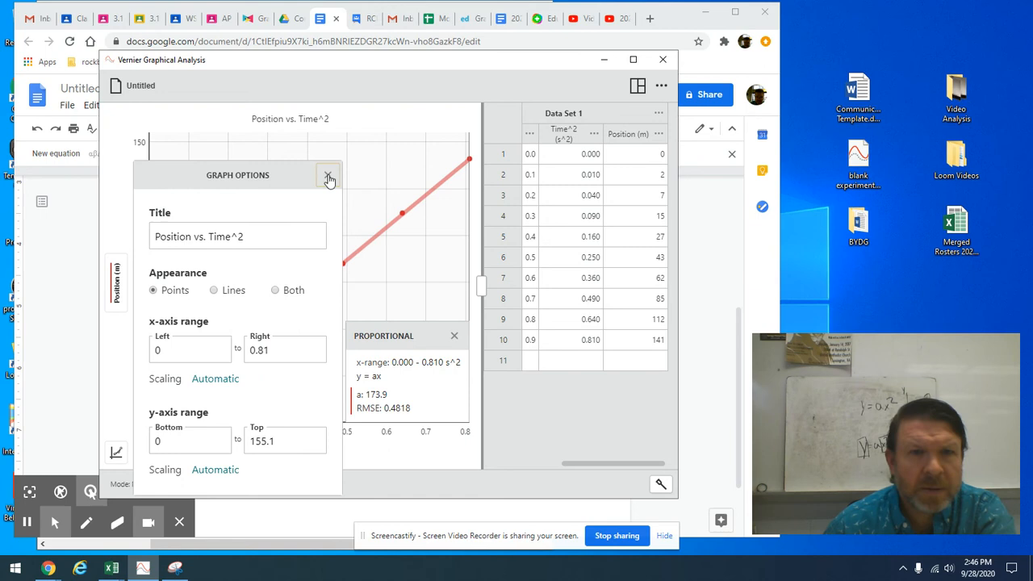
left_click(329, 176)
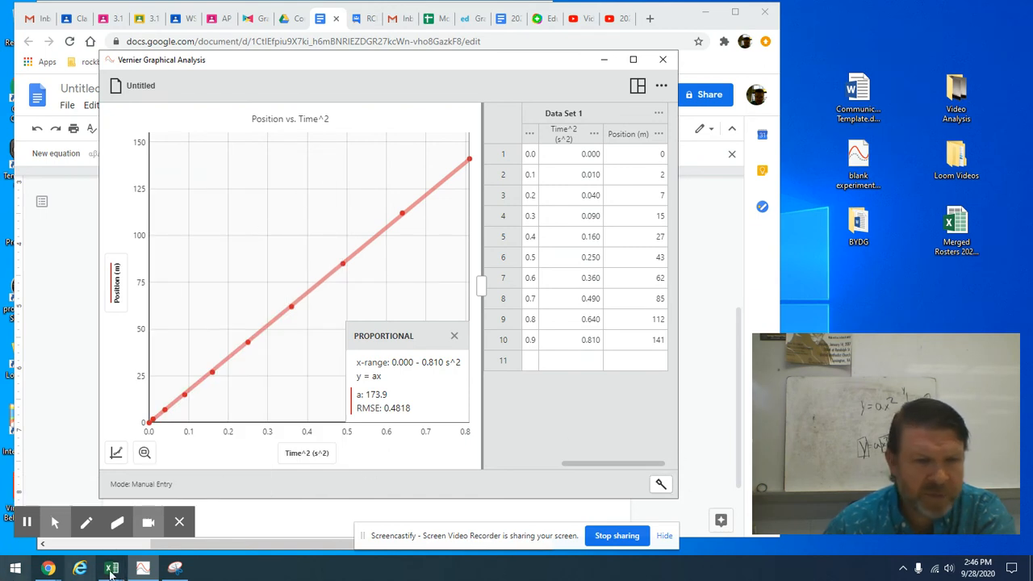
left_click(142, 567)
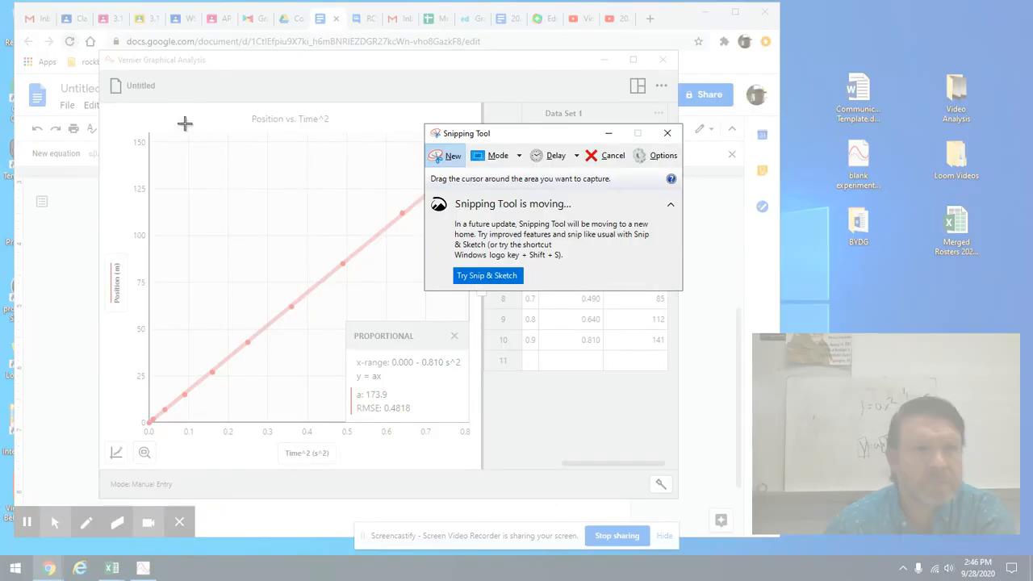
mouse_move(100, 103)
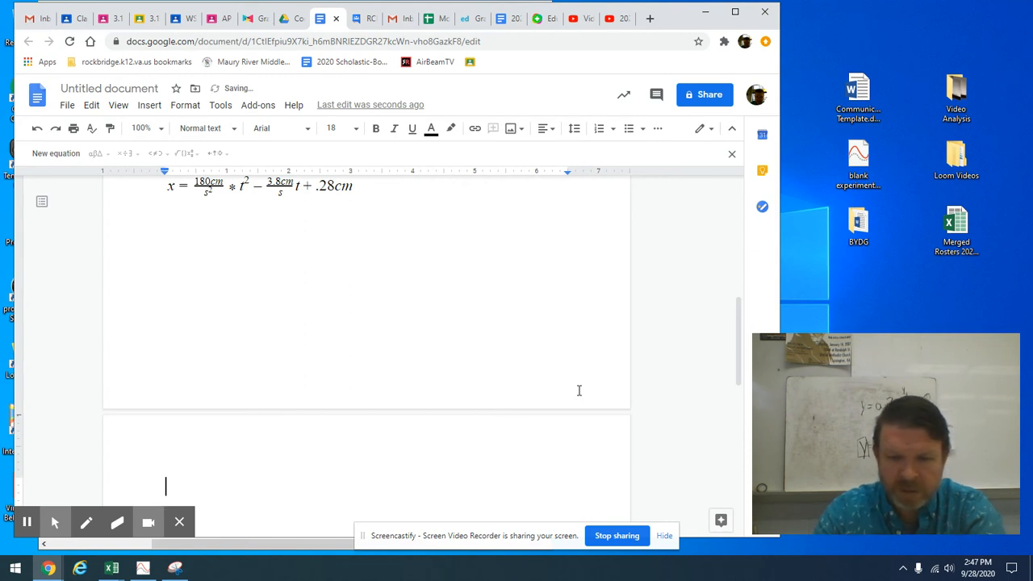
- Add a 'Linearized version:' label on the new page with the proportional-fit graph pasted beneath
type("Lineari")
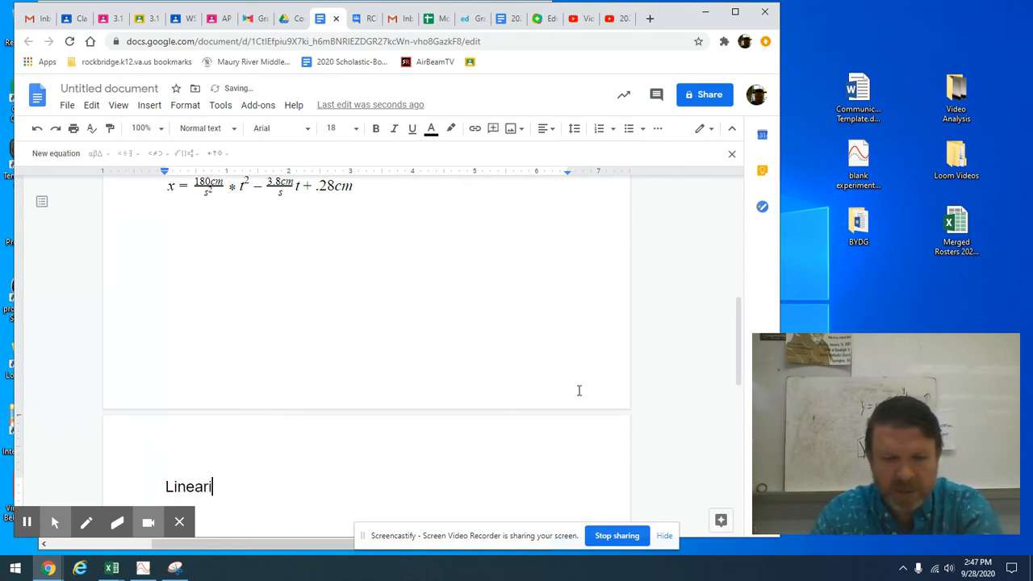
type("zed version:")
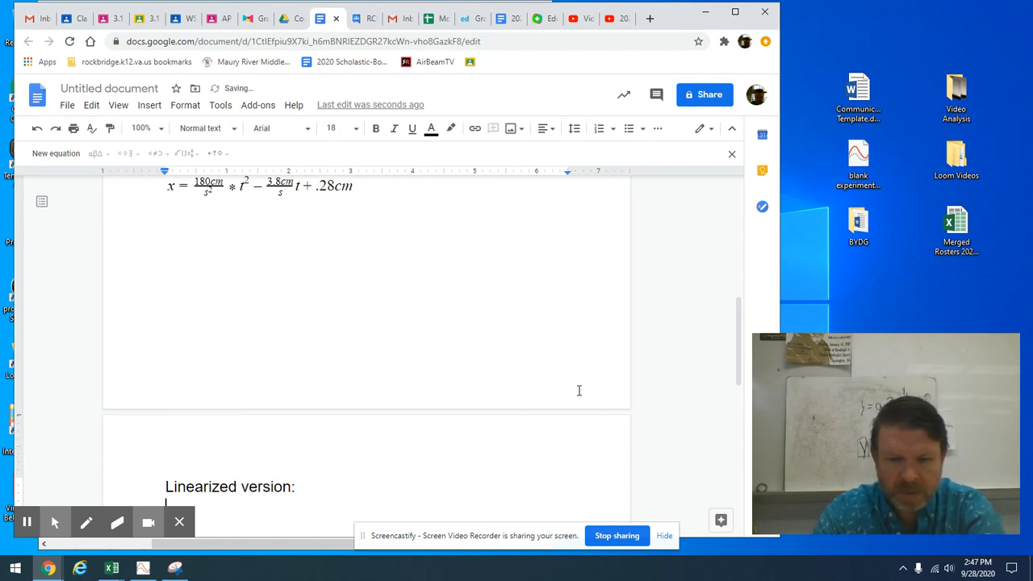
scroll("down", 3)
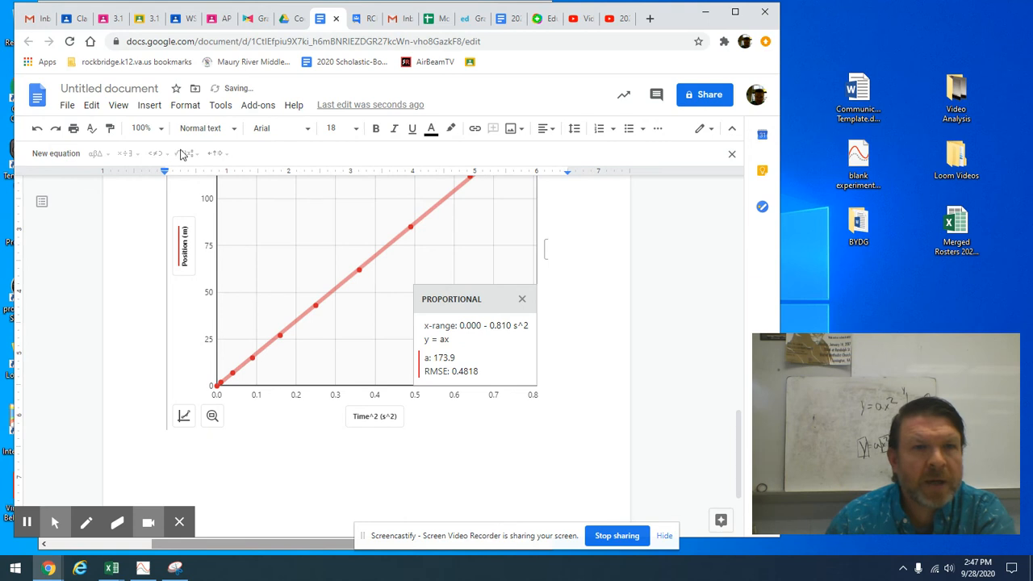
- Insert an equation x = 170cm/s^2 t^2 using the fraction tool under the linearized graph
left_click(148, 104)
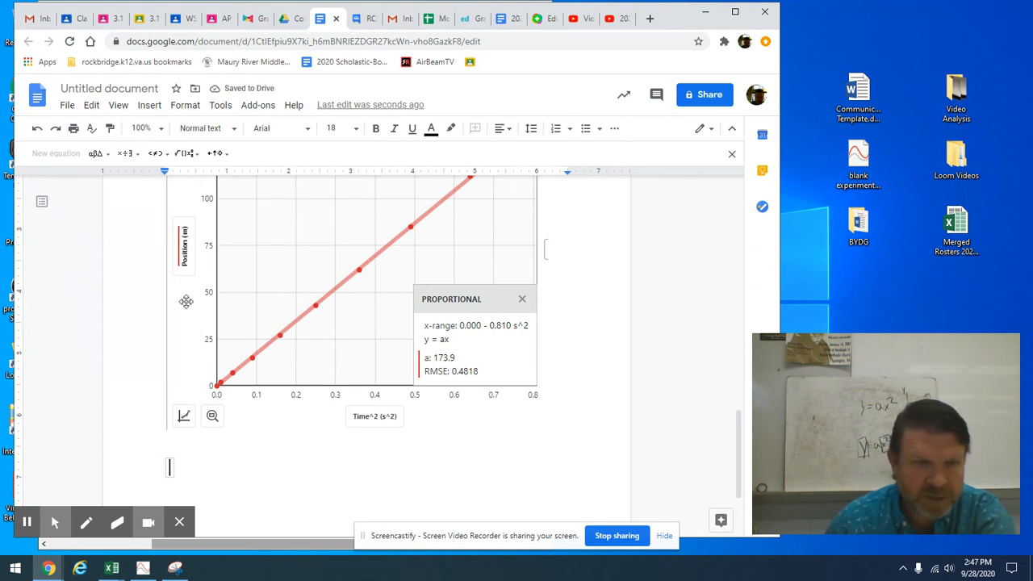
type("x =")
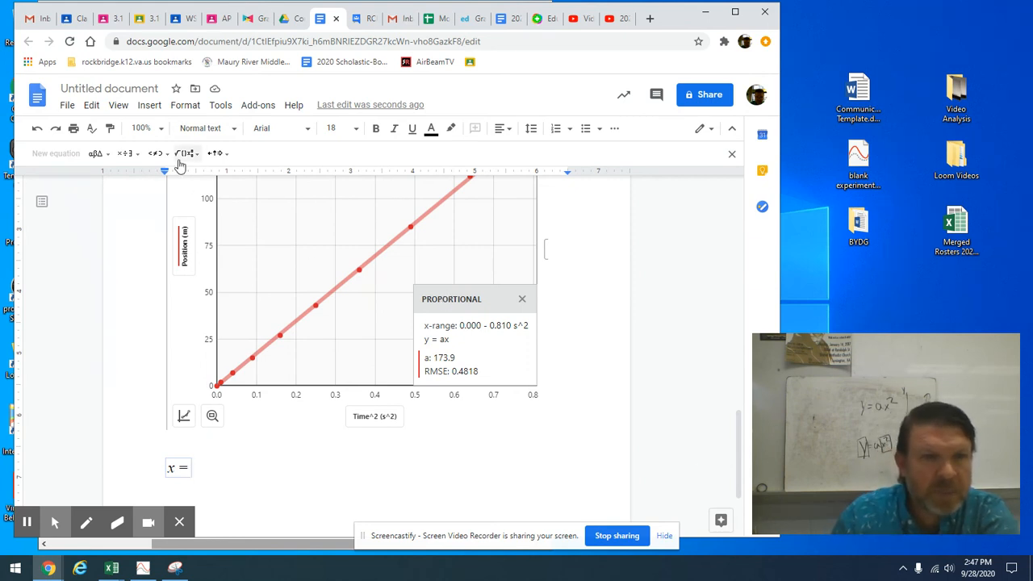
left_click(158, 153)
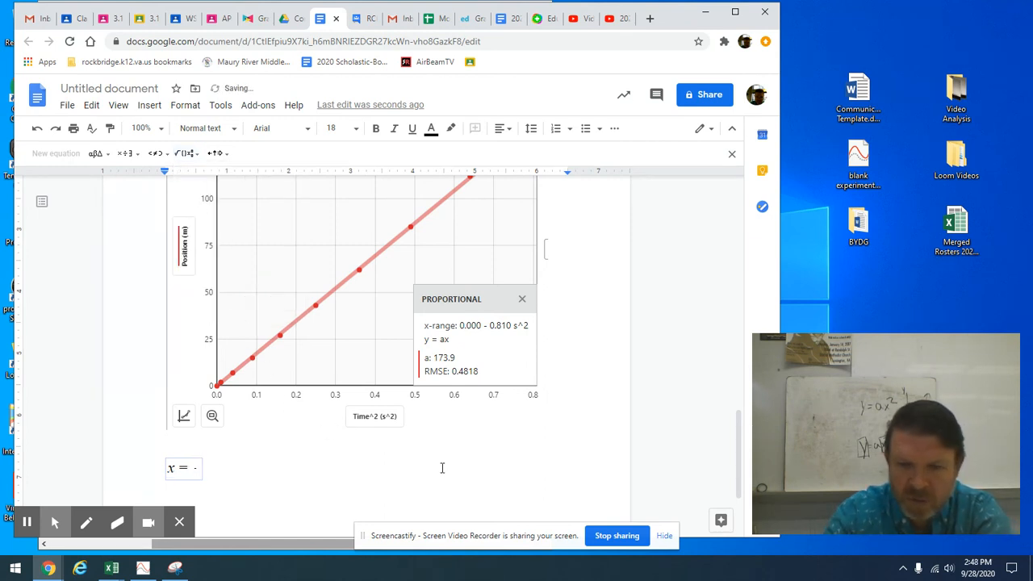
type("170")
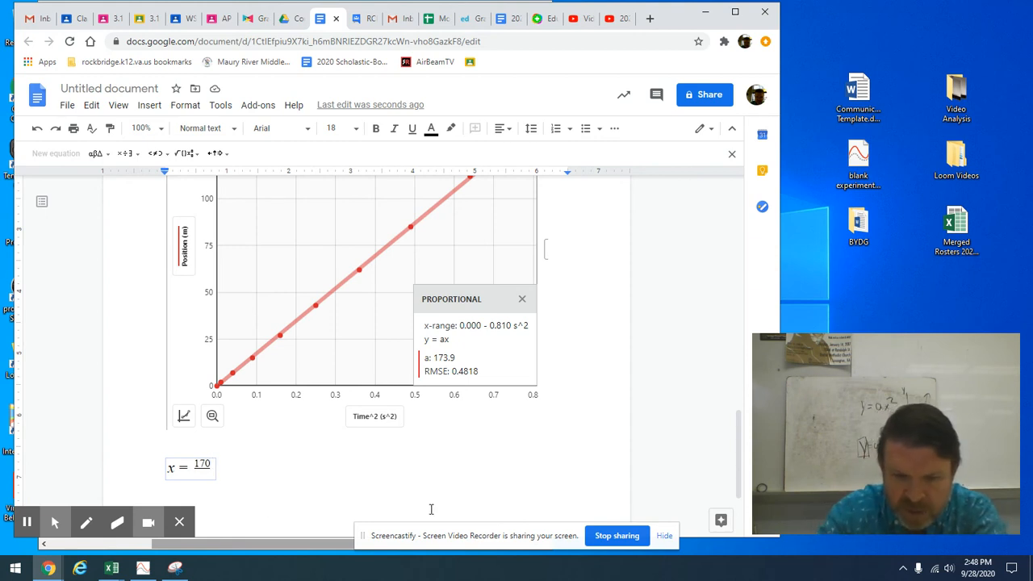
type("cm")
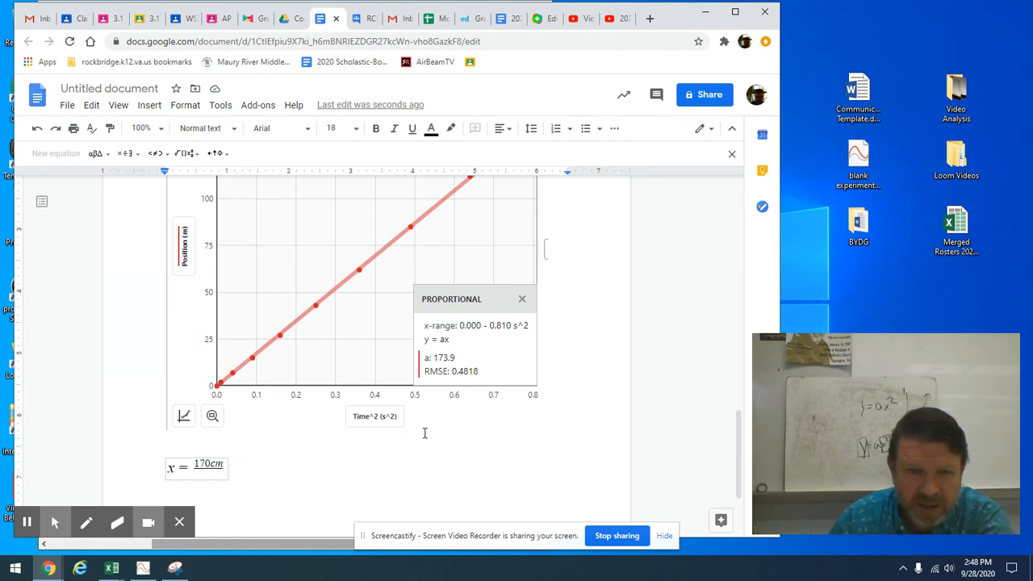
mouse_move(536, 432)
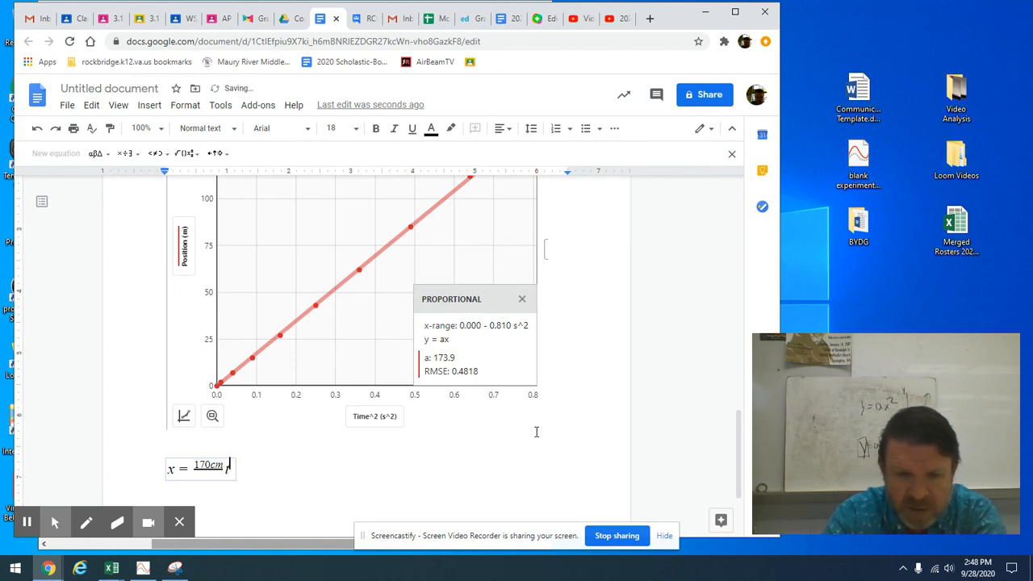
type("2")
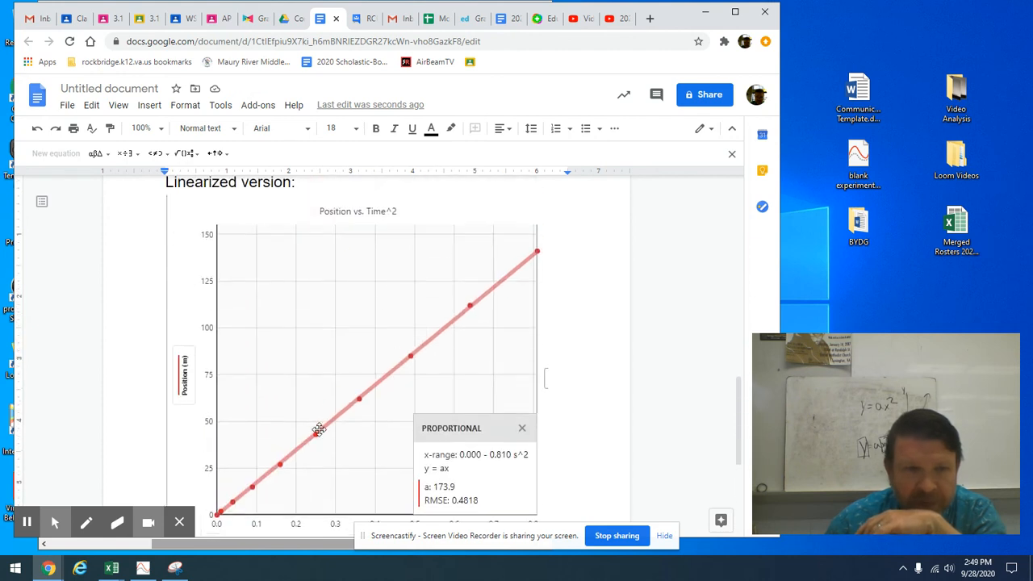
scroll("down", 3)
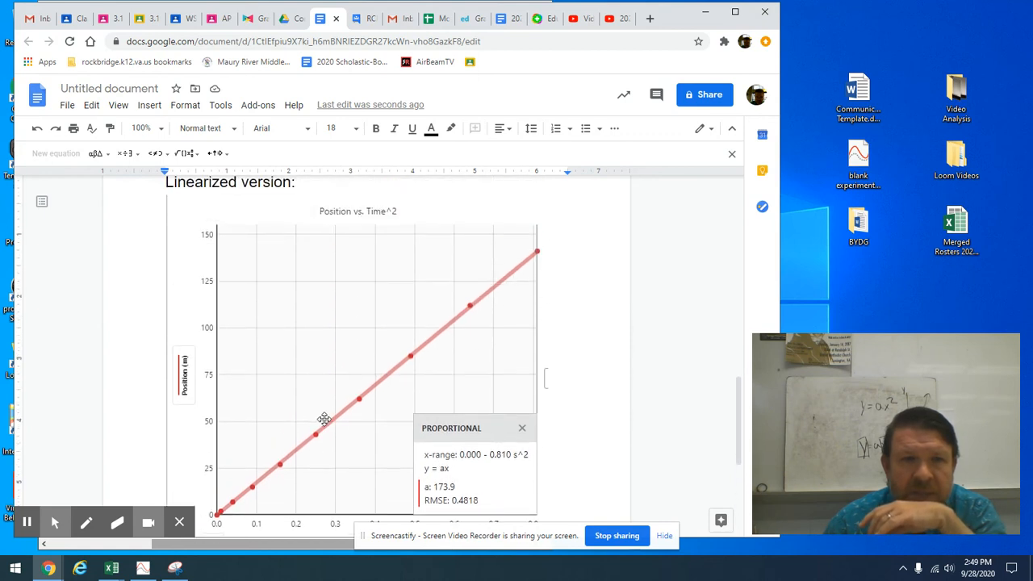
scroll("down", 3)
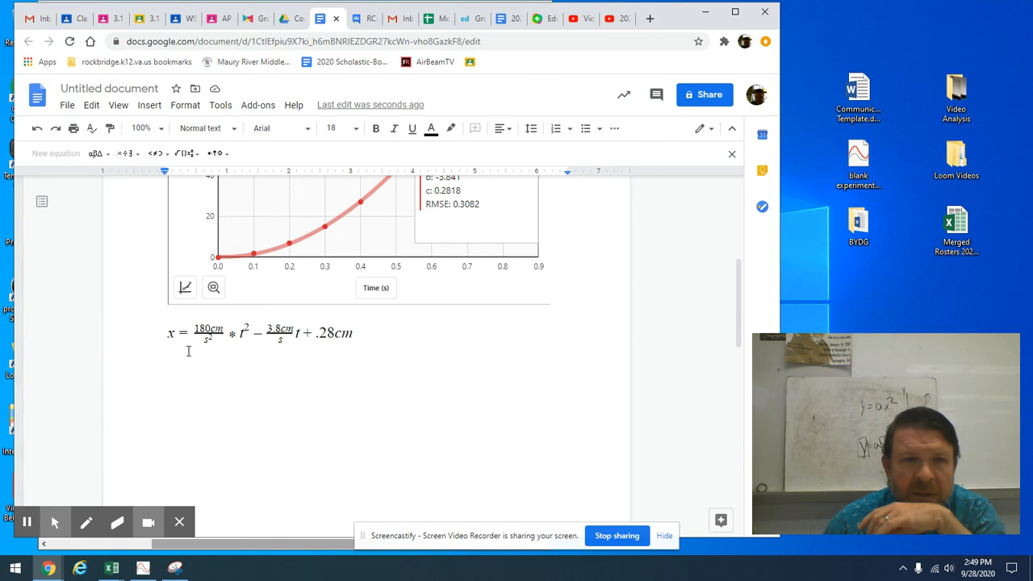
left_click(250, 333)
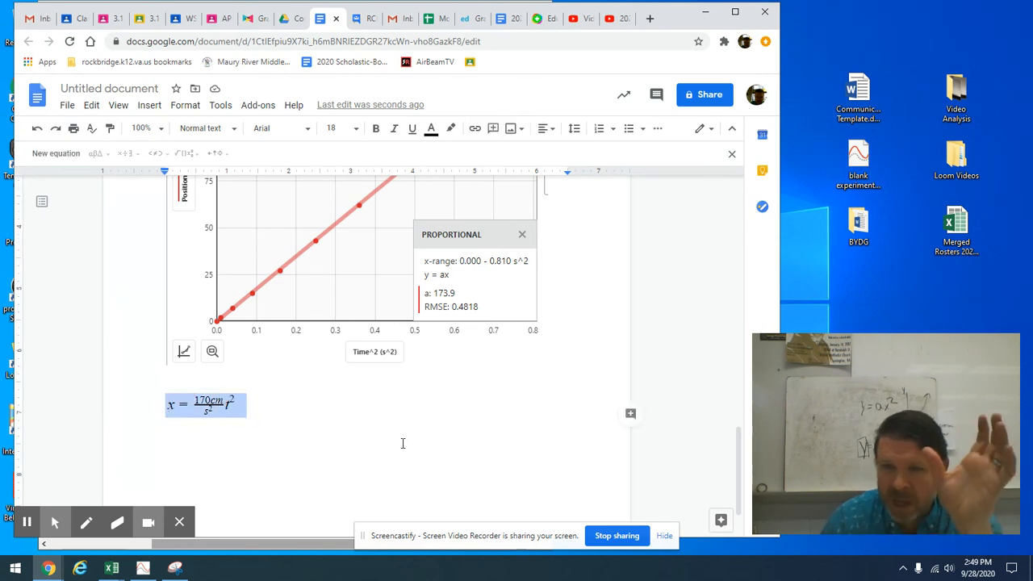
mouse_move(493, 366)
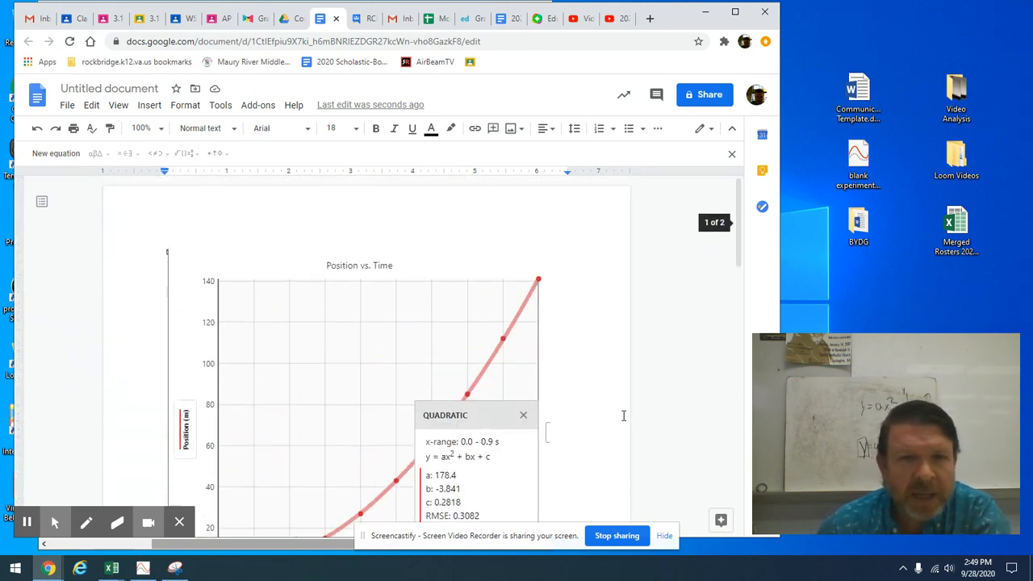
scroll("down", 3)
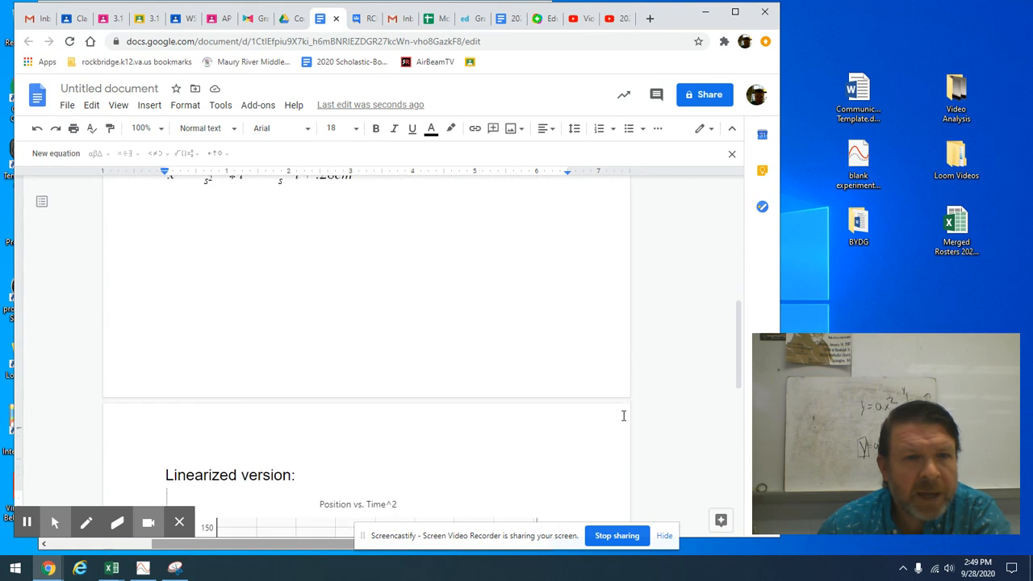
- Scroll down to the x = 170cm/s² t² equation to start a new line below it
scroll("down", 3)
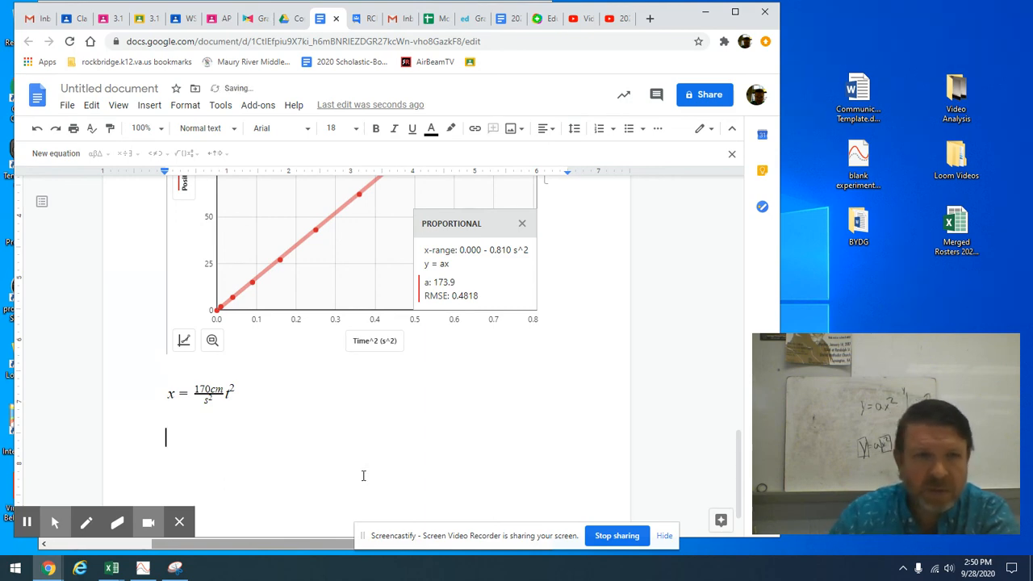
- Insert a new equation v = 340cm/s² · t with the fraction tool beneath the position equation
left_click(90, 105)
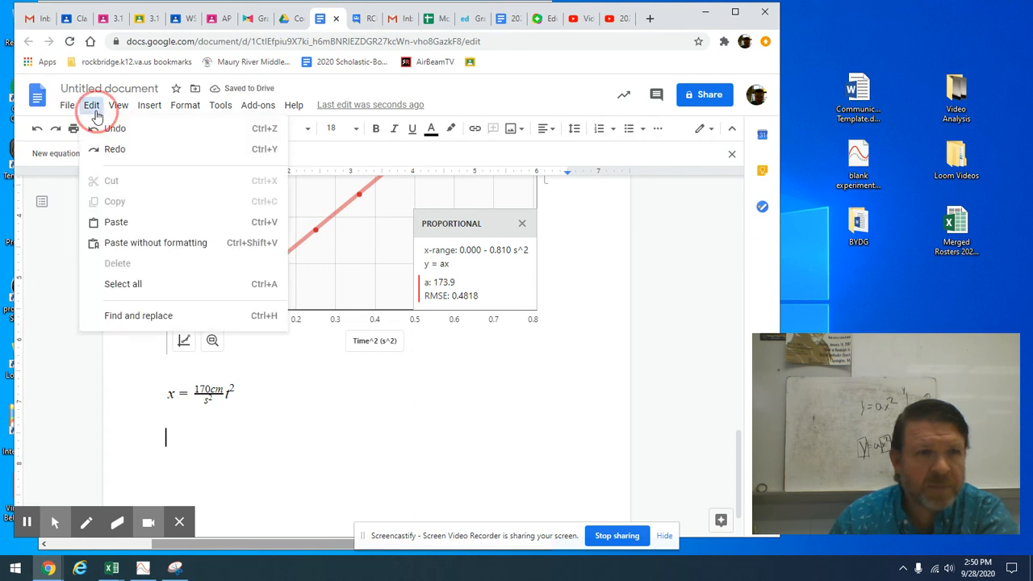
left_click(148, 105)
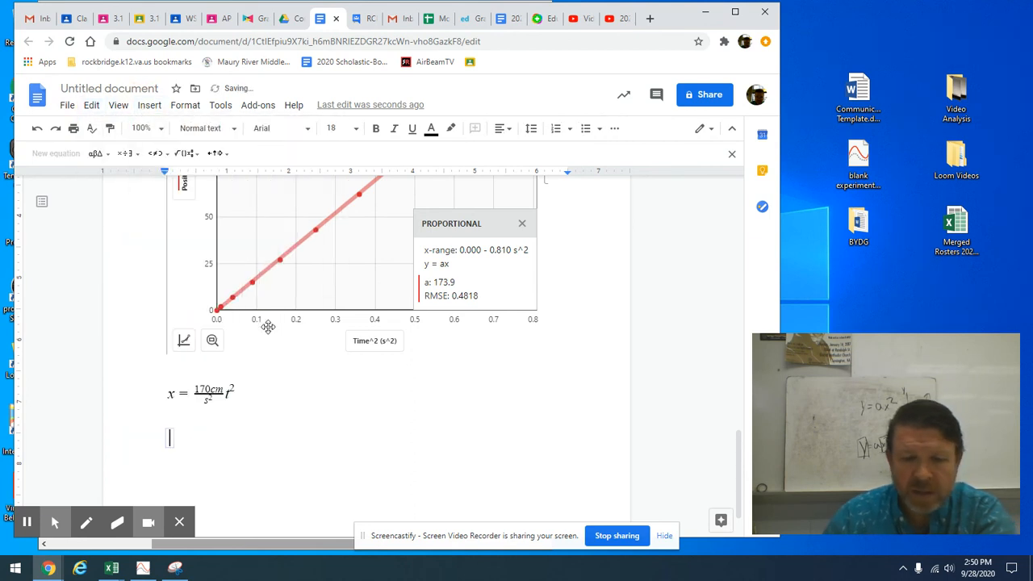
type("v =")
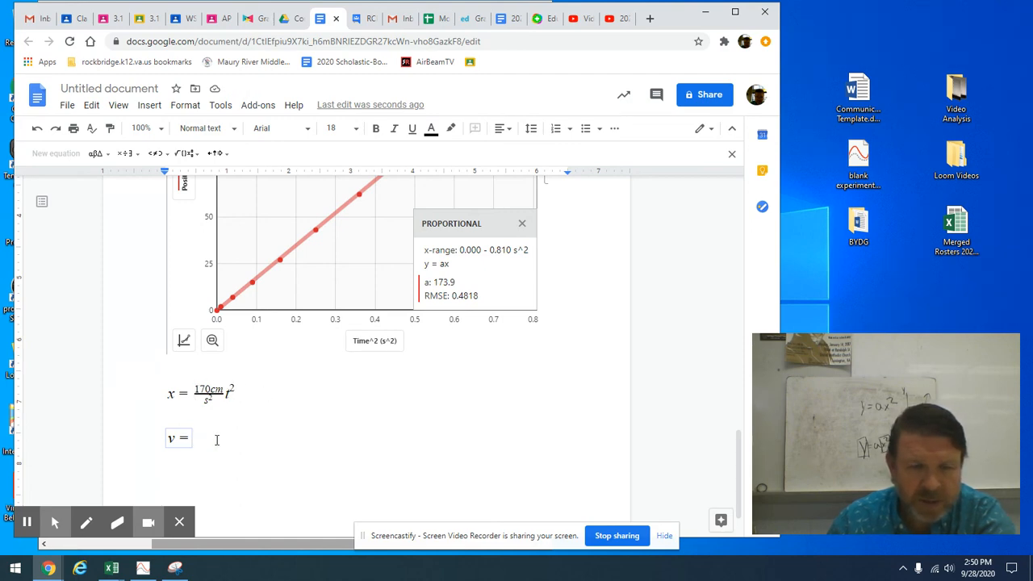
left_click(190, 153)
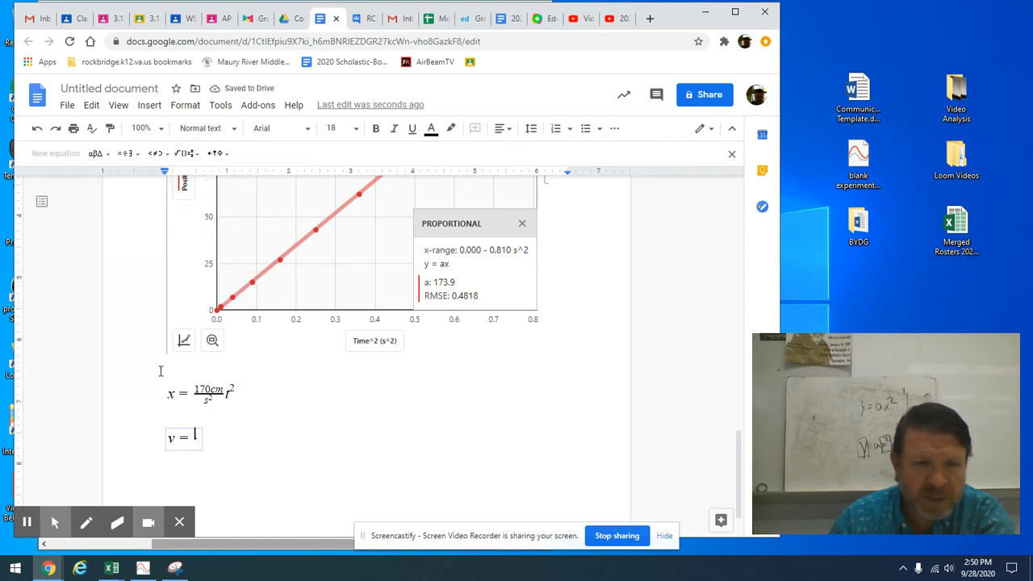
type("3")
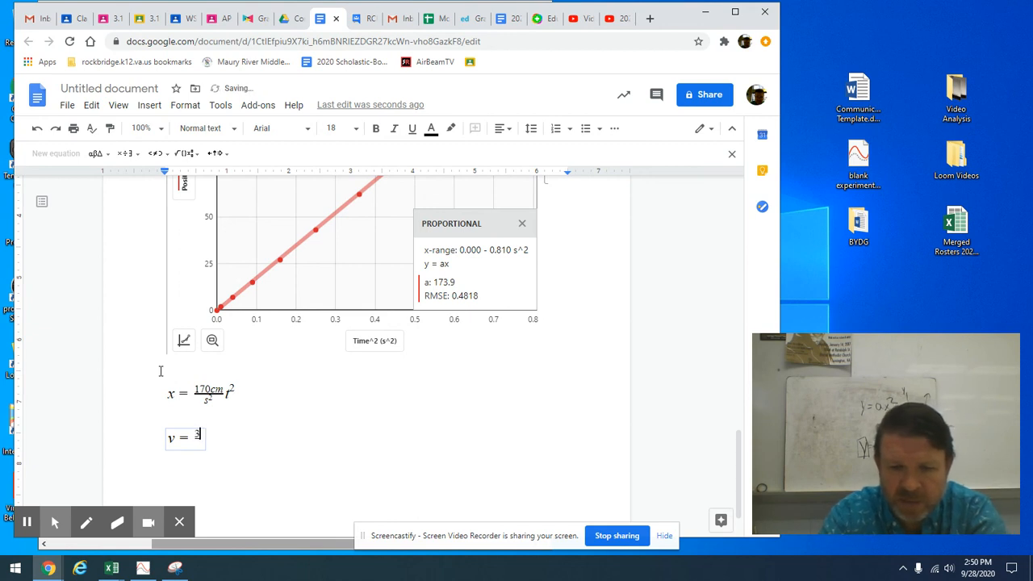
type("40c")
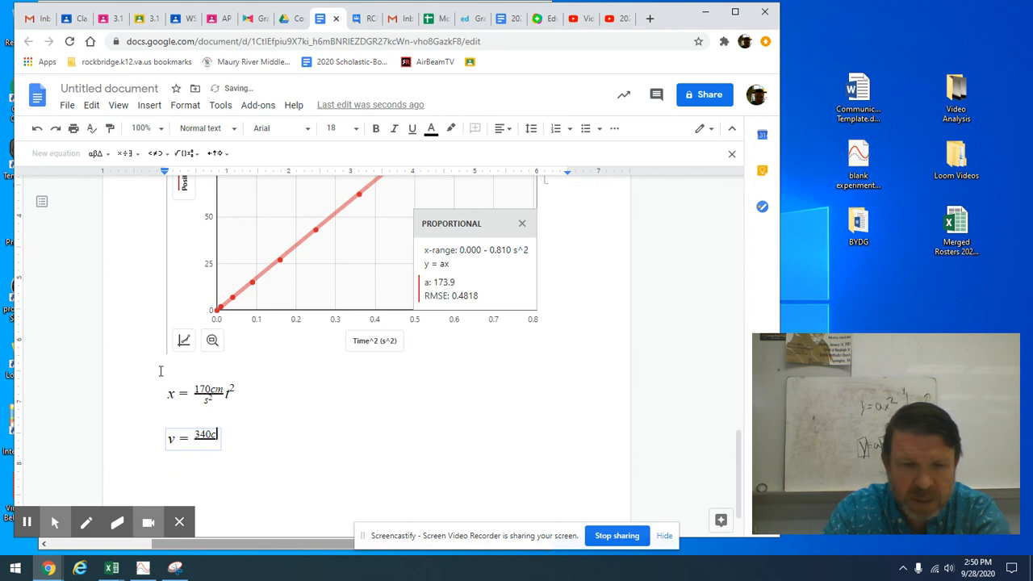
type("m/s")
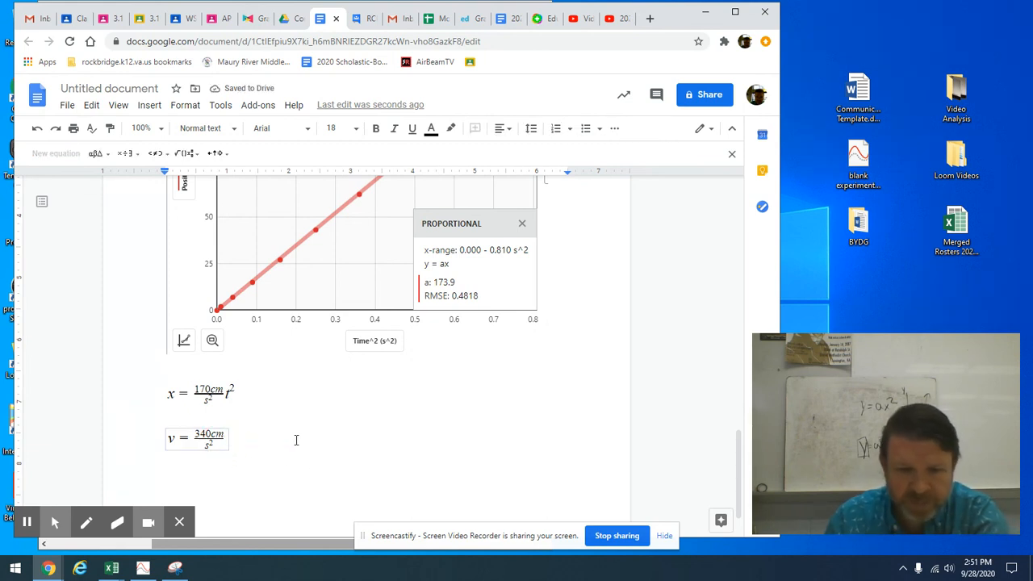
type("t")
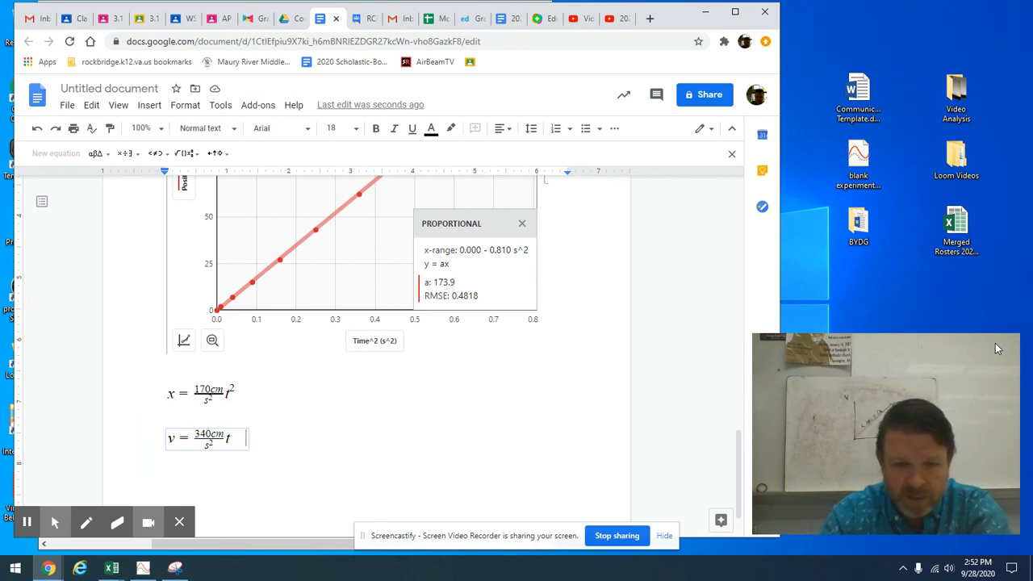
- Type the general form v = at beside the specific velocity equation
type("d")
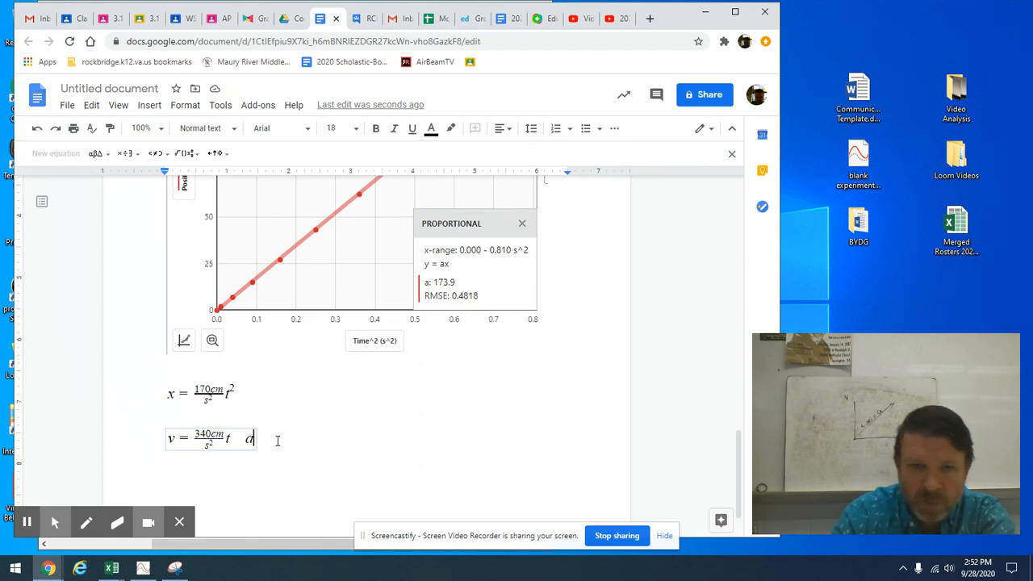
type("v =")
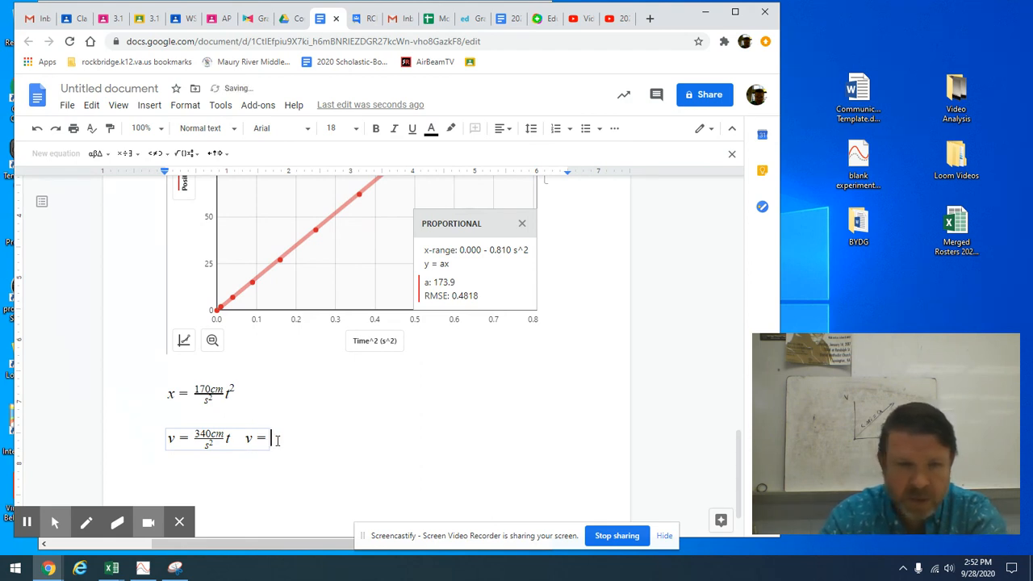
type("at")
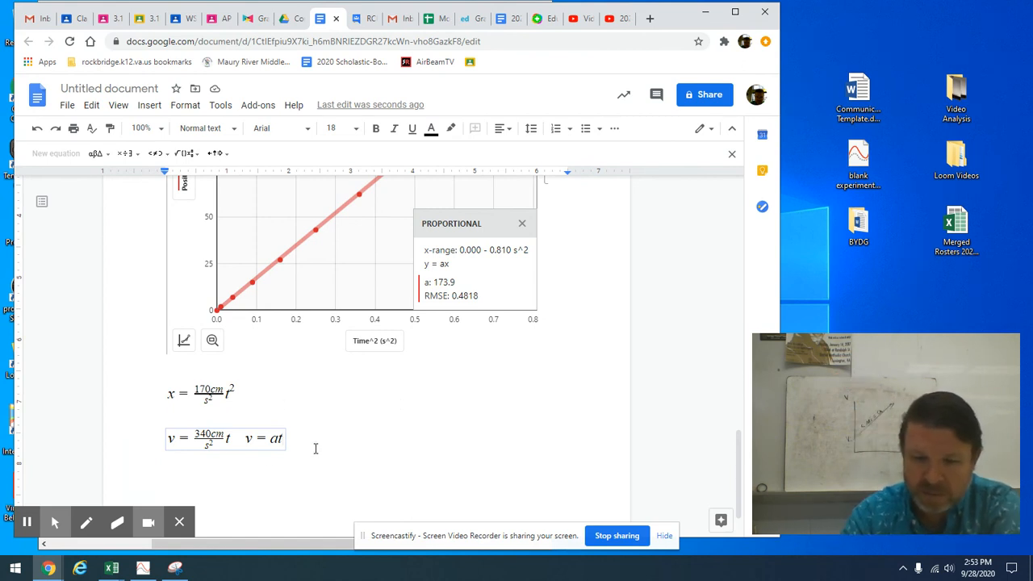
- Extend the general model to v = at + vᵢ using a subscript for the initial velocity
type("+ v")
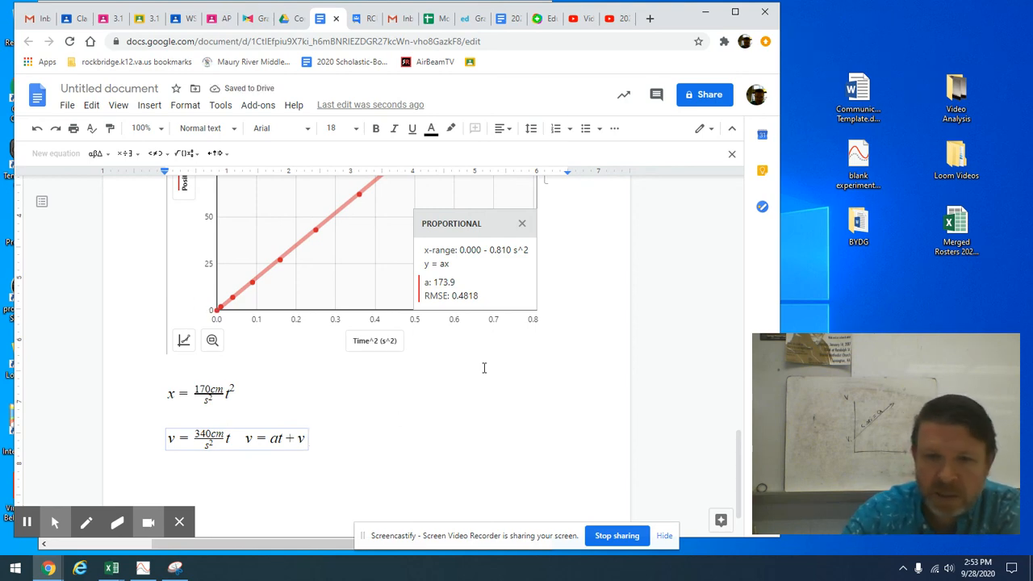
left_click(179, 153)
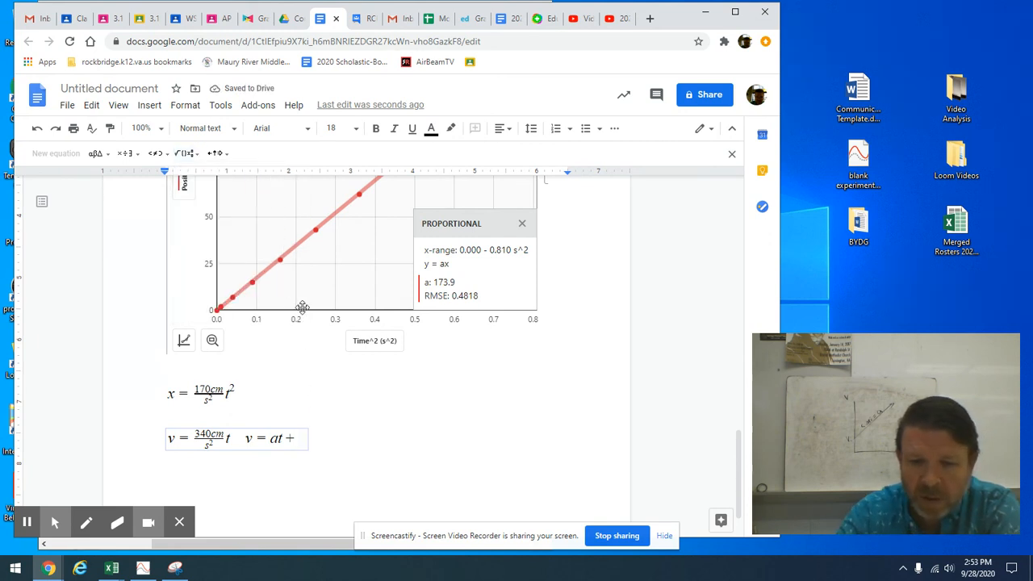
type("v_i")
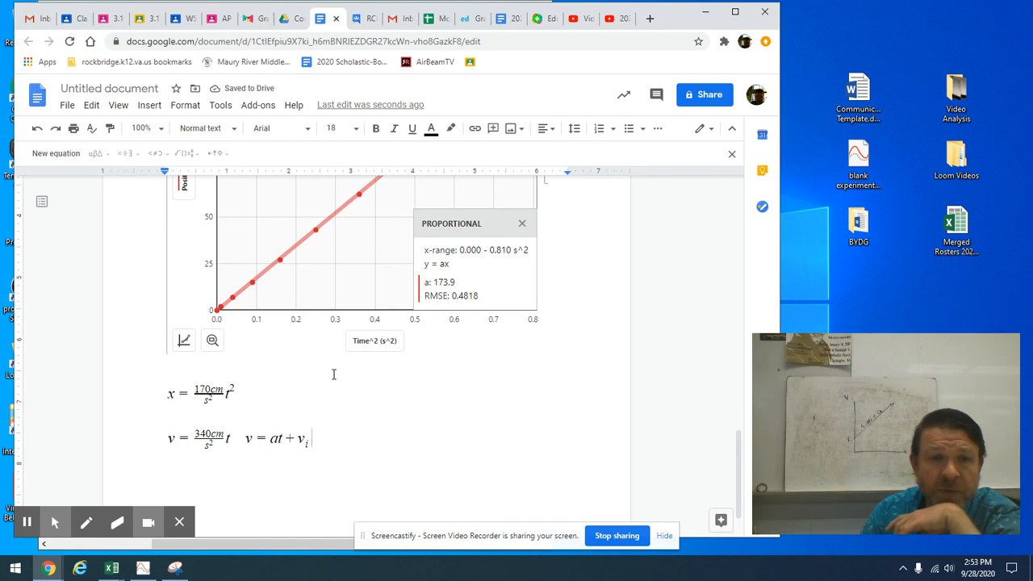
mouse_move(416, 403)
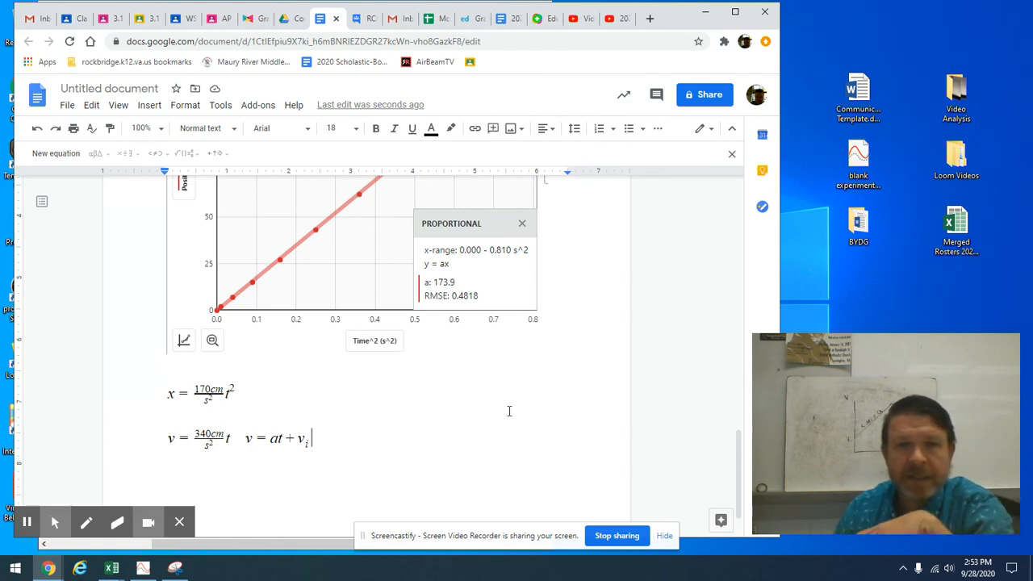
scroll("up", 3)
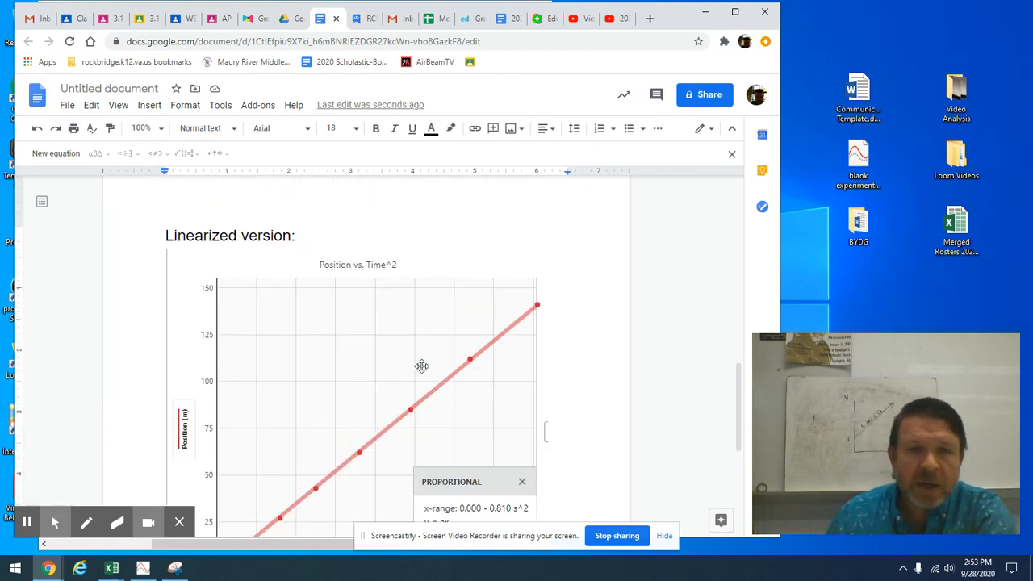
scroll("down", 3)
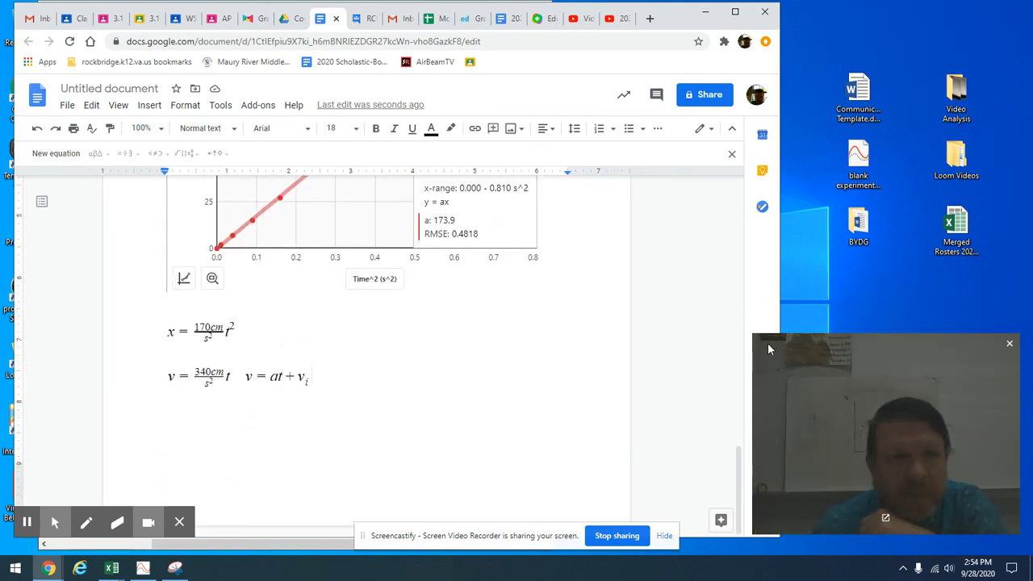
mouse_move(192, 536)
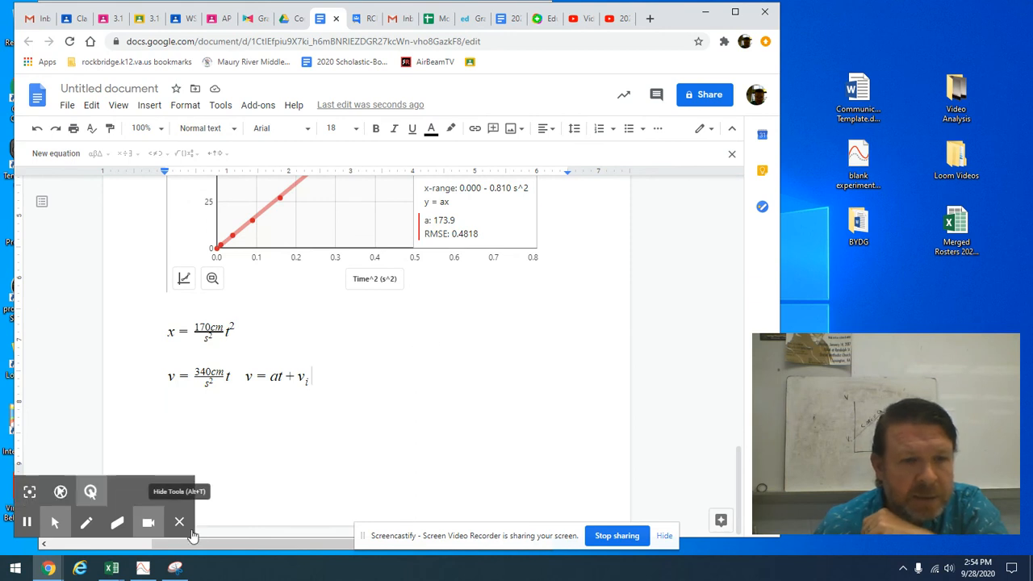